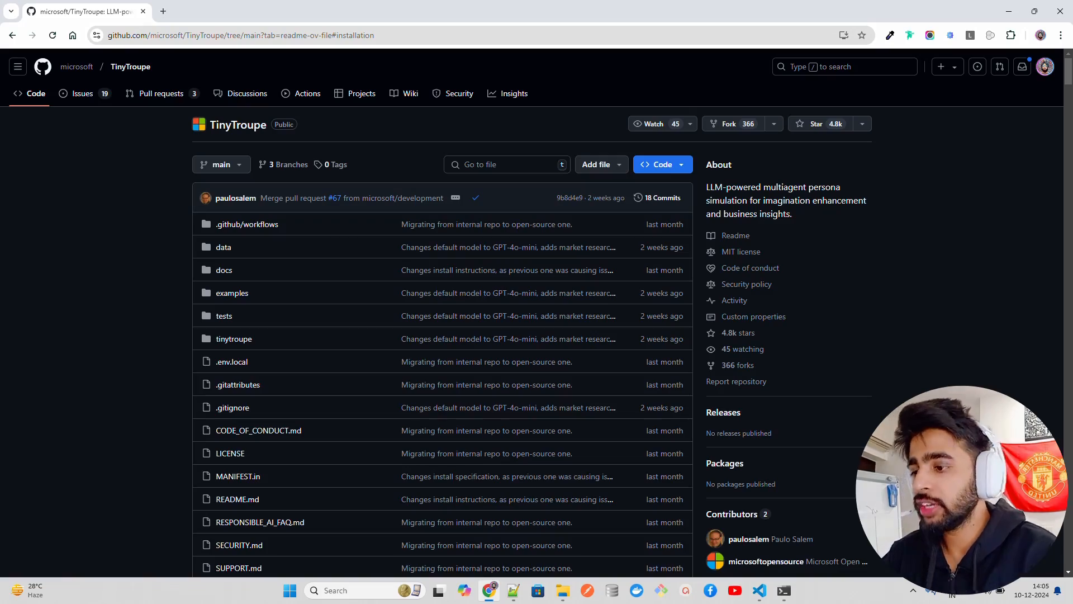
mouse_move(246, 94)
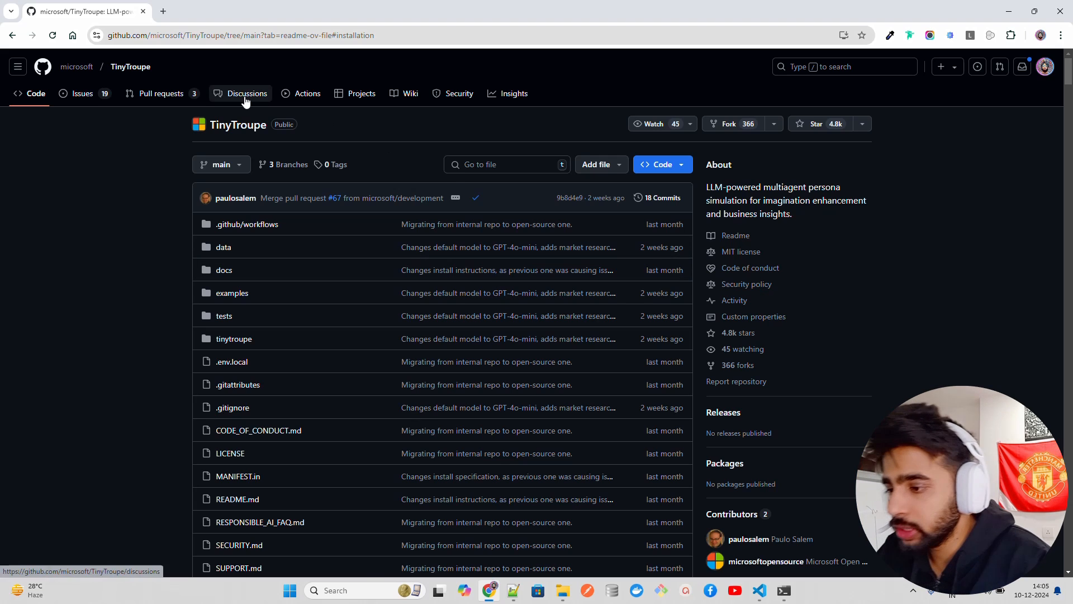
mouse_move(328, 119)
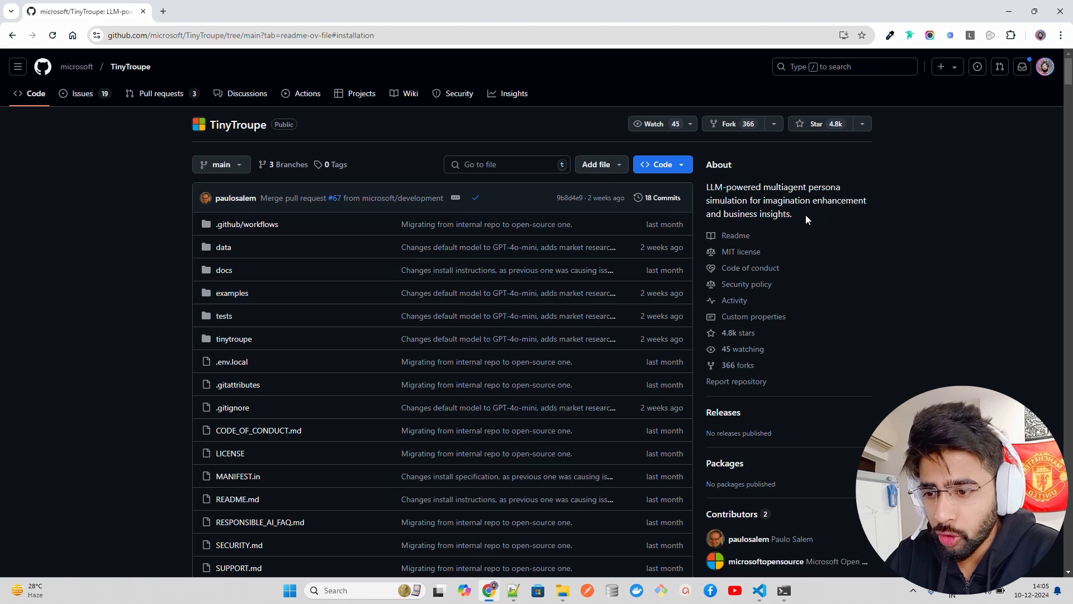
mouse_move(795, 217)
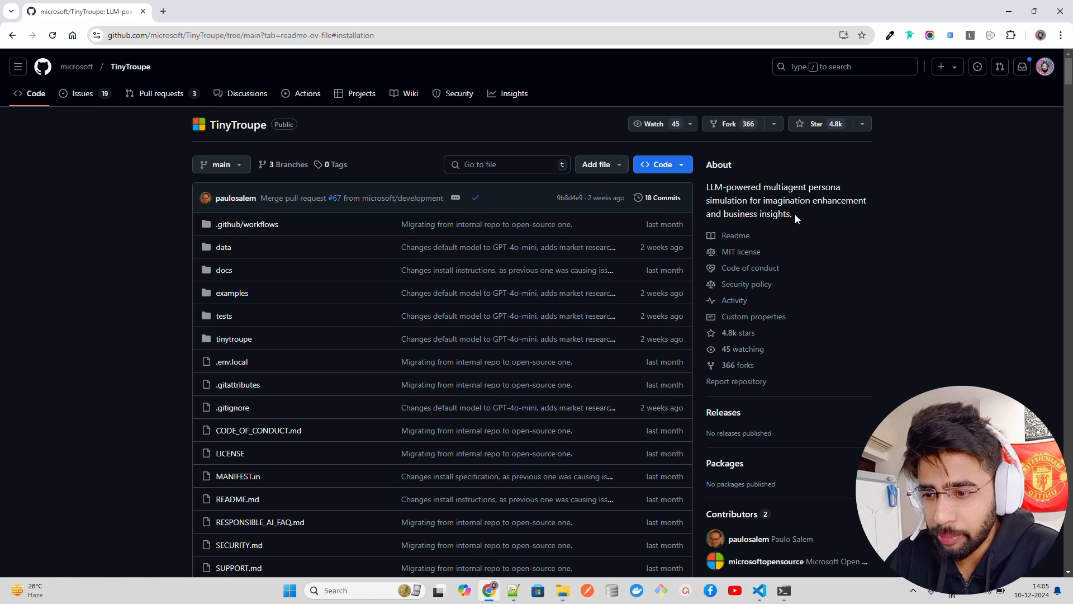
Review the repository's one-line project description and scroll through the README overview
drag(707, 187, 790, 213)
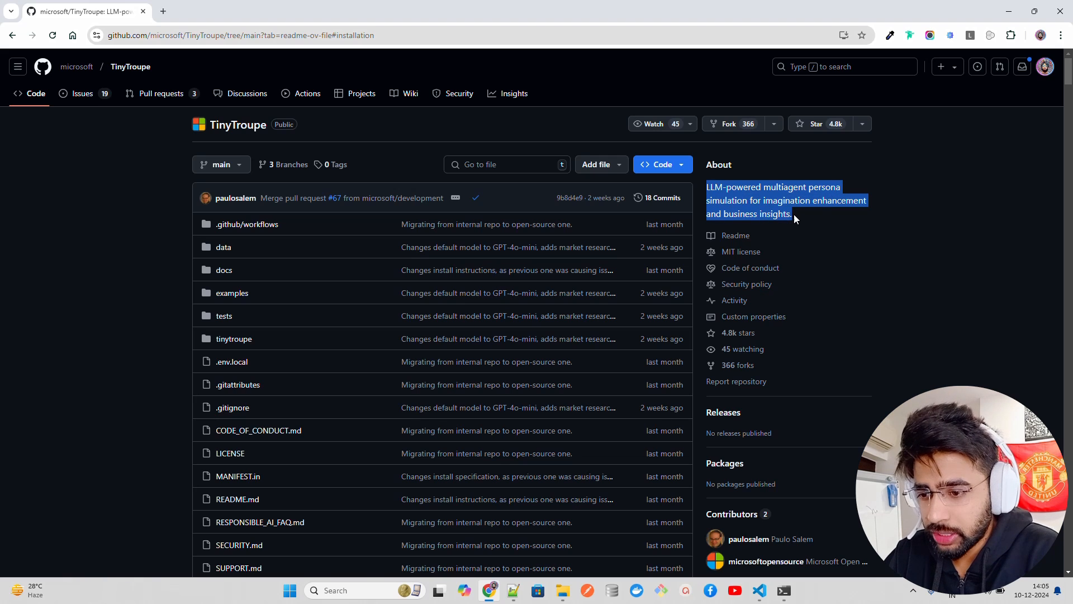
scroll(down, 3)
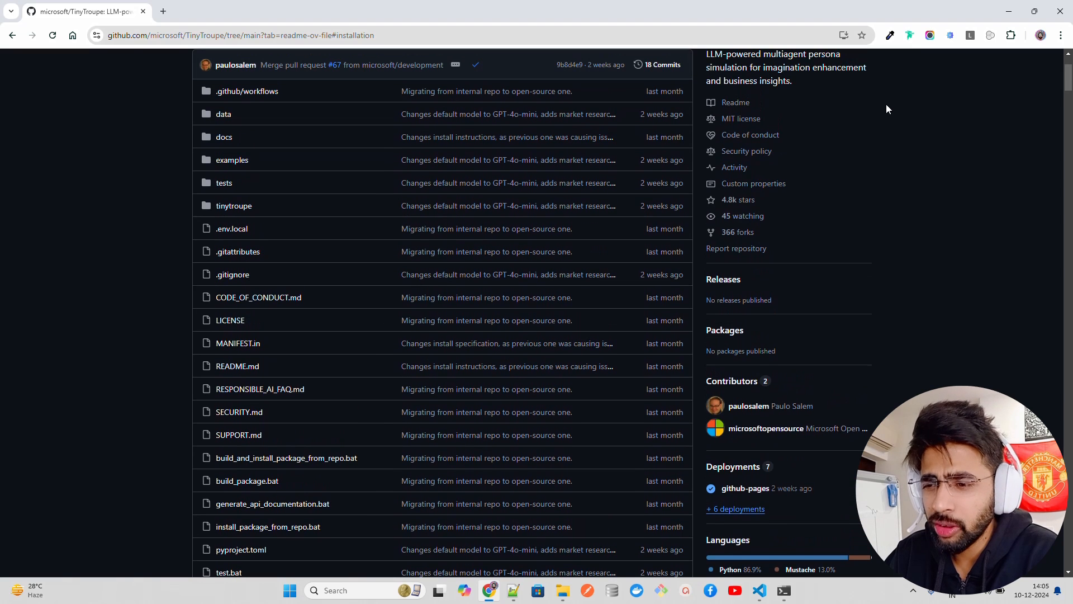
double_click(739, 118)
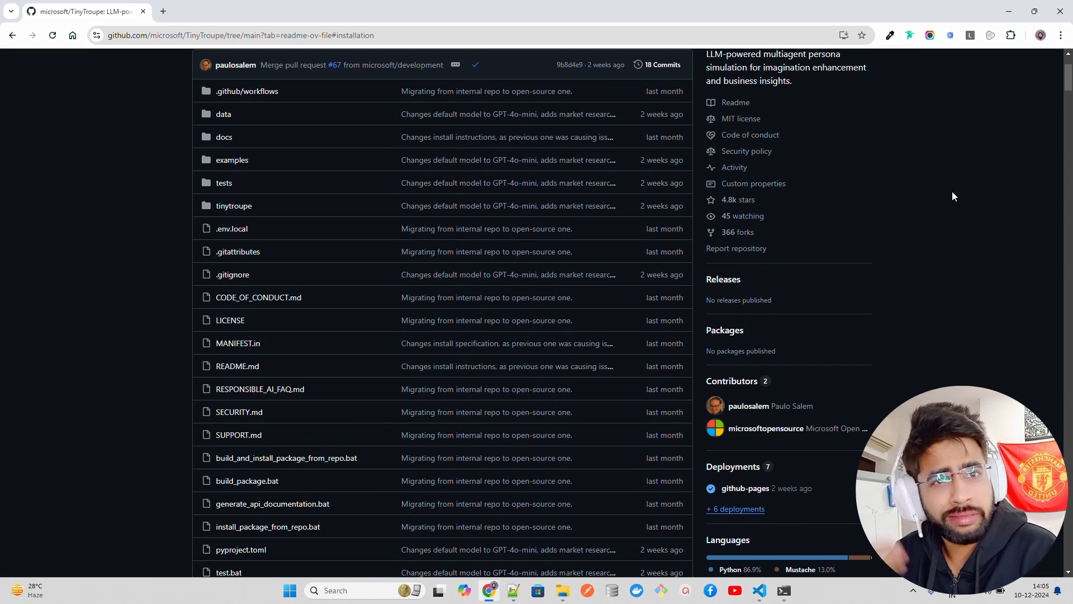
scroll(down, 3)
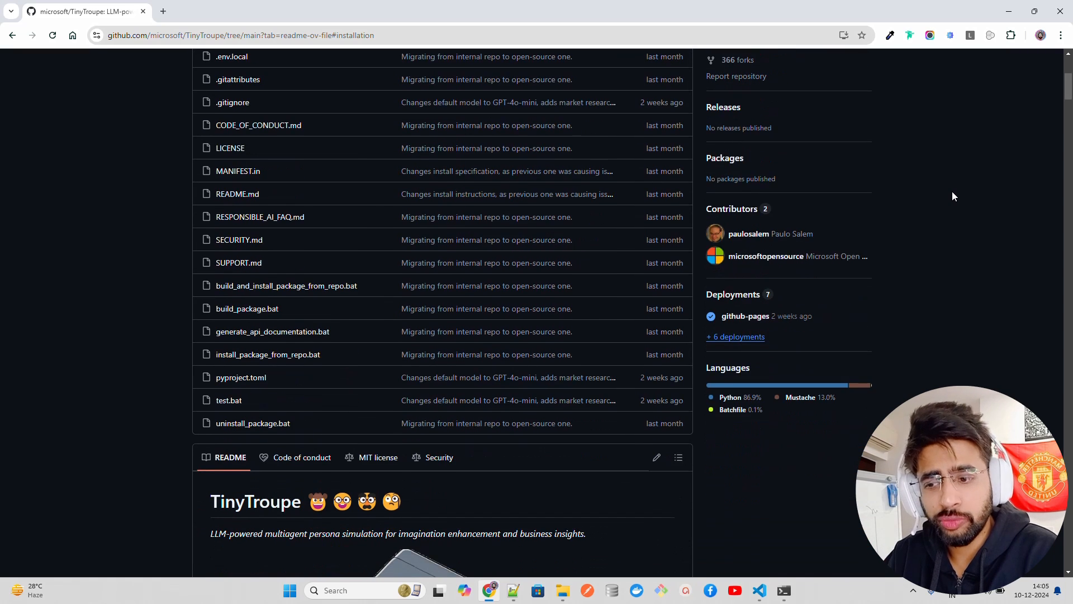
scroll(down, 3)
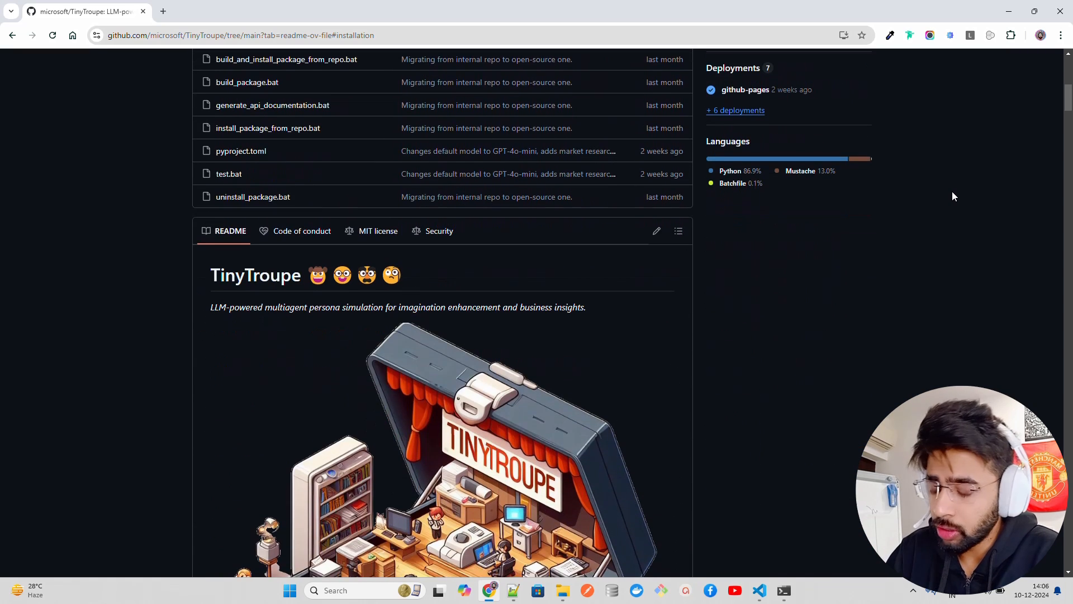
scroll(down, 3)
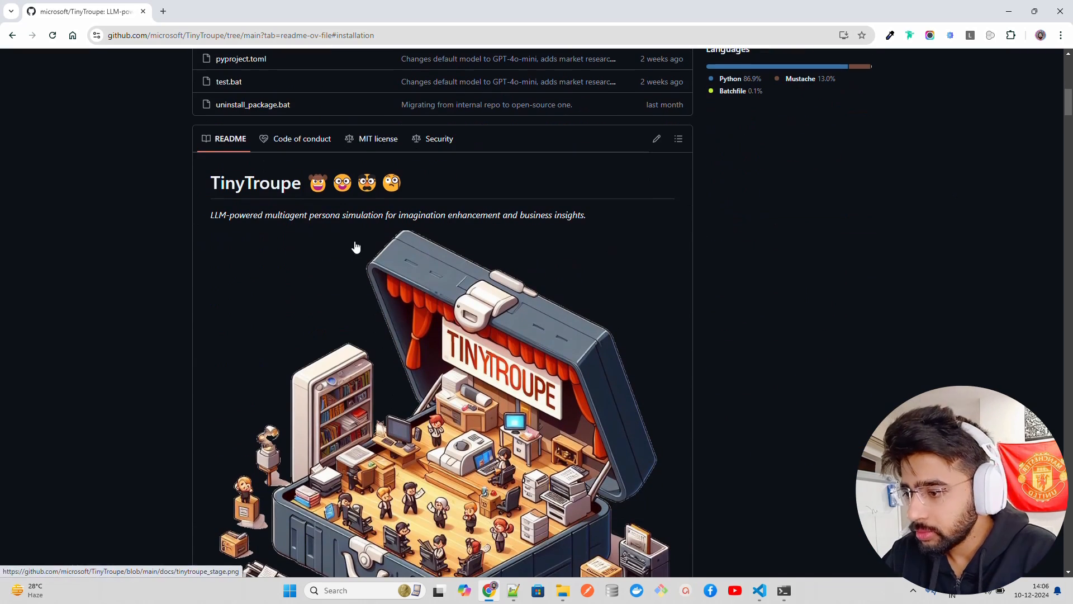
mouse_move(347, 227)
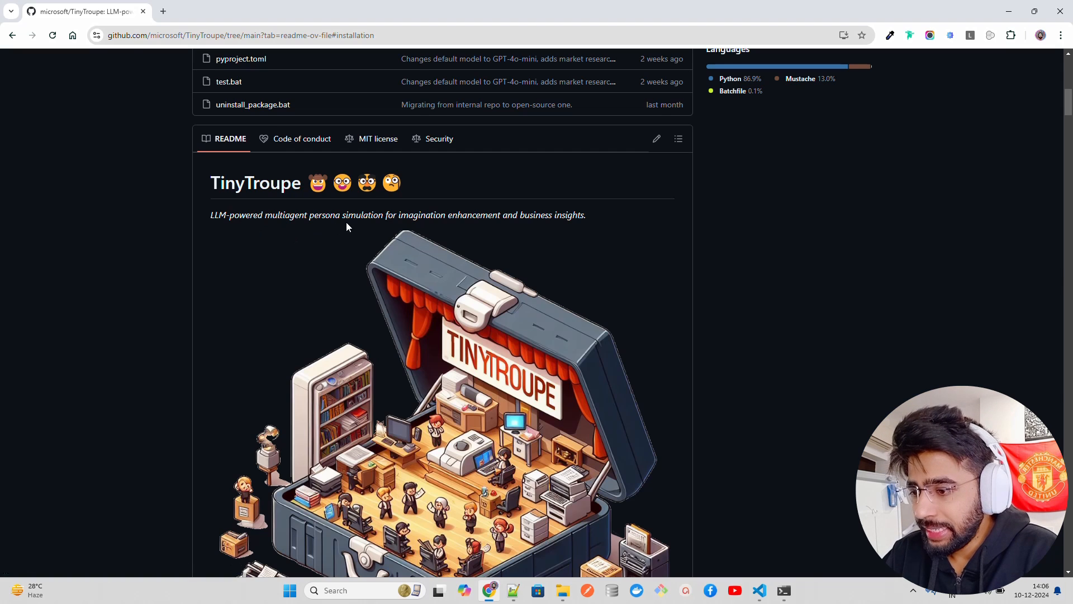
mouse_move(487, 227)
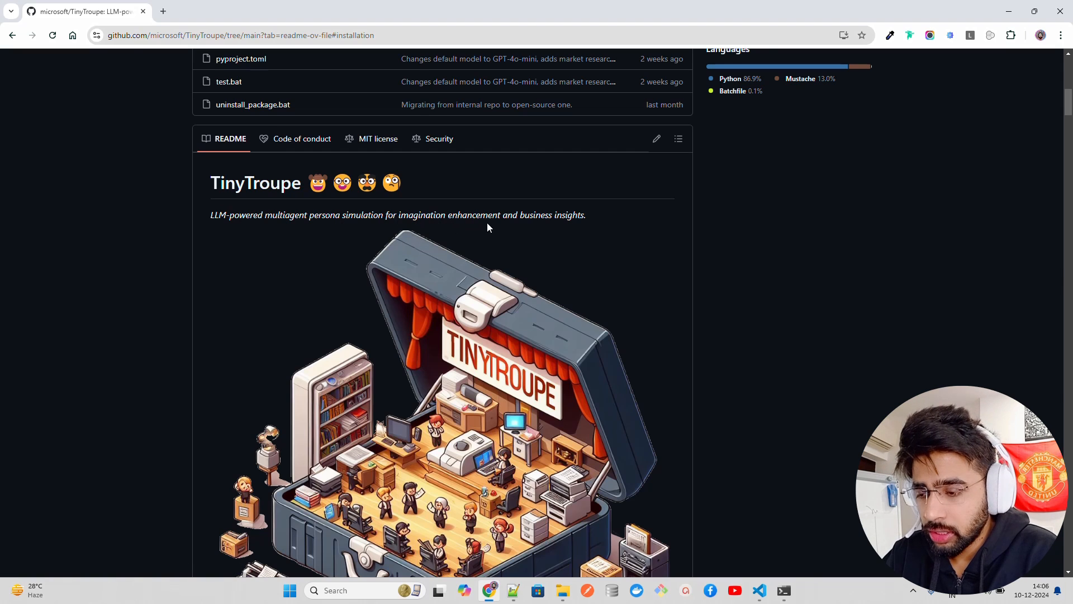
scroll(down, 3)
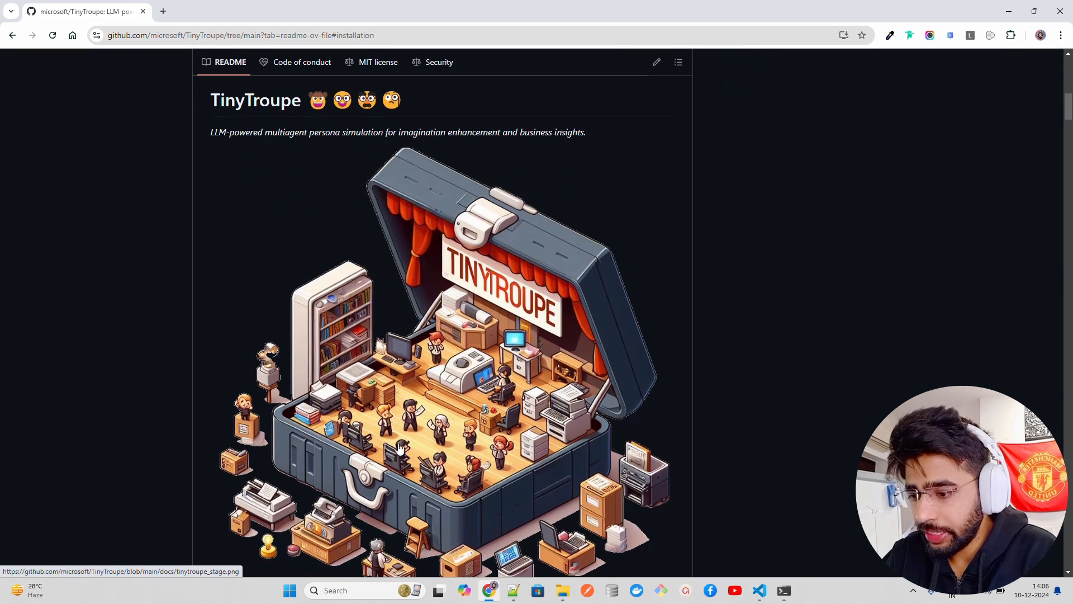
mouse_move(544, 329)
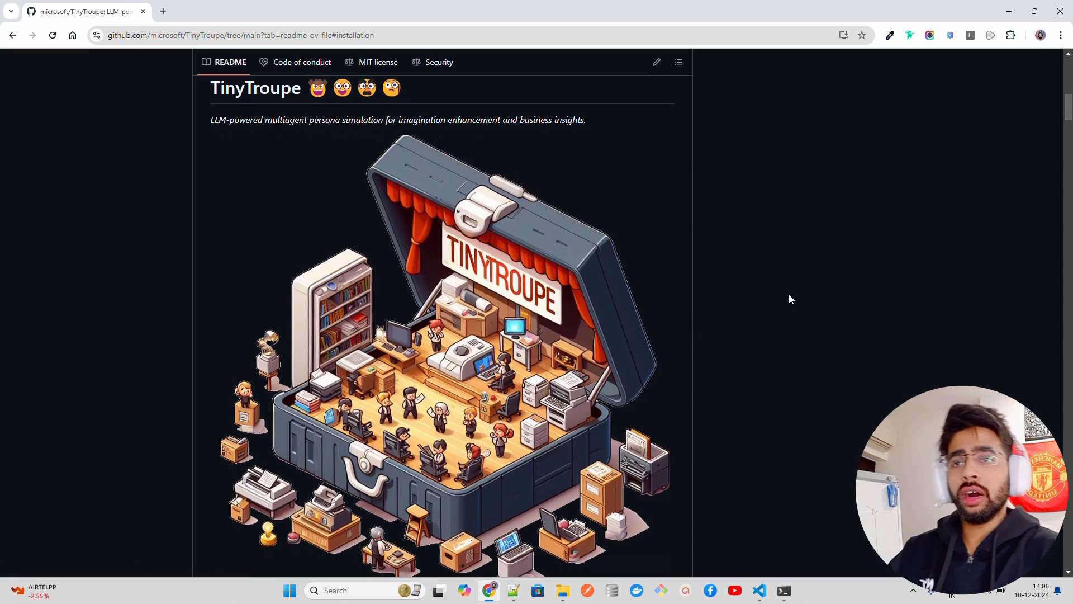
scroll(down, 3)
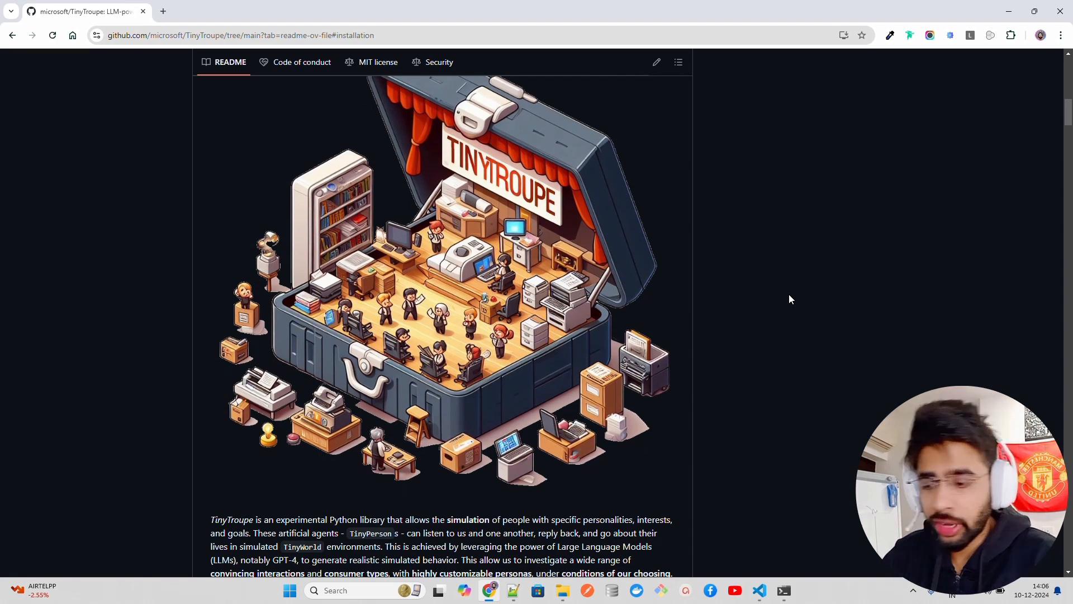
scroll(down, 3)
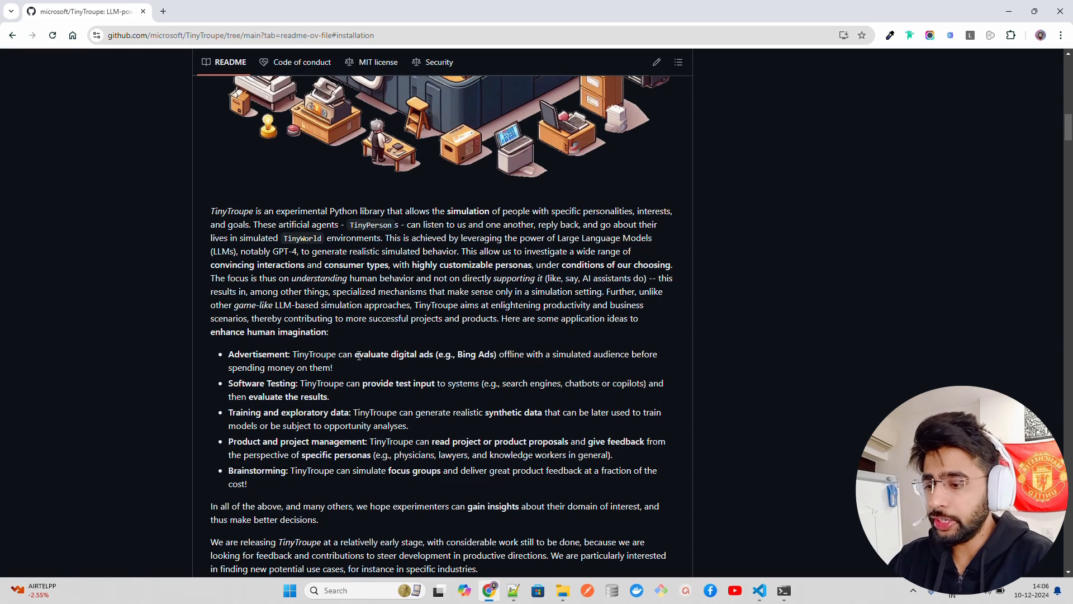
Note the digital ads evaluation use case, read the rest of the README, then switch to the local project in the editor
drag(354, 354, 332, 368)
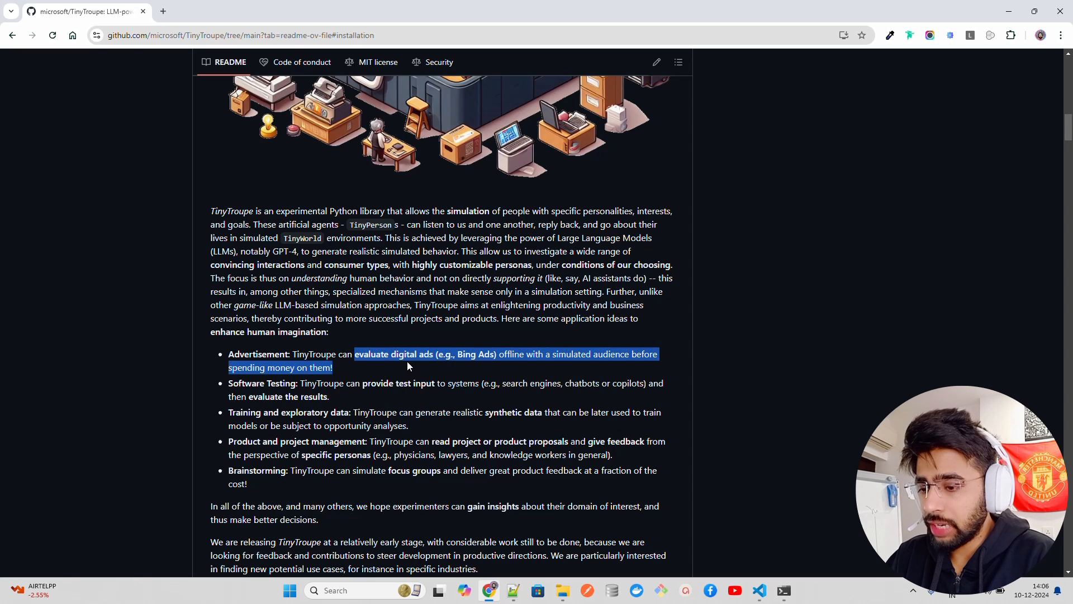
click(615, 361)
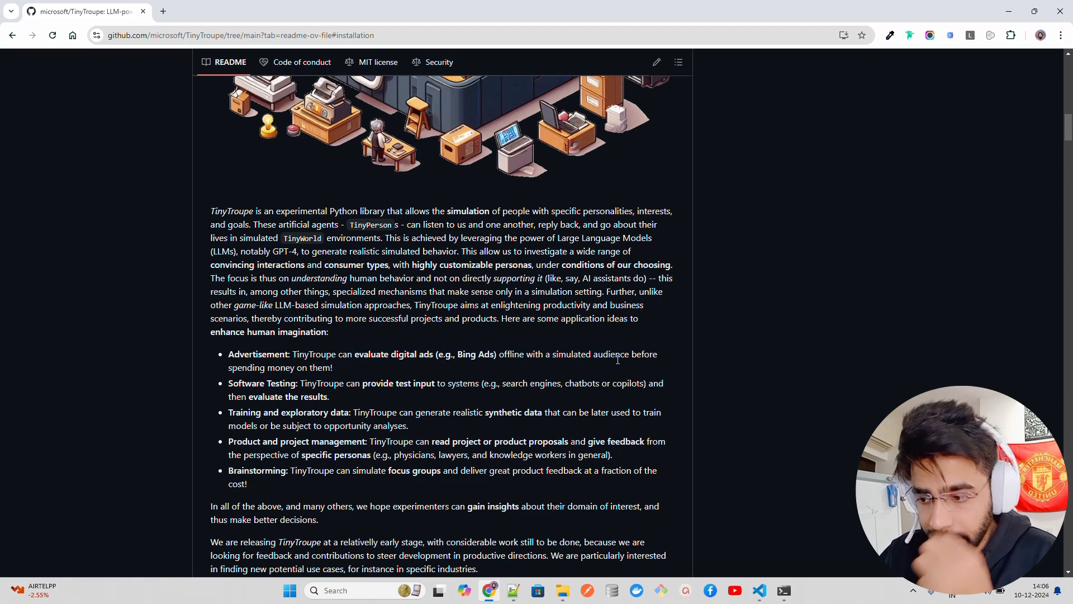
scroll(down, 3)
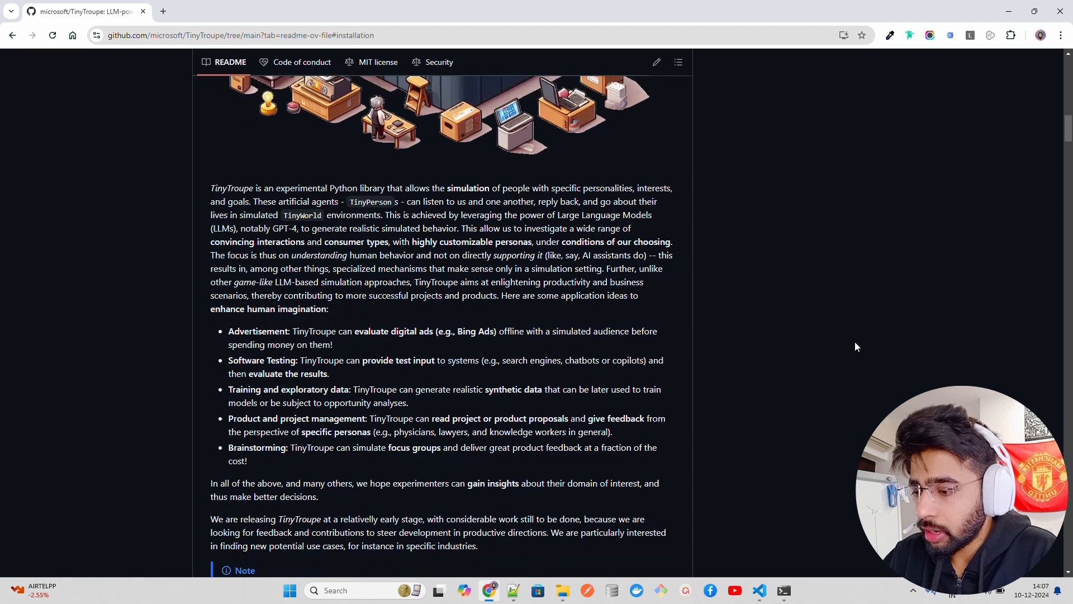
scroll(down, 3)
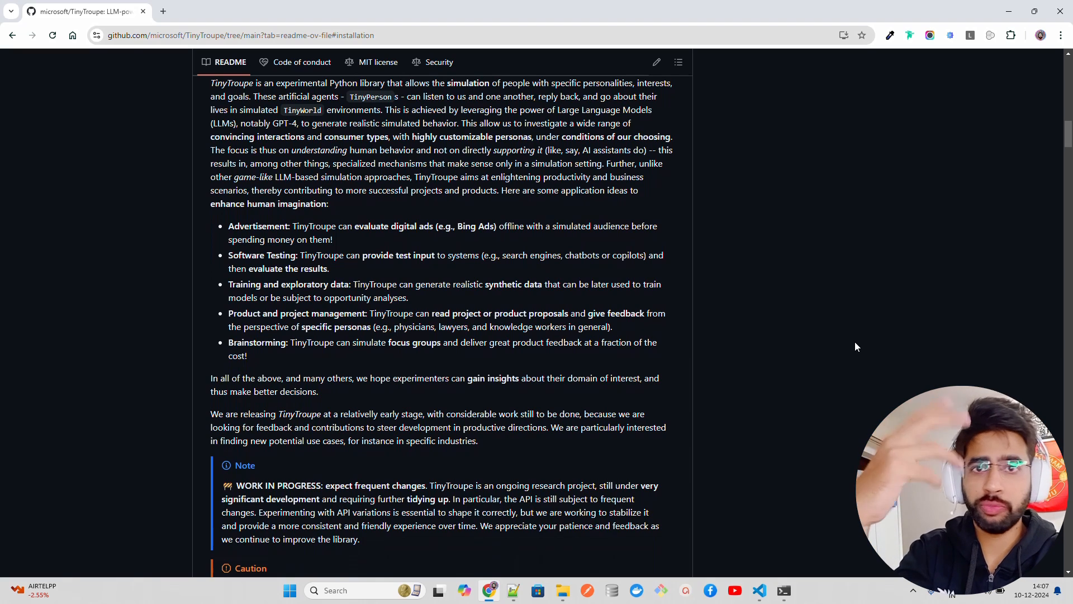
mouse_move(313, 318)
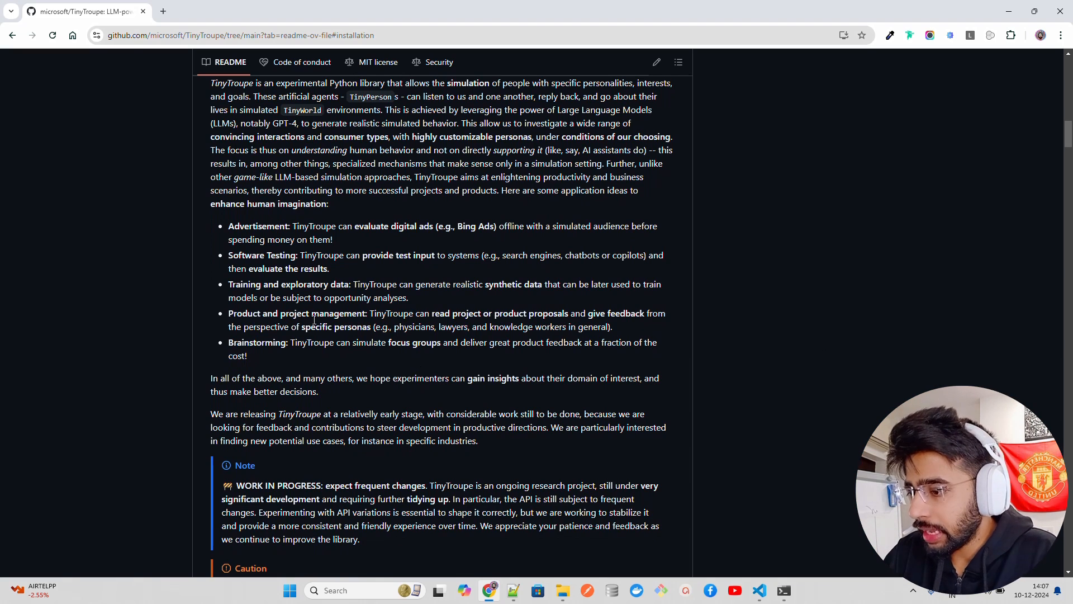
scroll(down, 3)
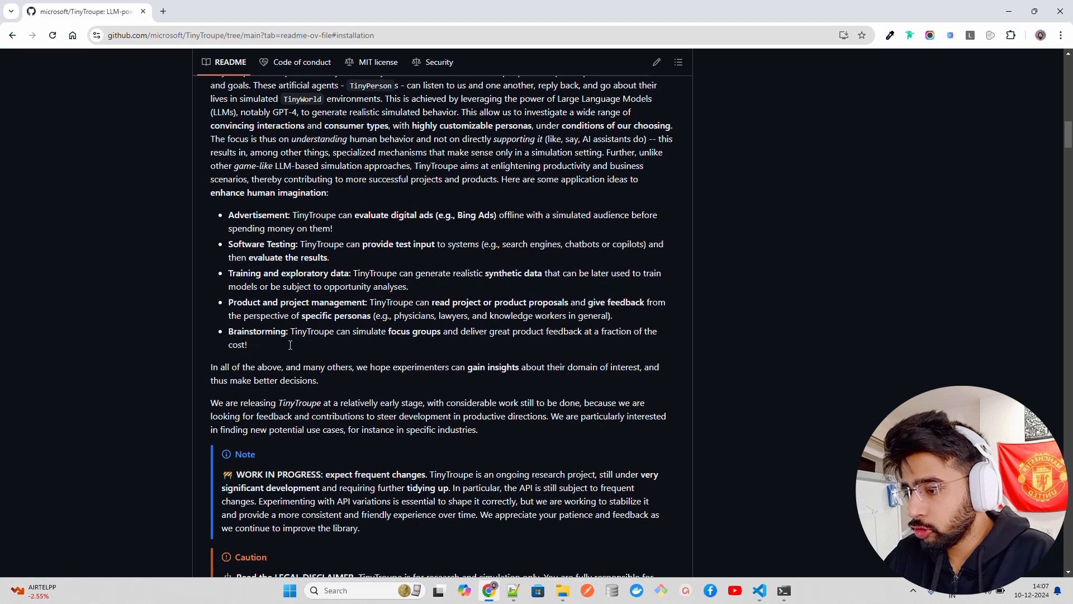
scroll(down, 3)
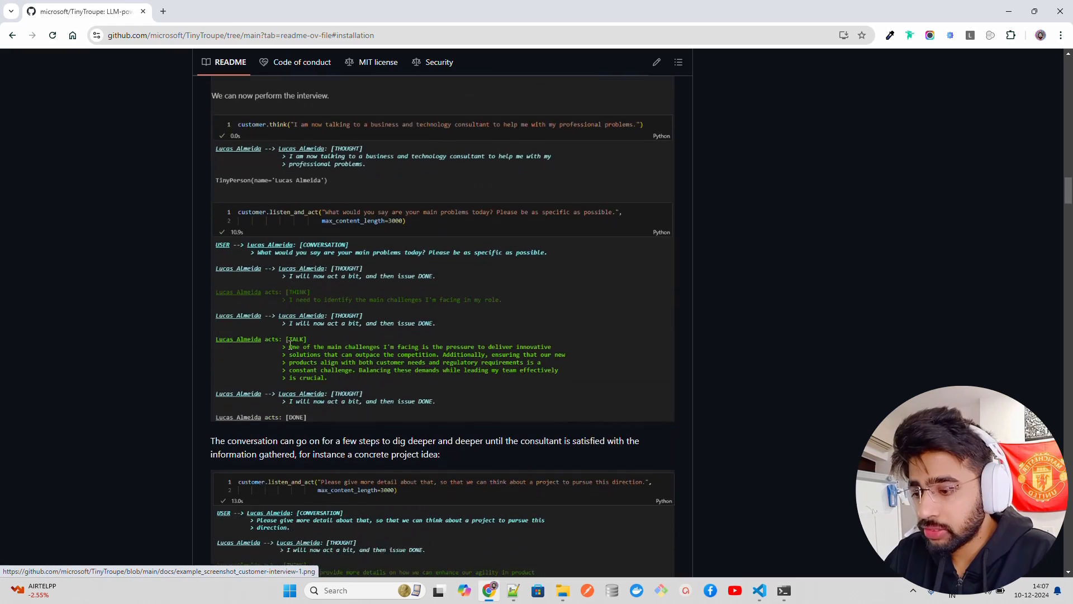
scroll(down, 3)
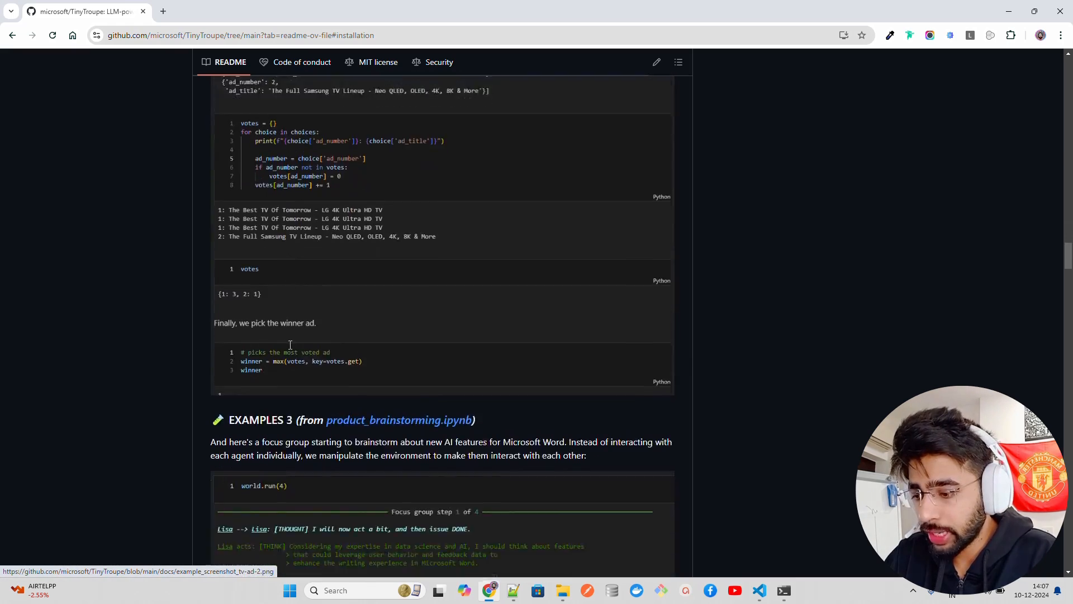
scroll(down, 3)
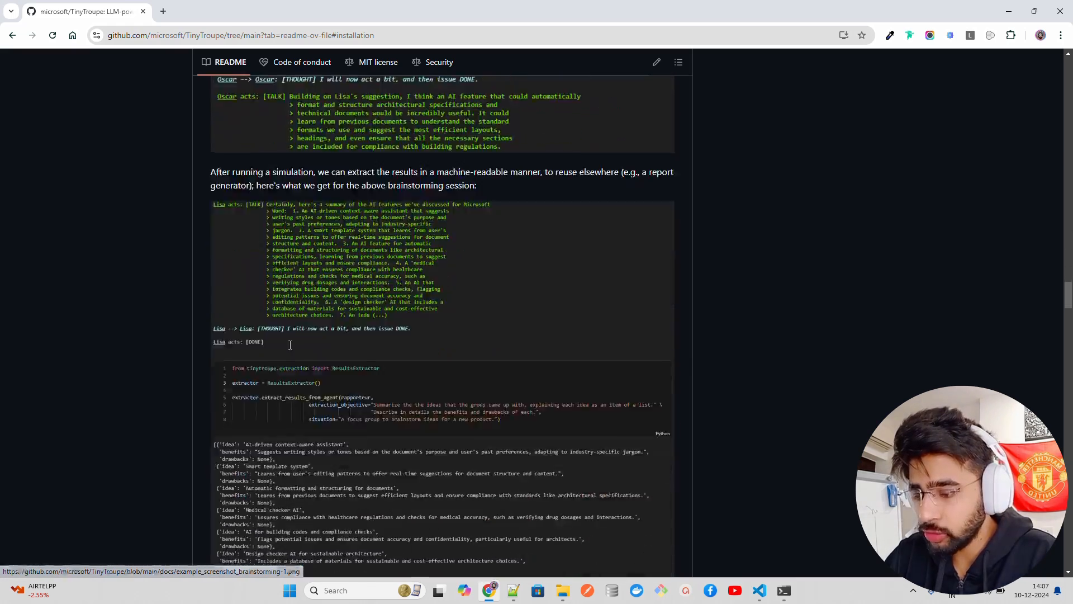
scroll(down, 3)
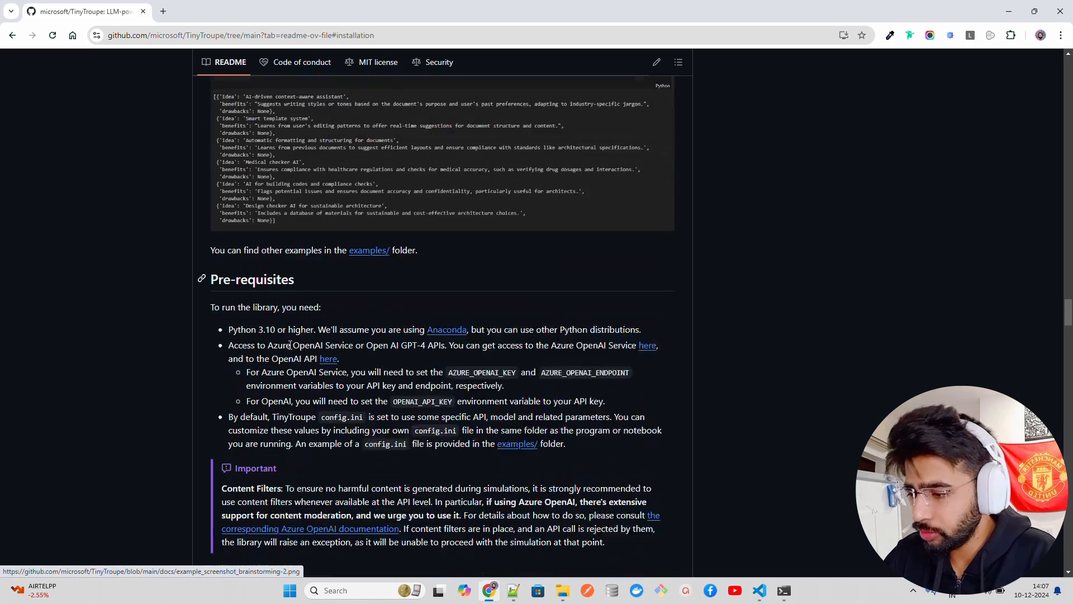
scroll(down, 3)
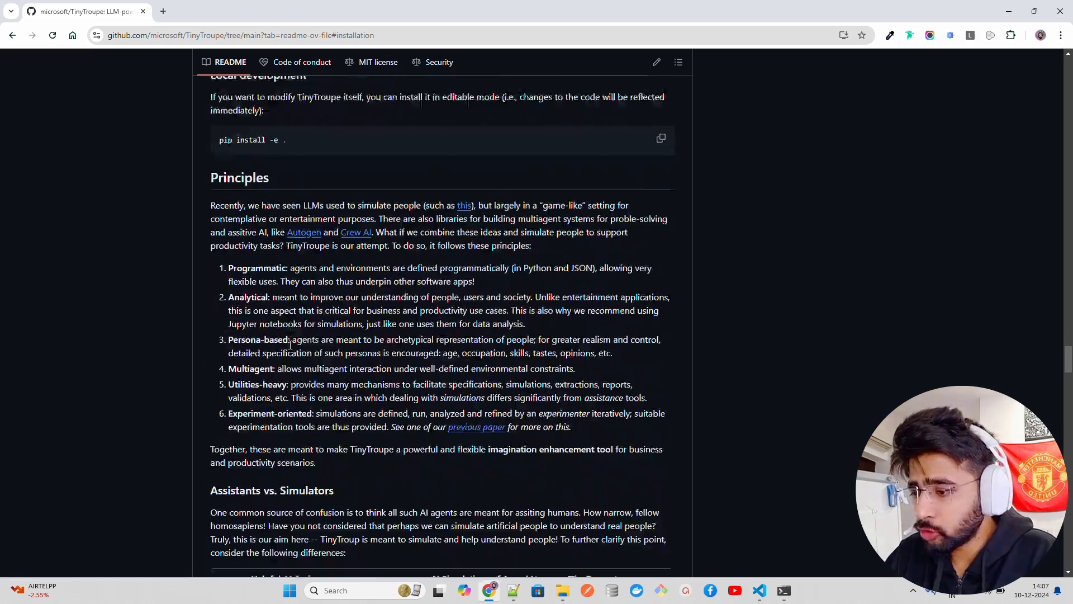
scroll(down, 3)
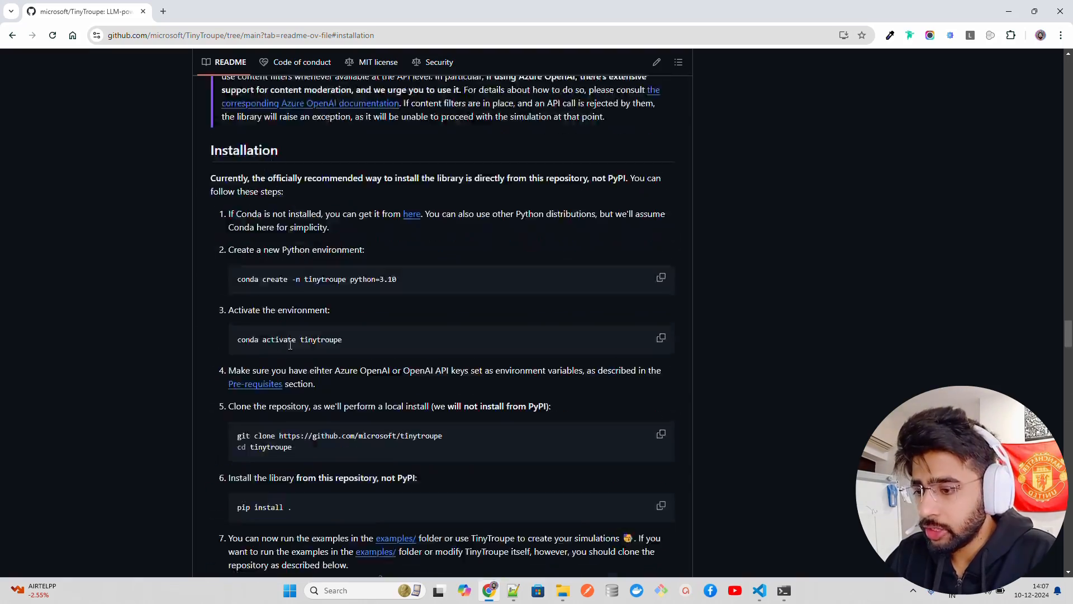
scroll(down, 3)
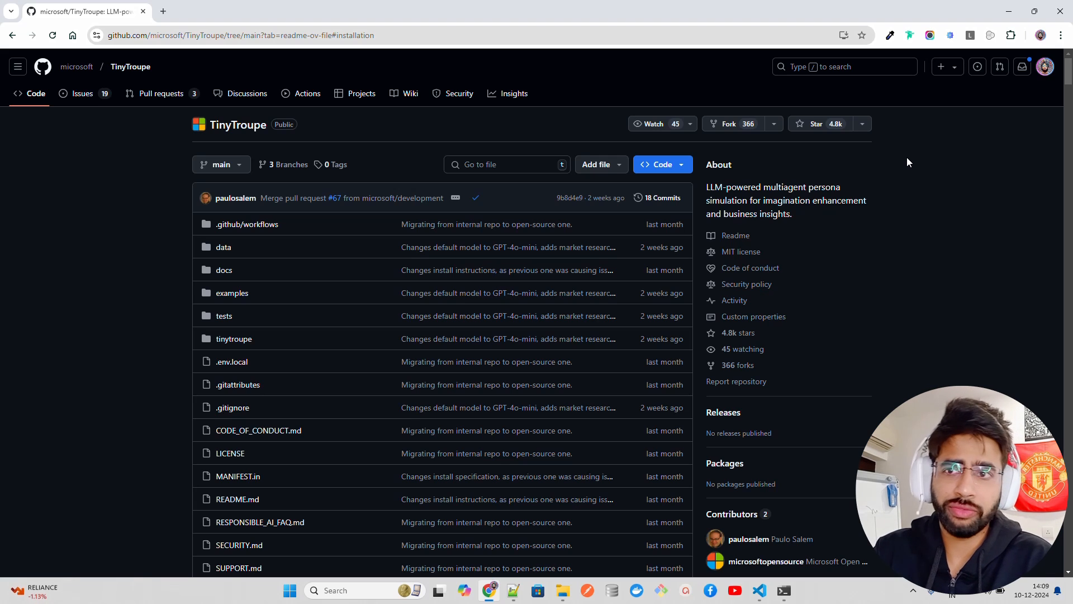
mouse_move(894, 199)
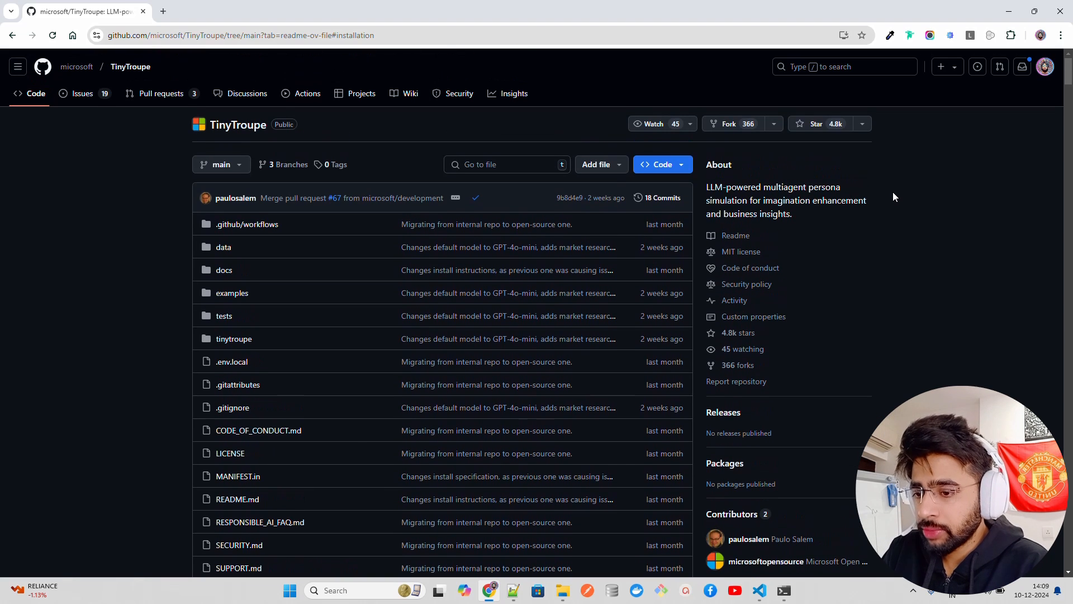
click(758, 590)
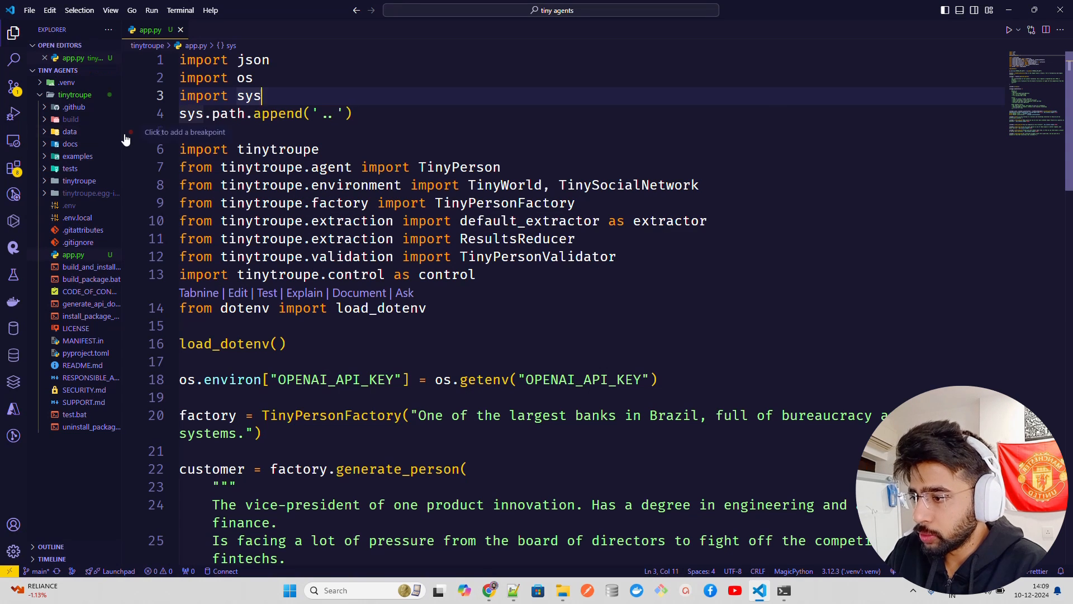
Widen the project file list so full names like build_and_install_package_from_repo.bat show
drag(119, 130, 208, 130)
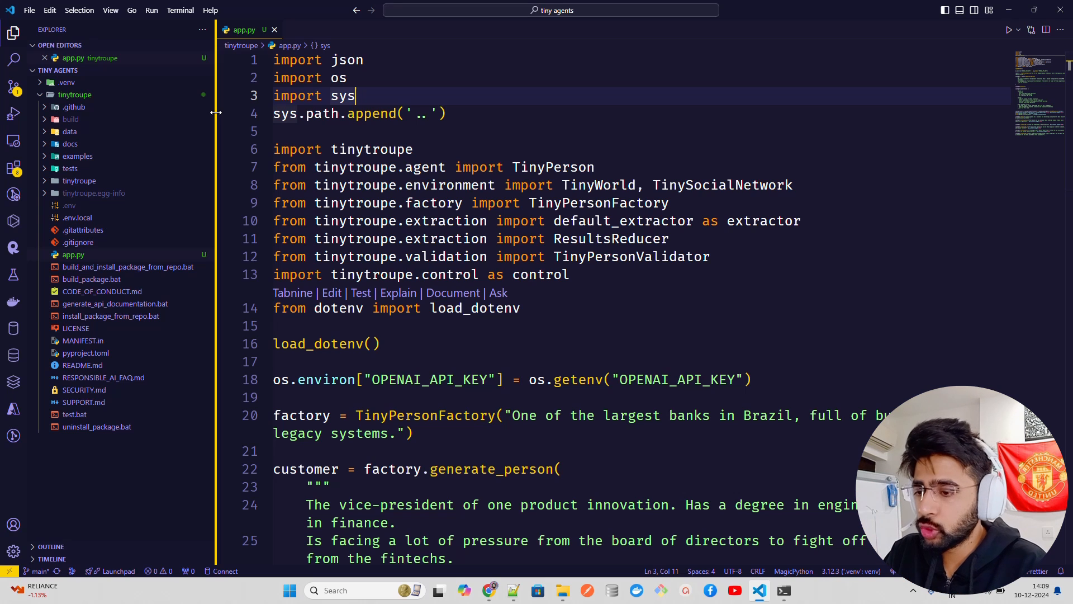
mouse_move(67, 82)
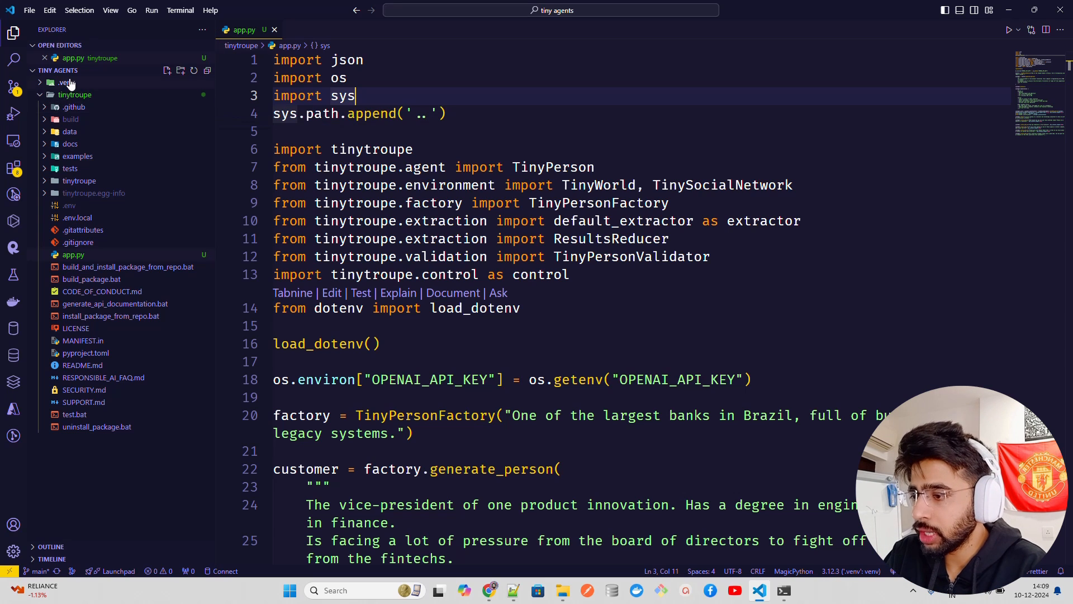
mouse_move(90, 87)
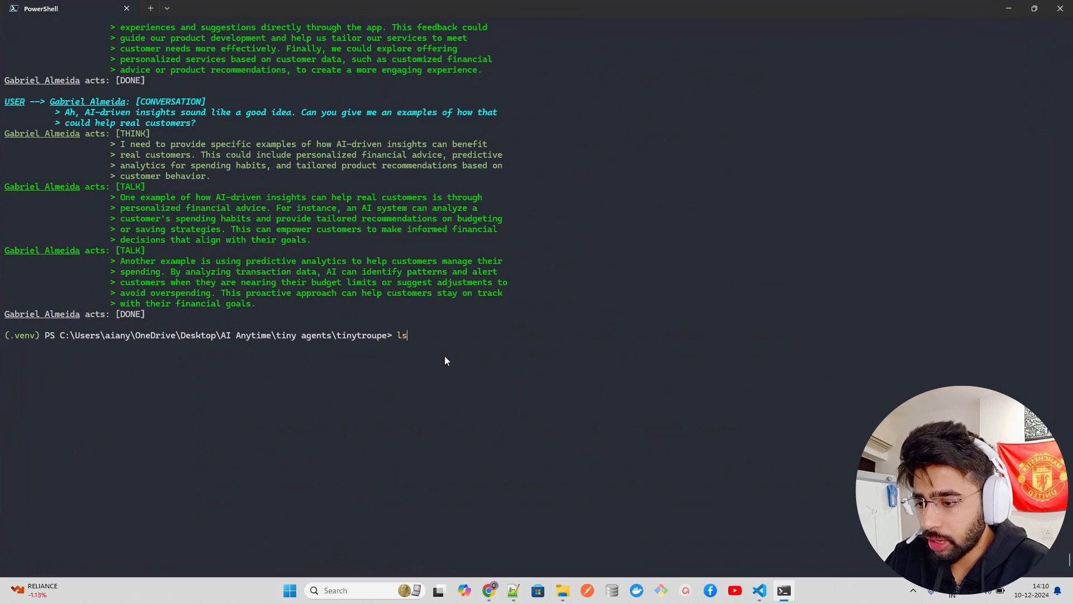
text(git clone https://github.com/microsoft/tinytroupe)
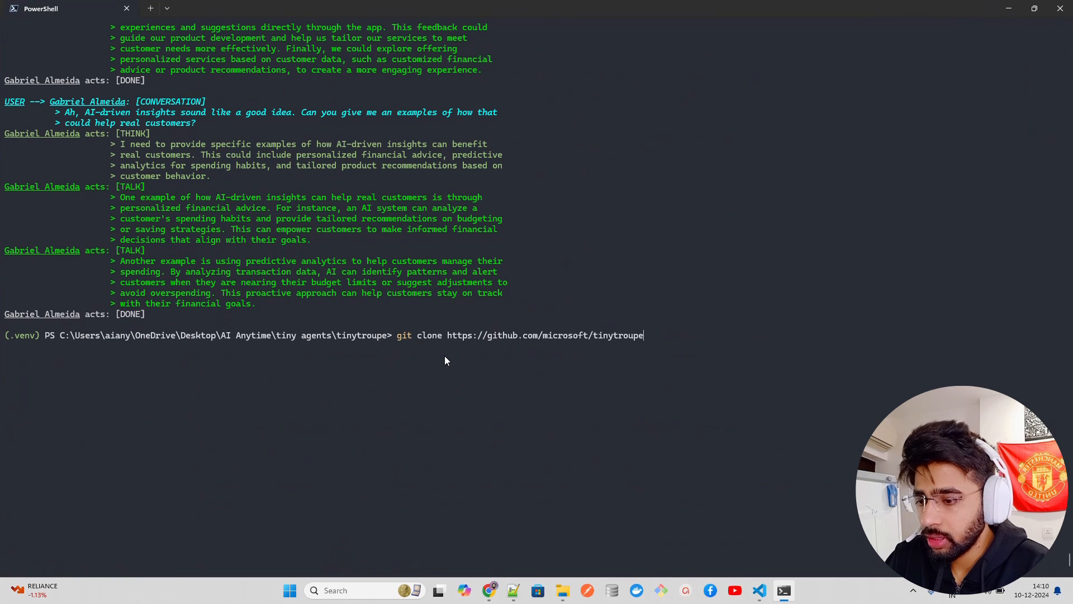
mouse_move(460, 354)
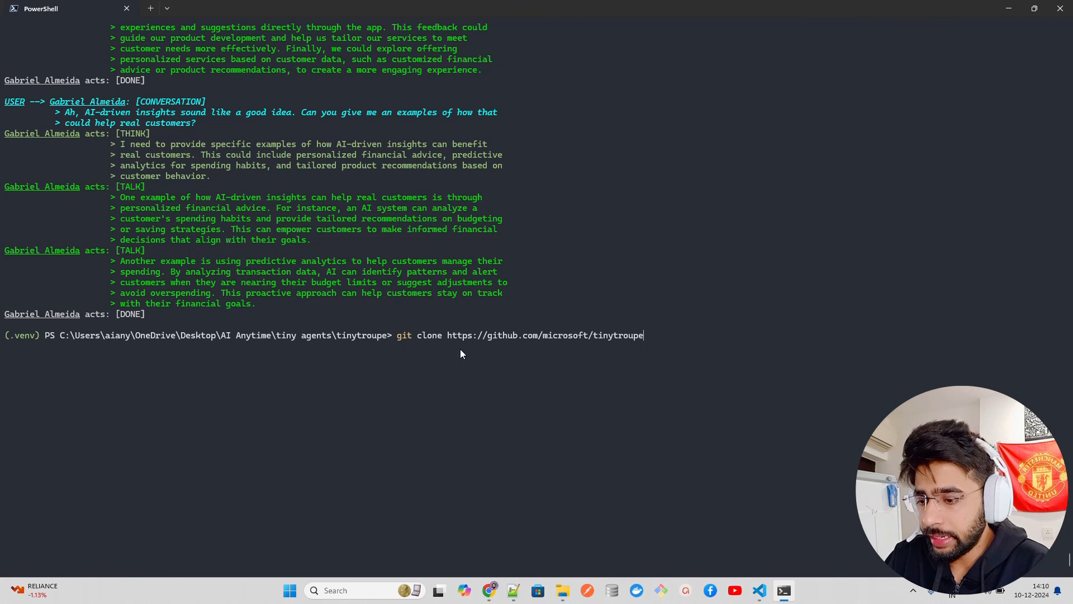
mouse_move(670, 348)
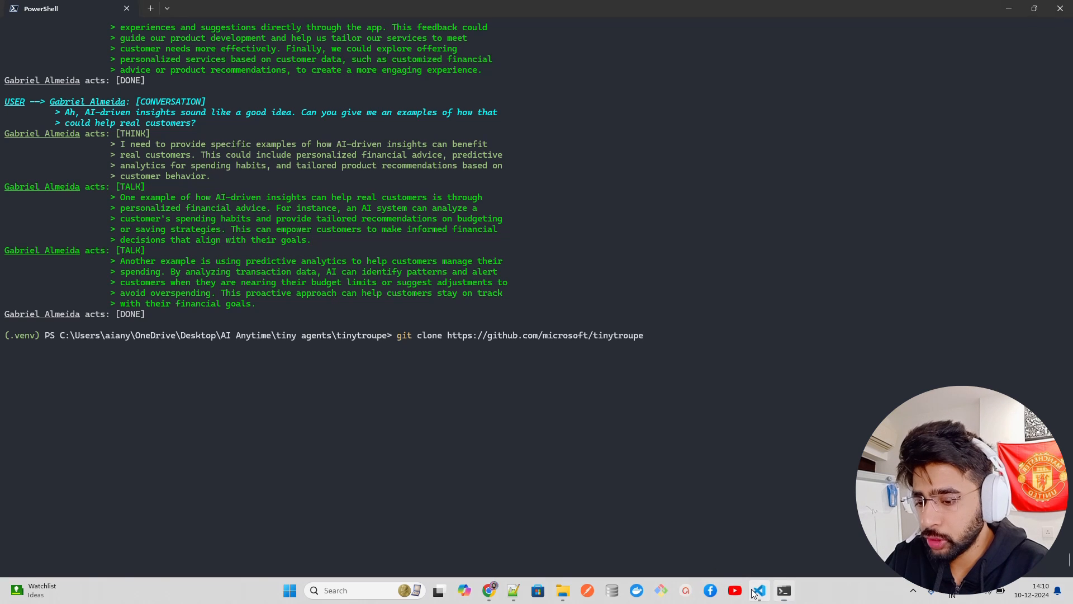
click(758, 590)
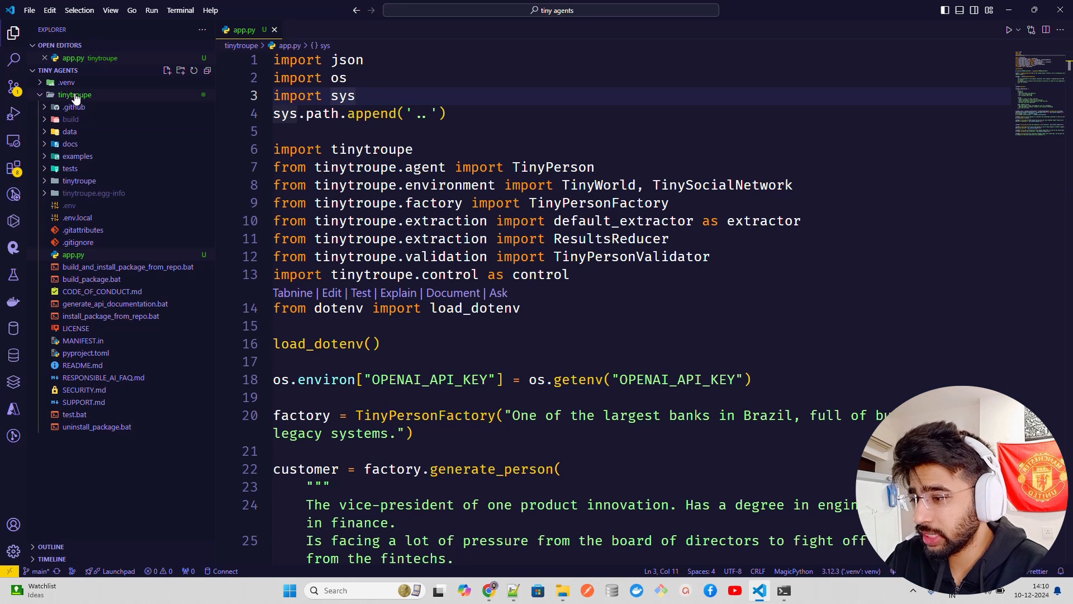
click(75, 94)
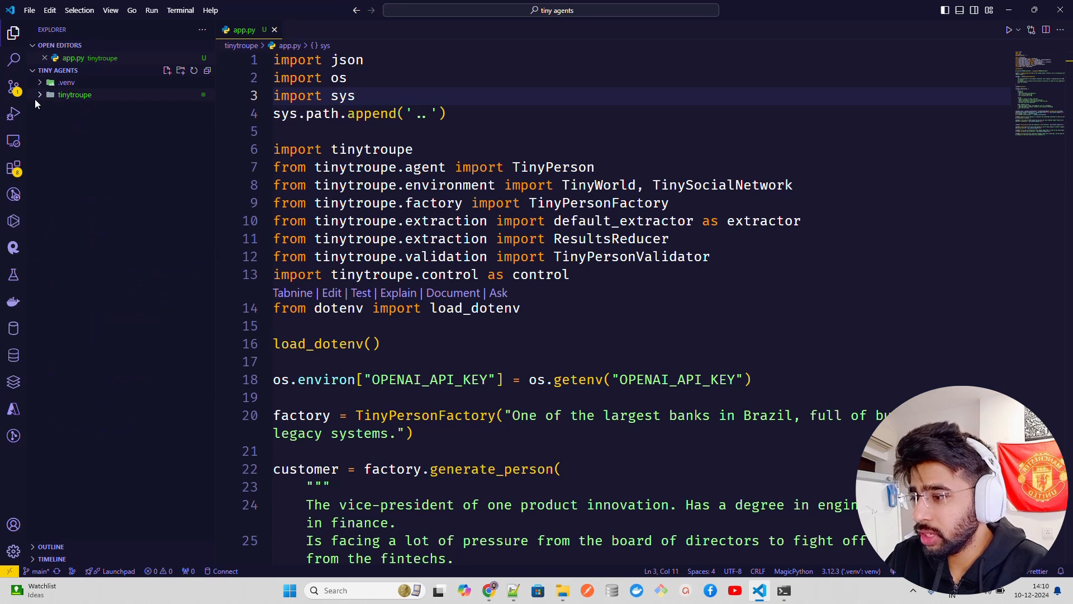
click(75, 94)
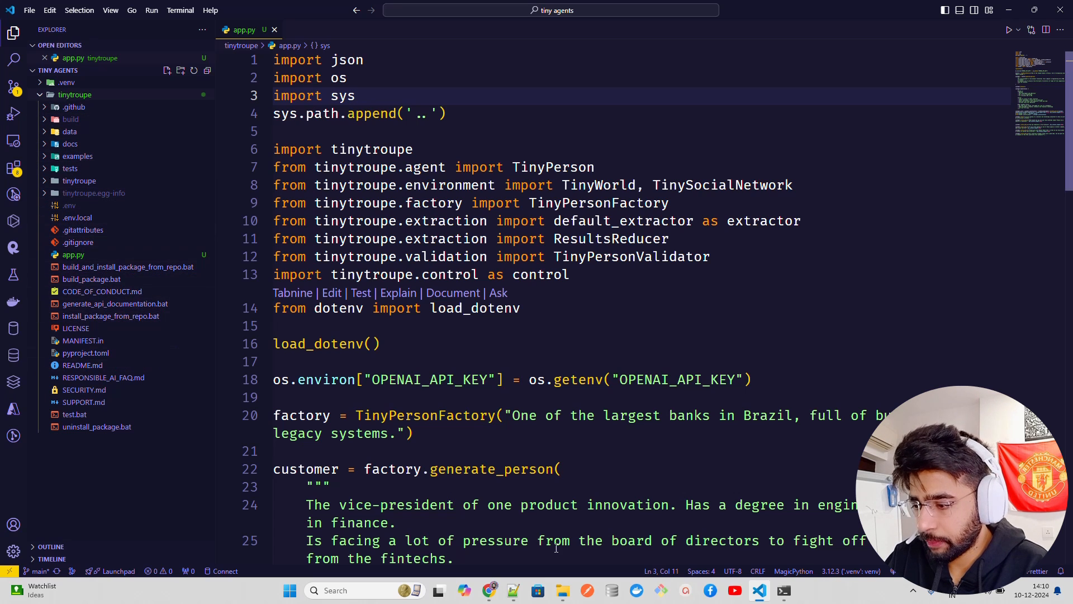
click(783, 591)
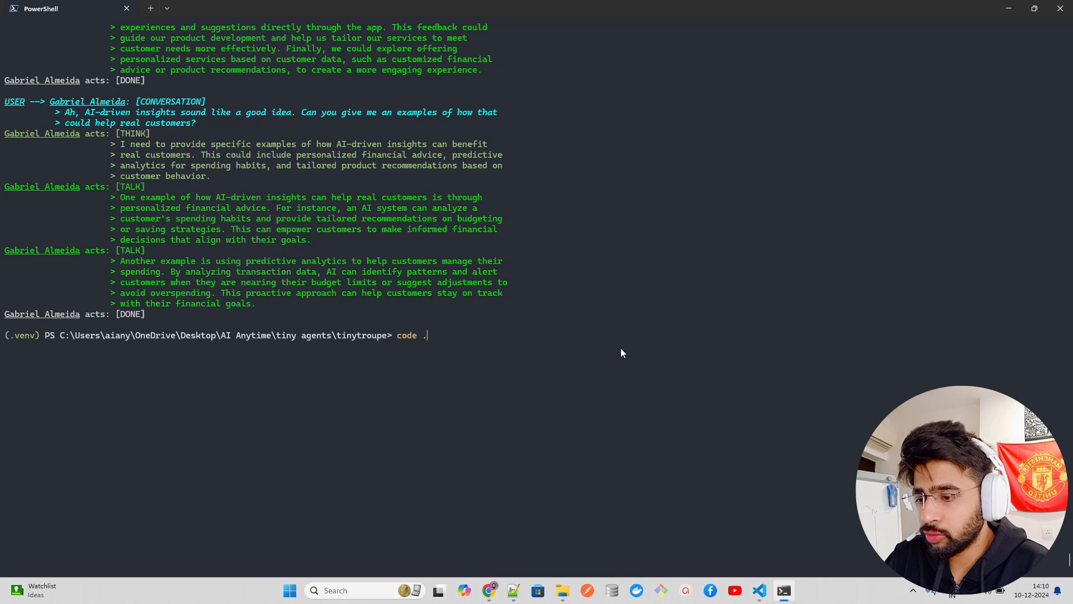
Enter cd tinytroupe and then pip install . at the prompt, not yet run
text(cd tinytroupe)
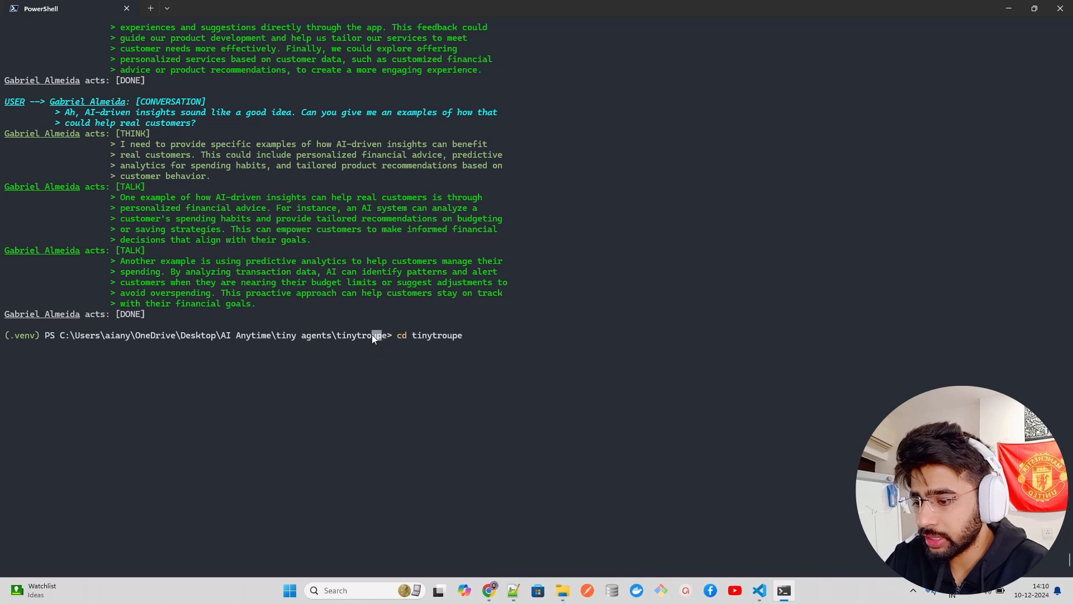
text(pip install .)
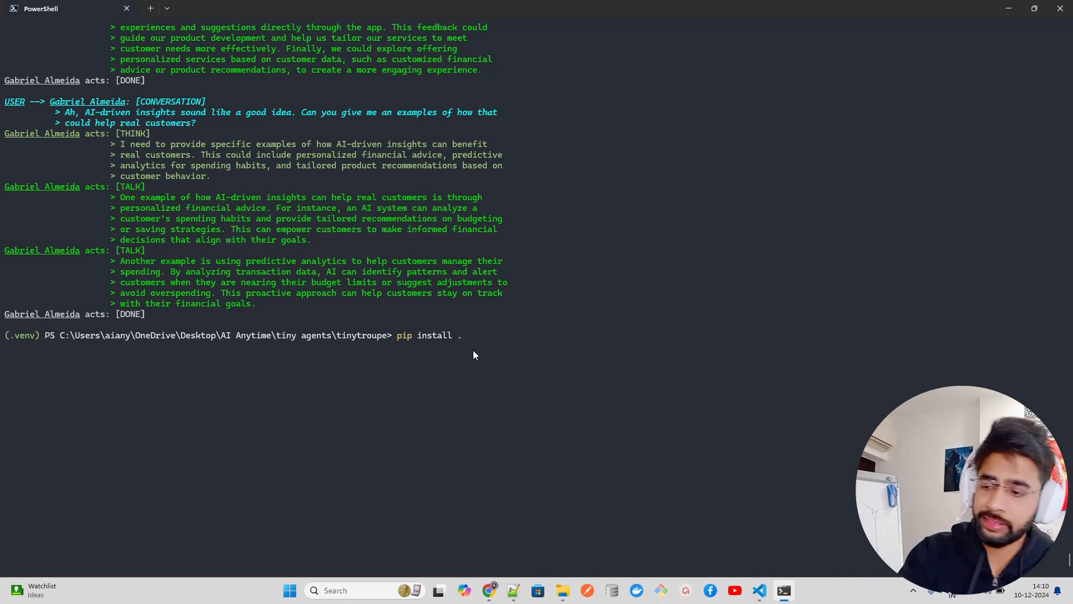
View pyproject.toml and select its dependency list including openai, pandas and pydantic
click(759, 590)
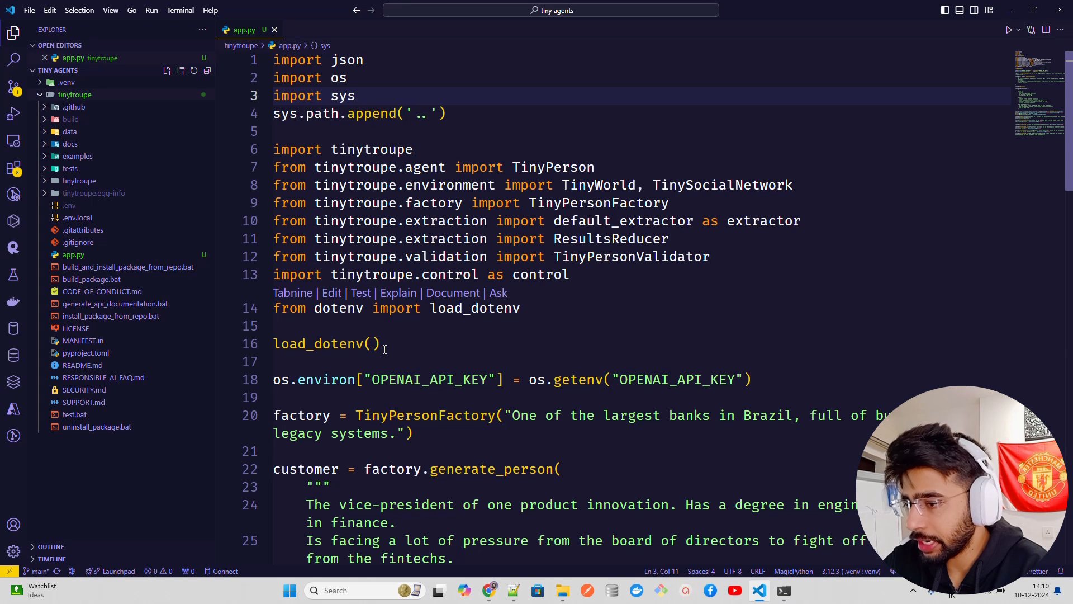
mouse_move(101, 207)
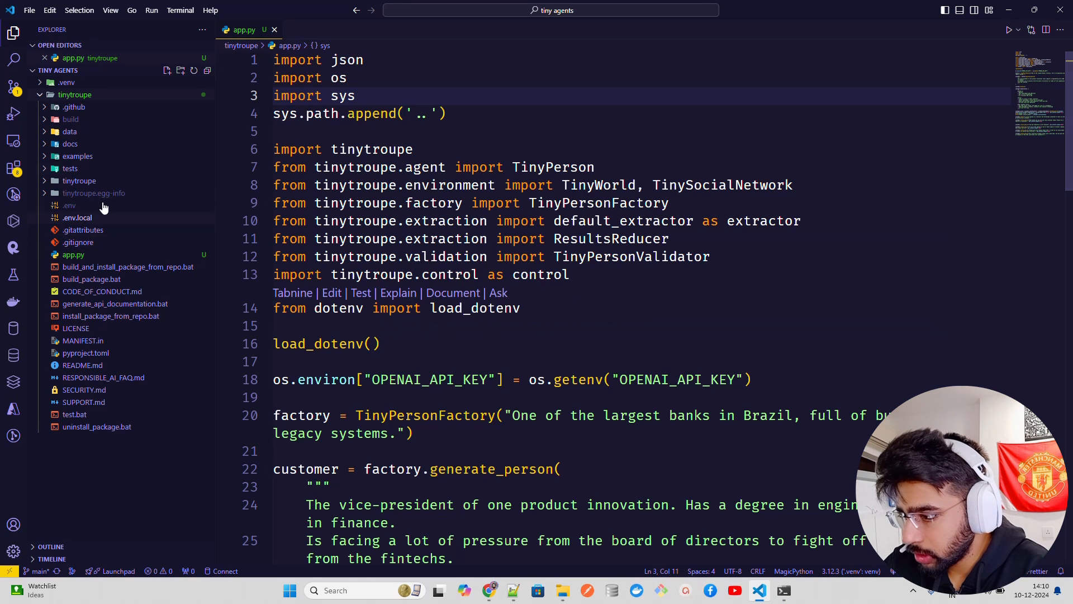
mouse_move(119, 364)
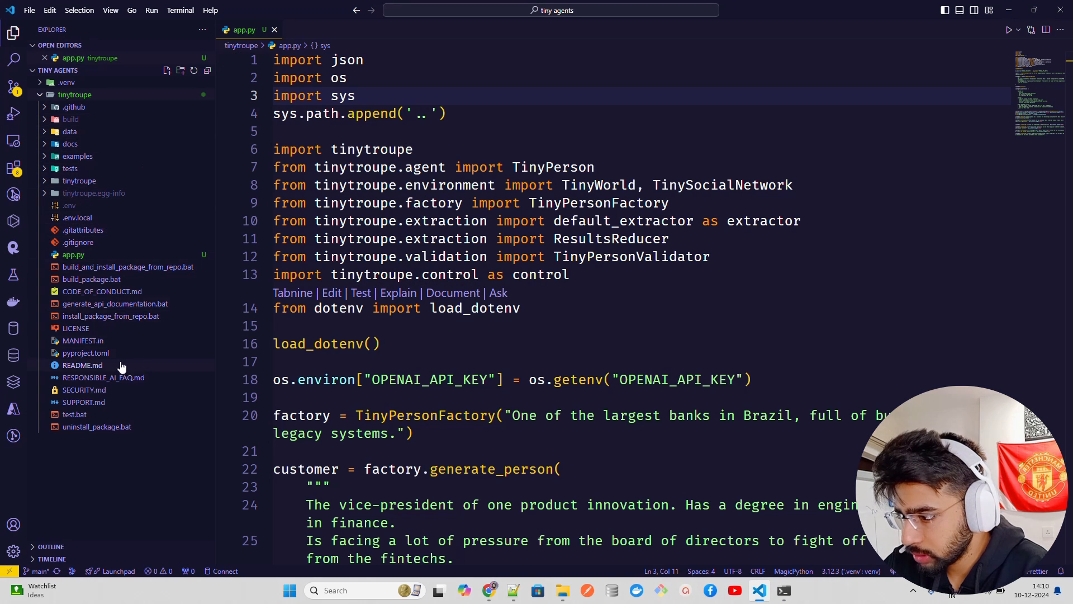
click(86, 352)
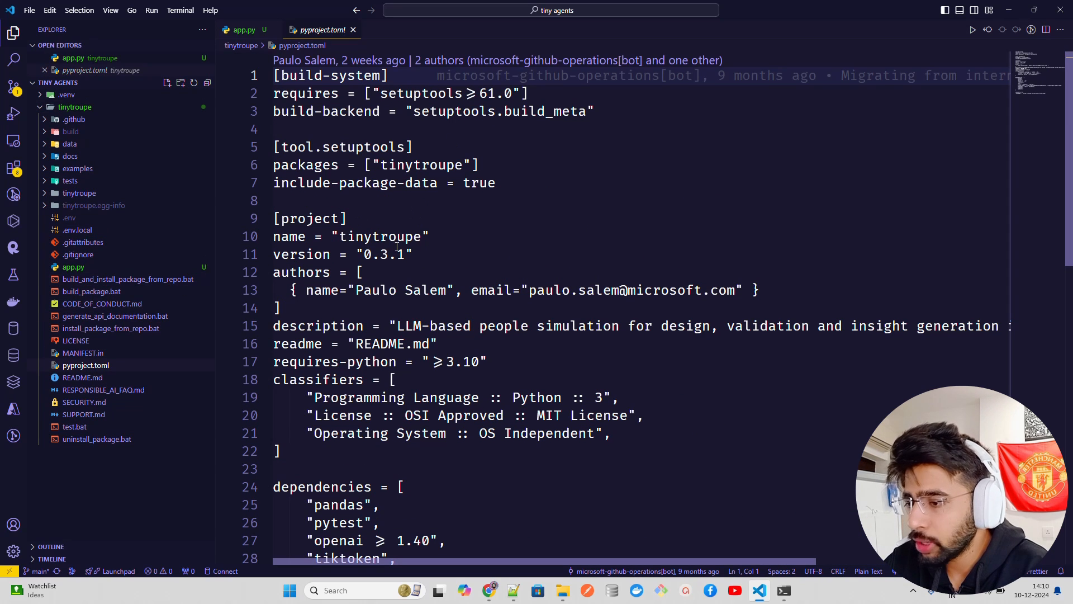
scroll(down, 3)
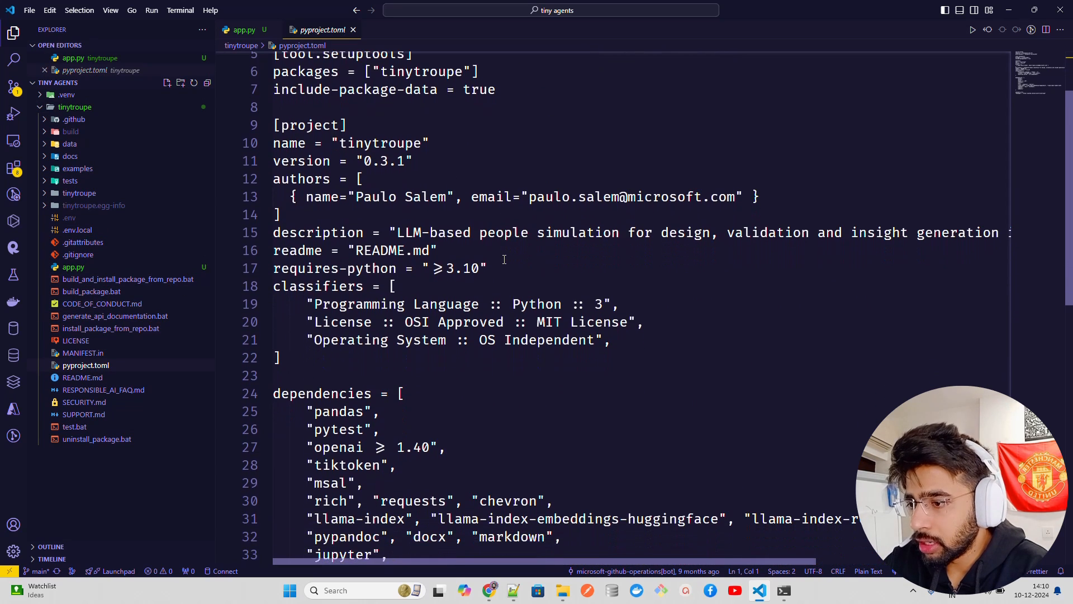
scroll(down, 3)
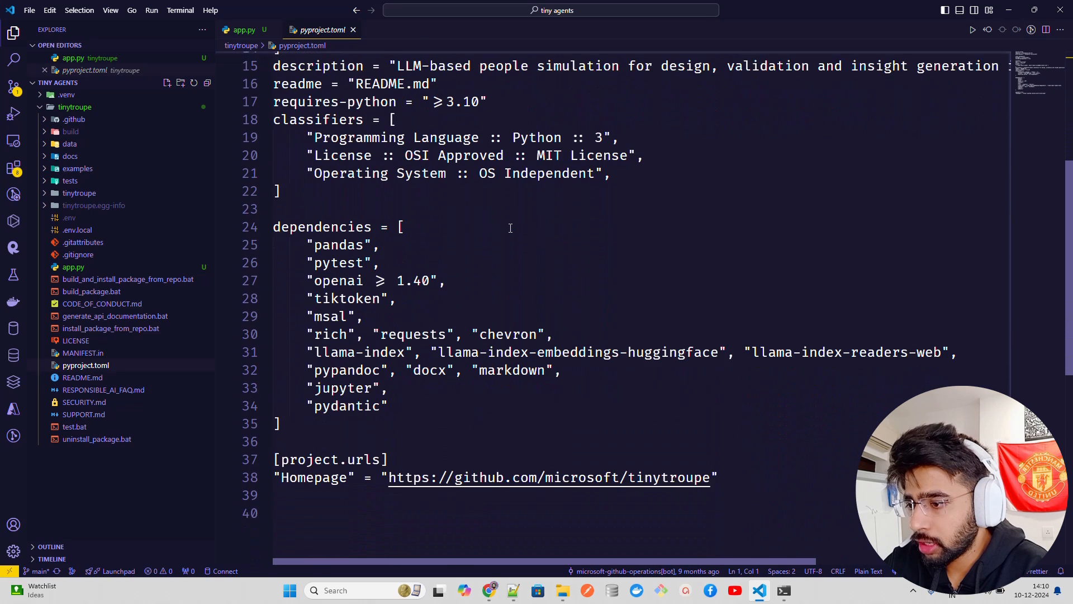
scroll(down, 3)
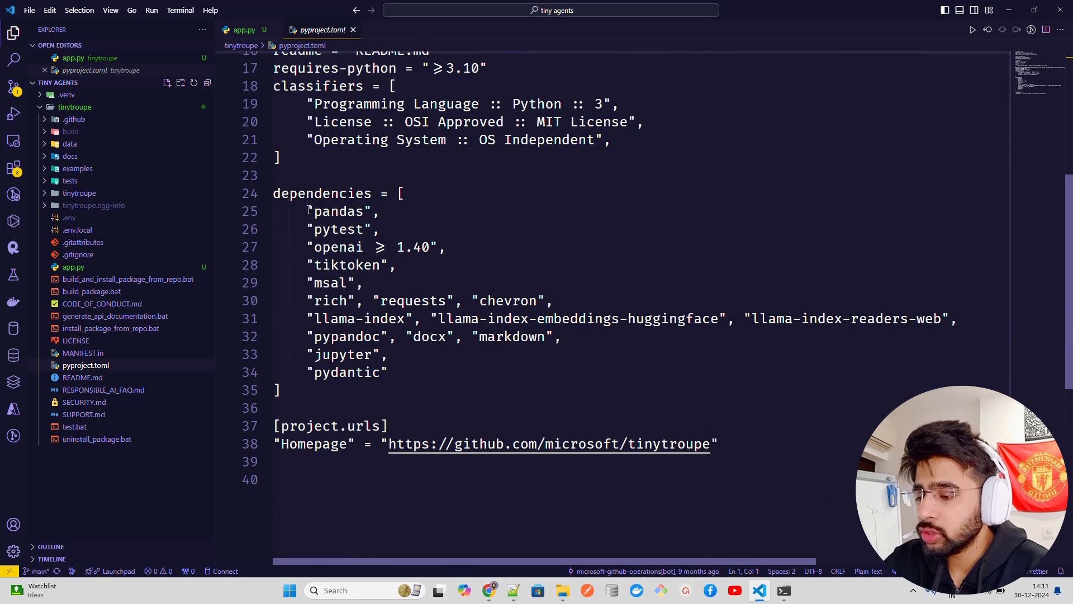
drag(309, 211, 380, 355)
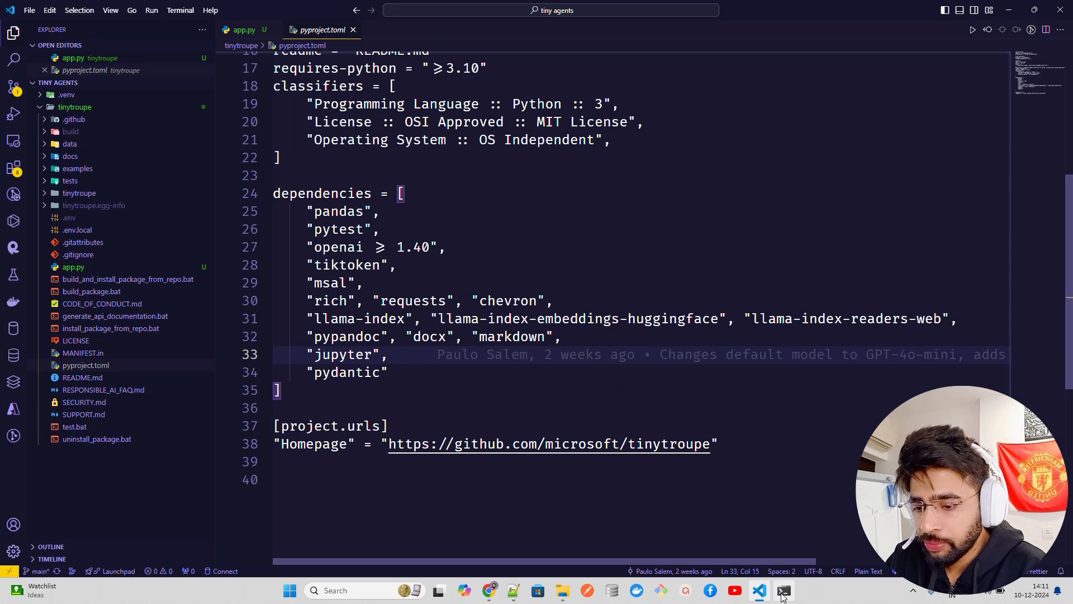
Prepare pip install python-dotenv, check the project files, then enter python app.py at the prompt
click(784, 590)
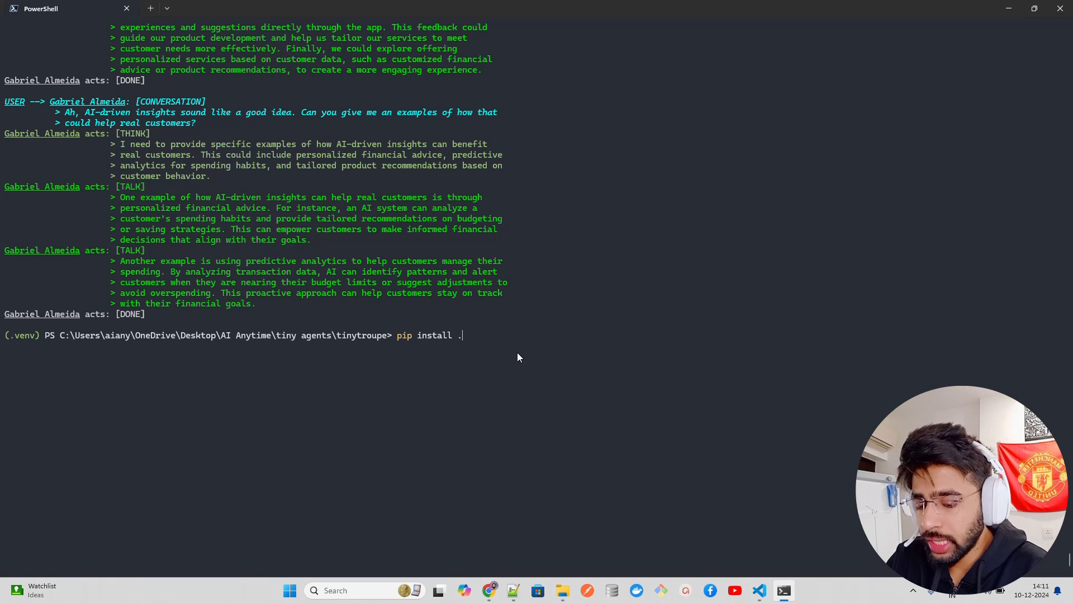
text(python-dotenv)
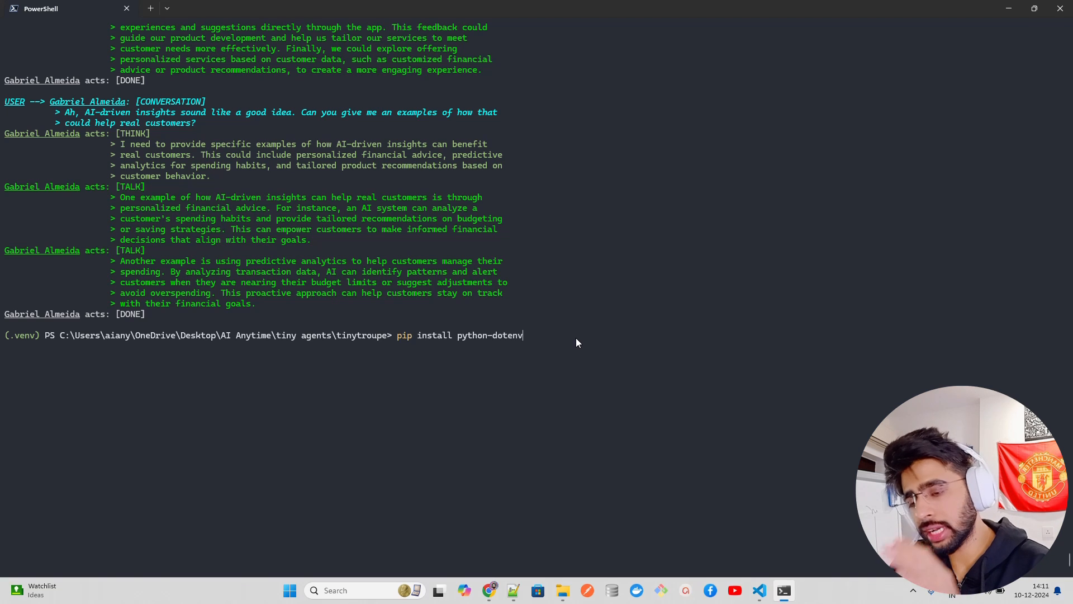
click(783, 591)
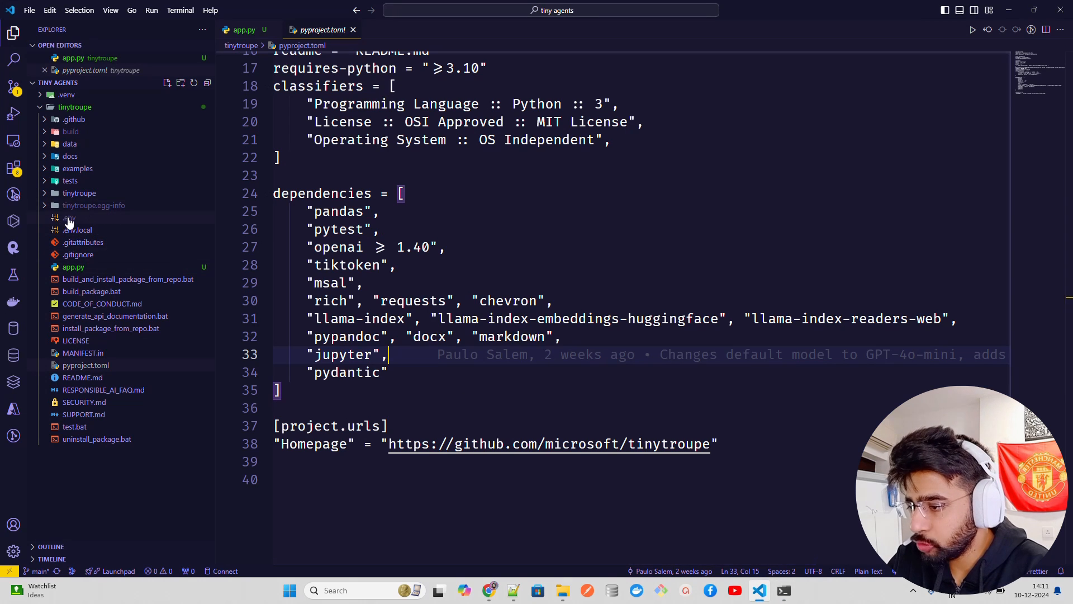
mouse_move(68, 218)
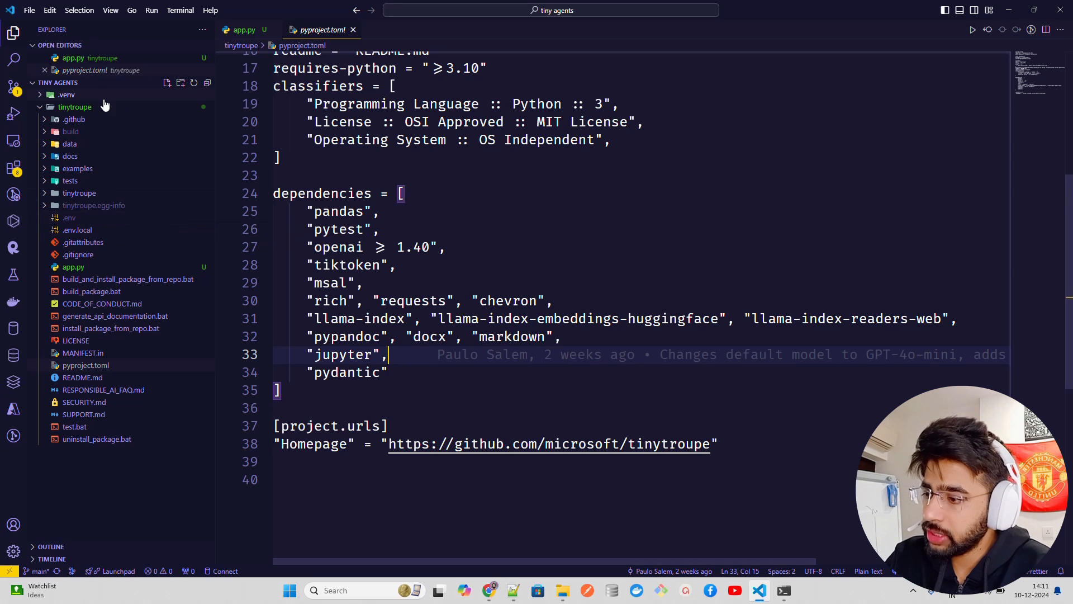
mouse_move(518, 400)
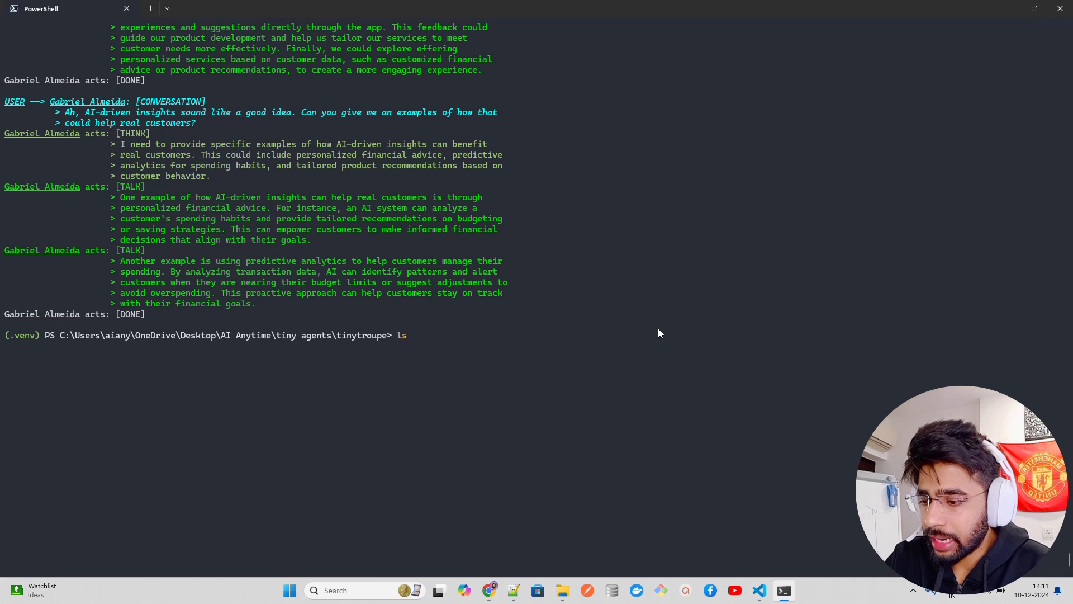
text(python app.py)
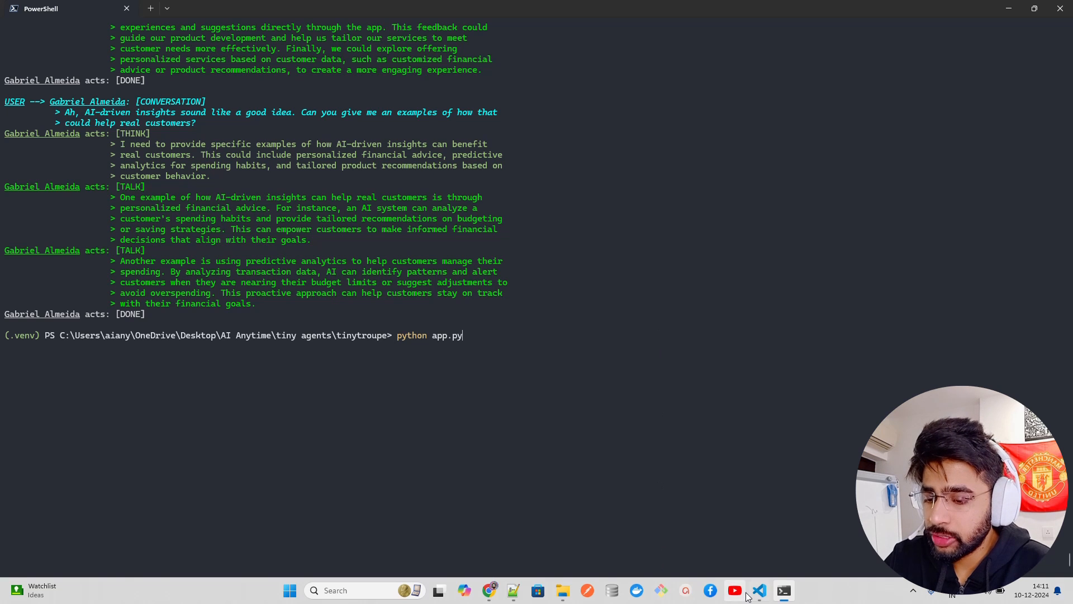
Show app.py with the tinytroupe package folder expanded and scroll to the customer_expectations block
click(758, 590)
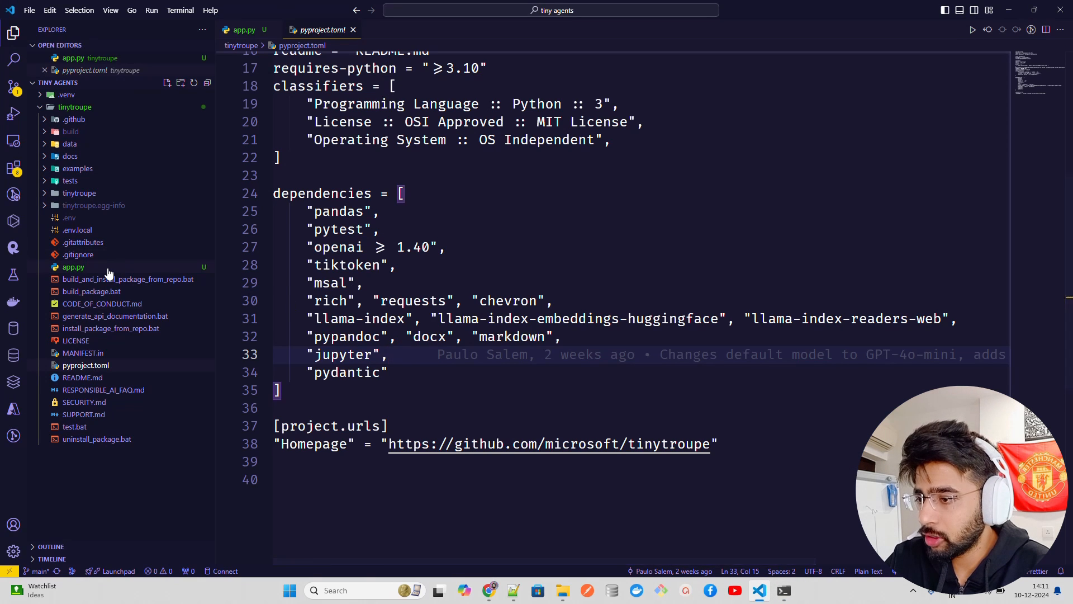
click(244, 29)
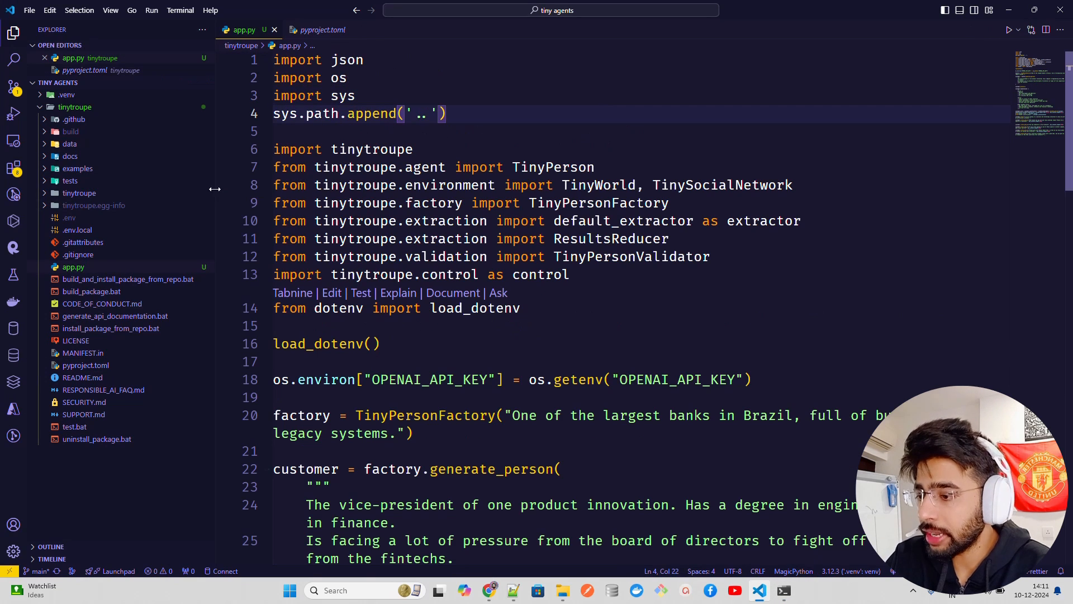
click(78, 192)
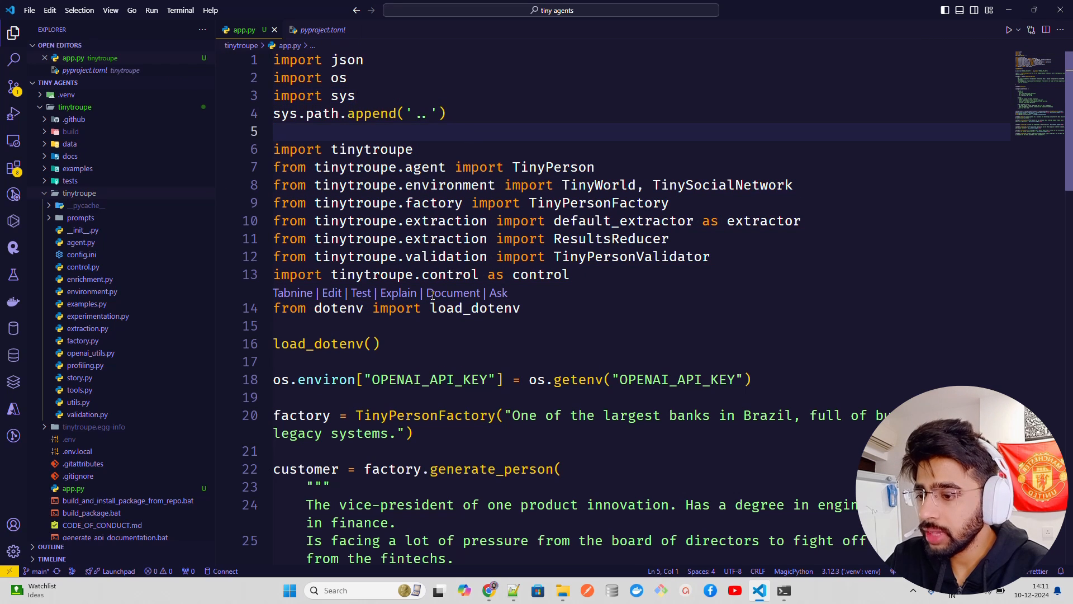
scroll(down, 3)
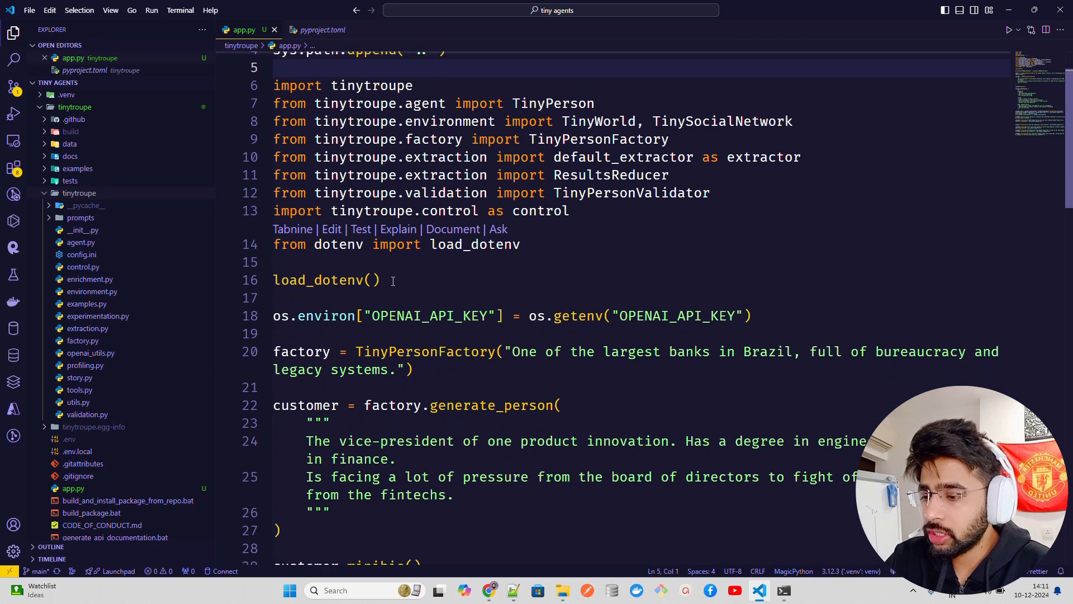
double_click(335, 280)
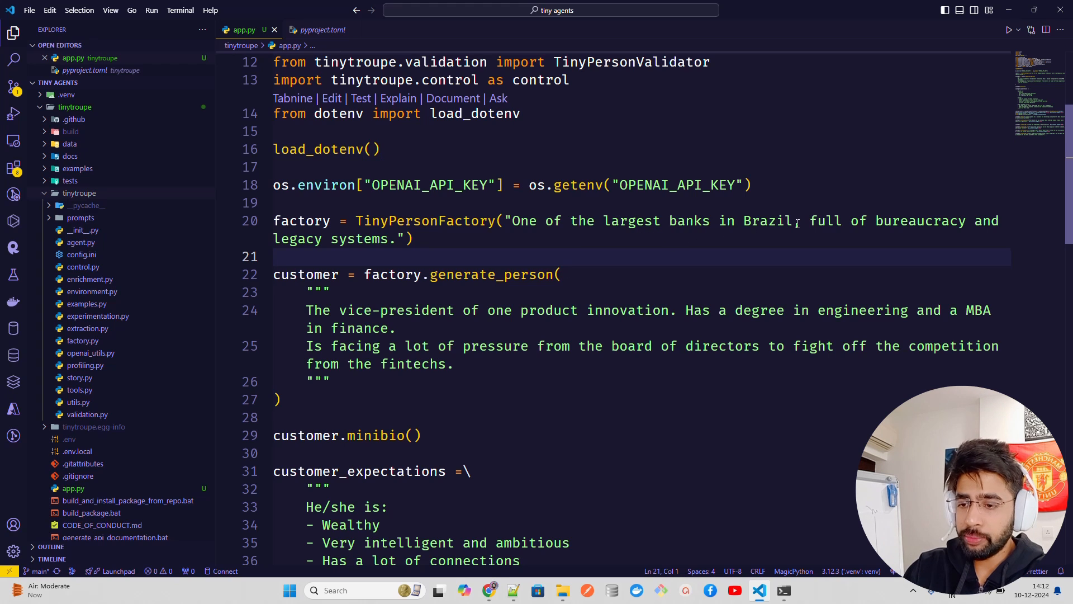
mouse_move(883, 221)
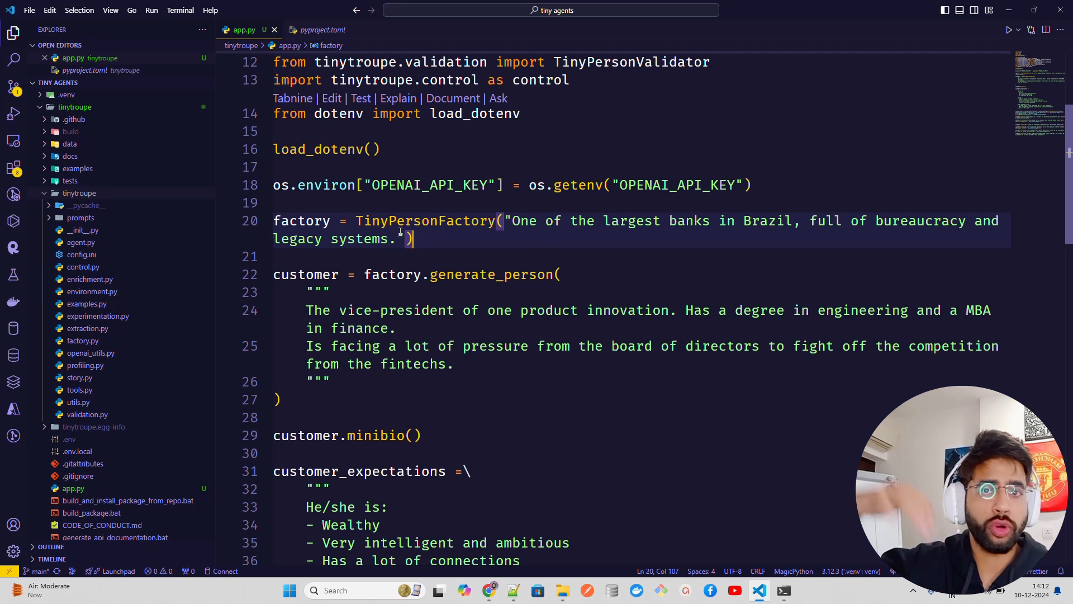
mouse_move(578, 260)
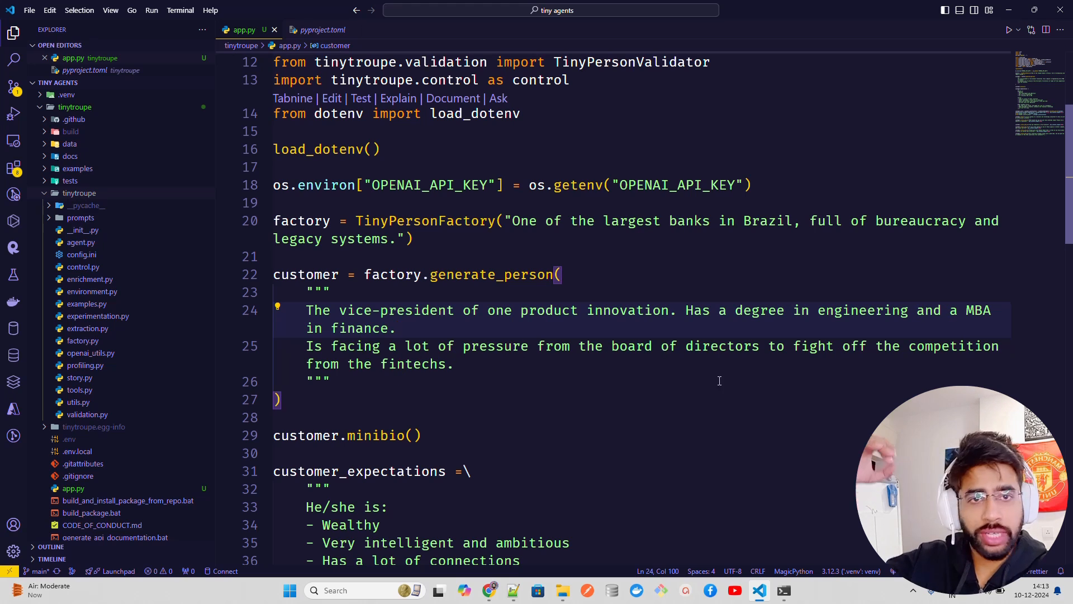
mouse_move(614, 370)
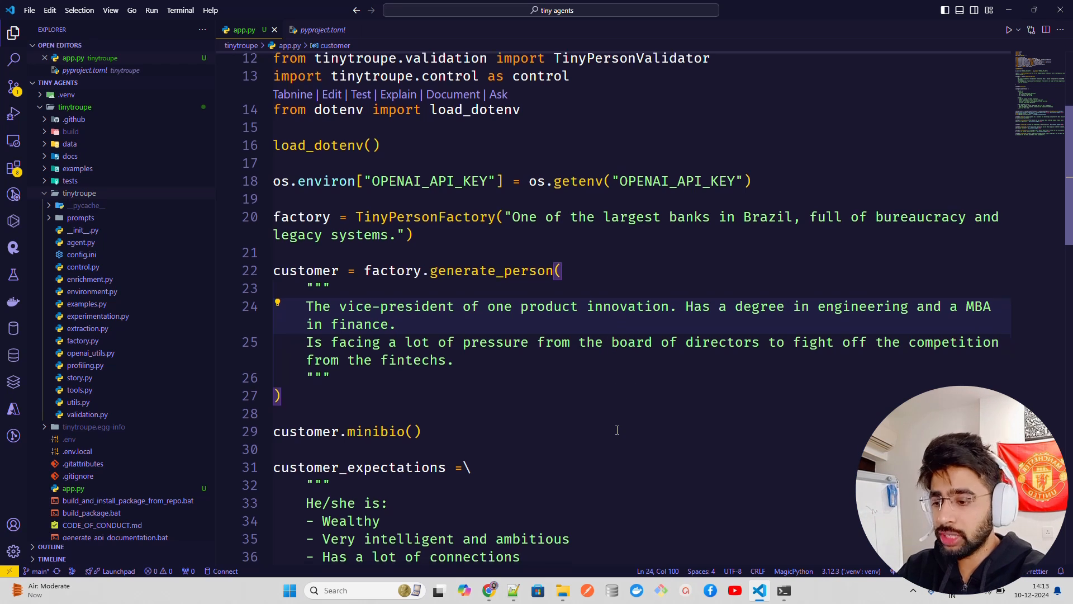
scroll(down, 3)
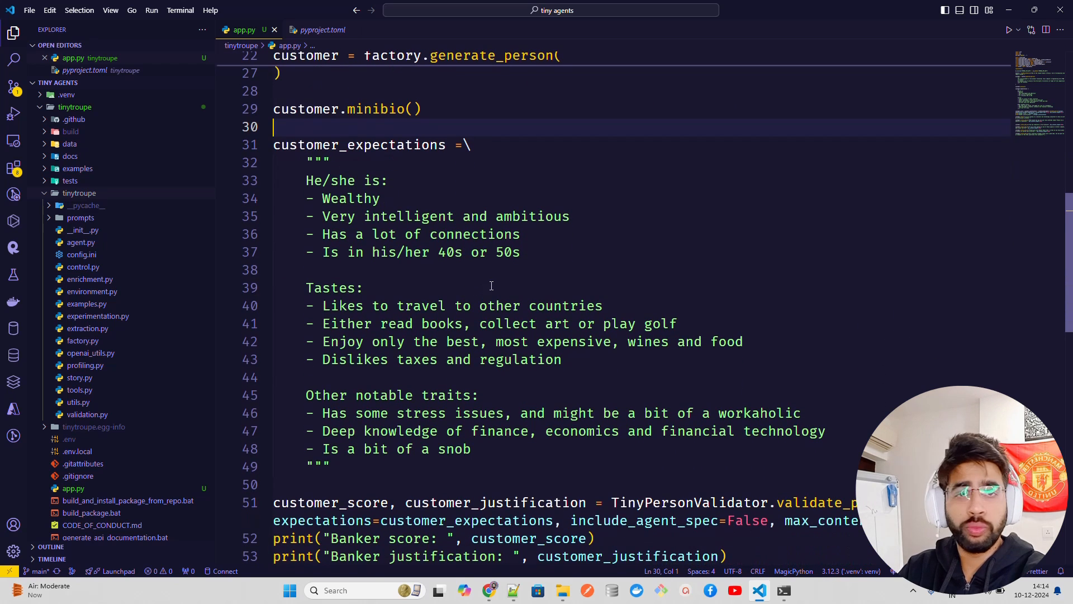
Mark the Wealthy expectation line and scroll to the TinyPersonValidator scoring and listen_and_act prompts
click(402, 216)
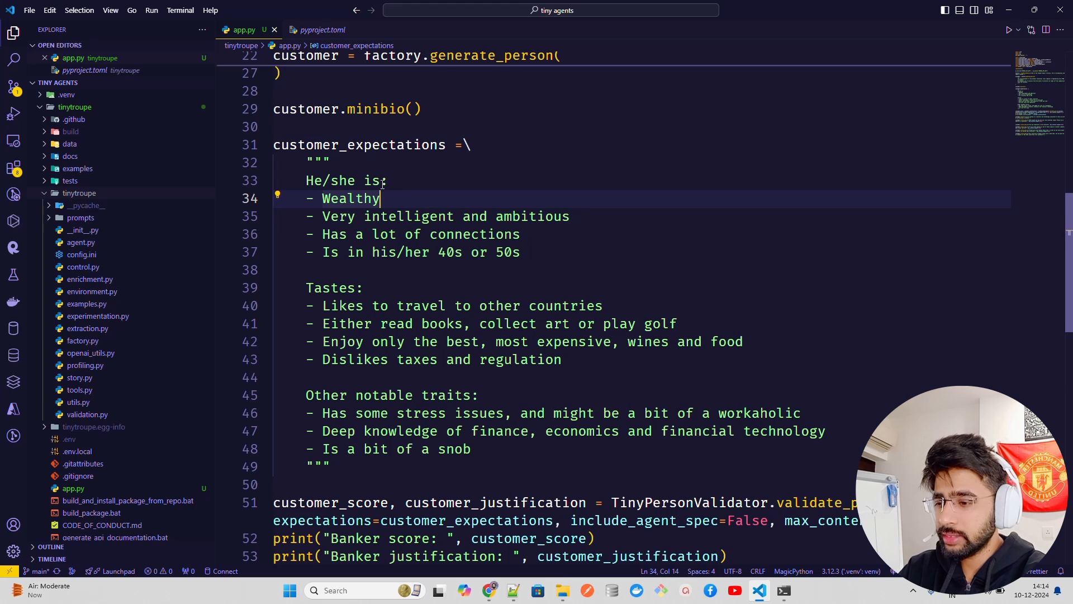
mouse_move(597, 183)
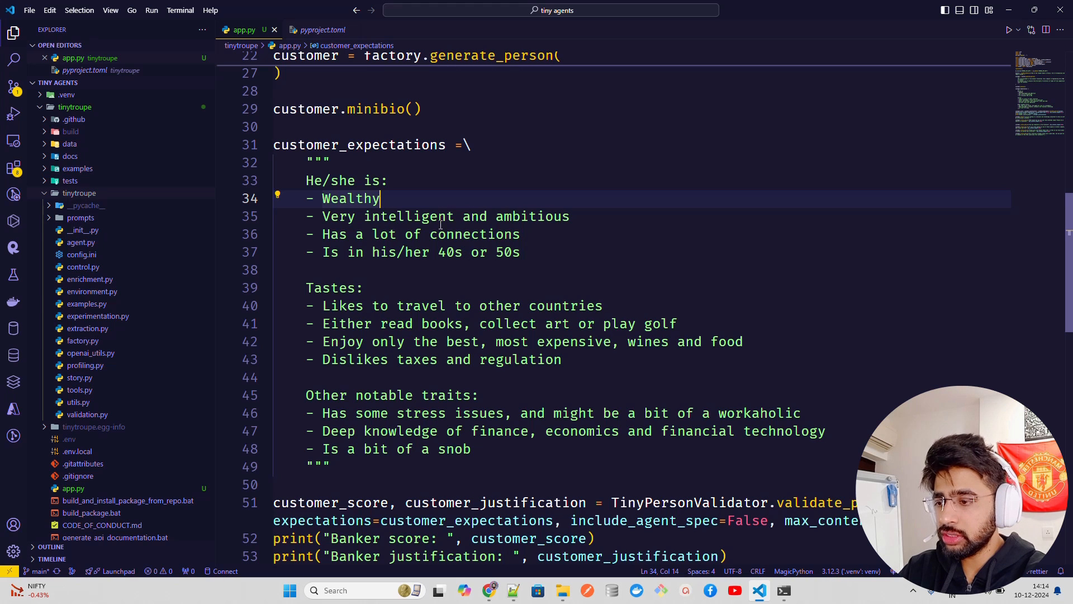
mouse_move(477, 242)
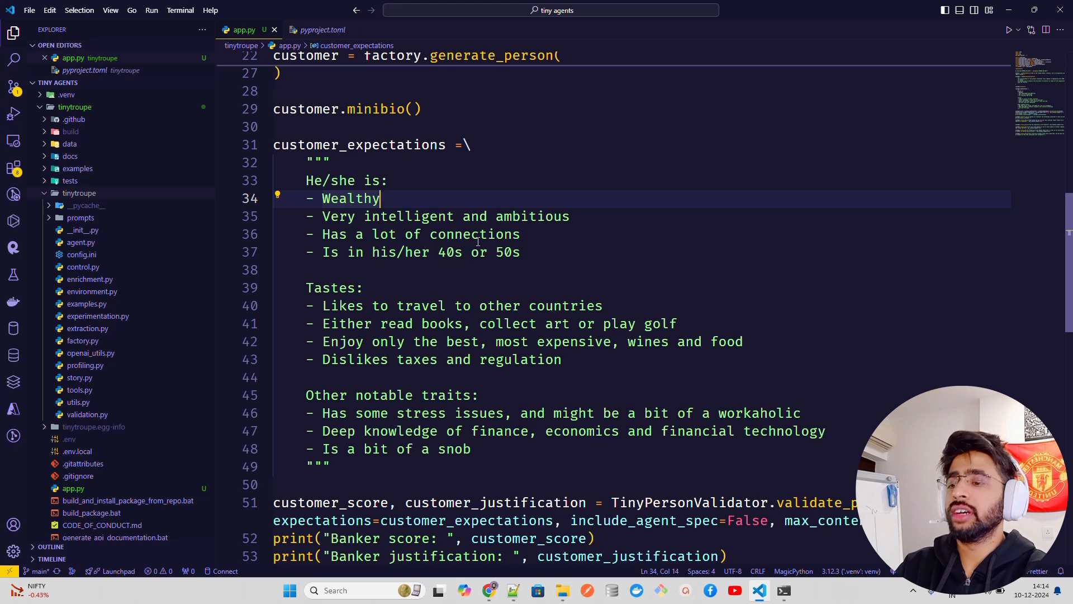
mouse_move(459, 275)
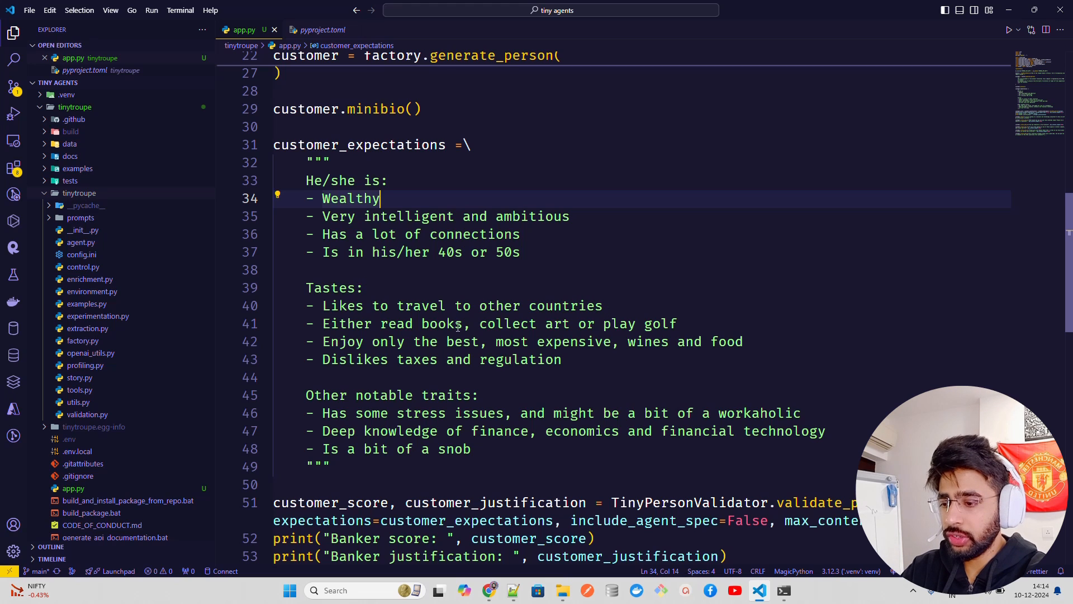
mouse_move(703, 332)
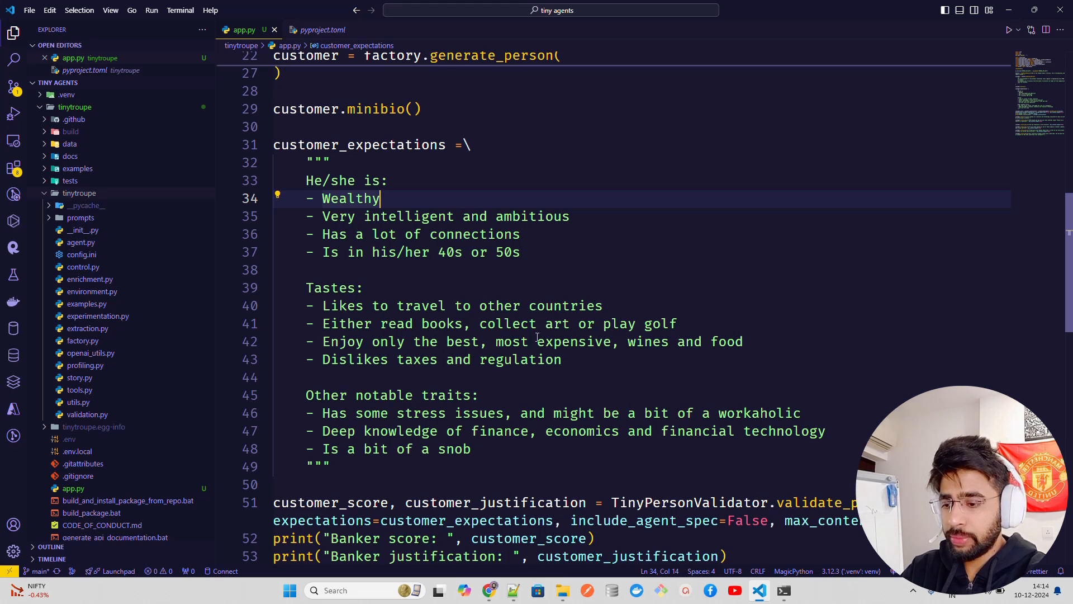
mouse_move(444, 370)
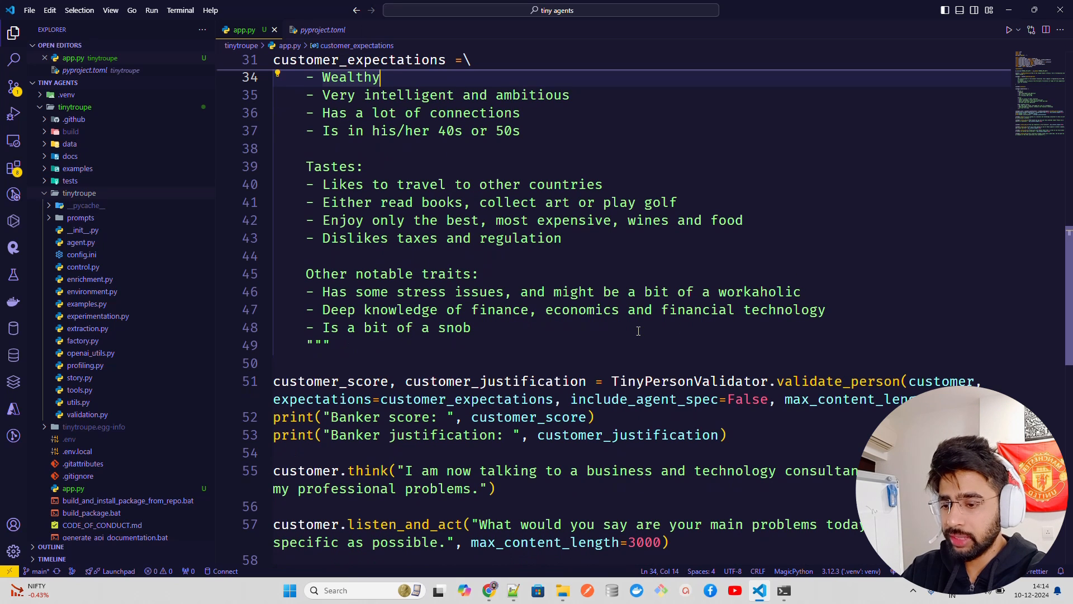
scroll(down, 3)
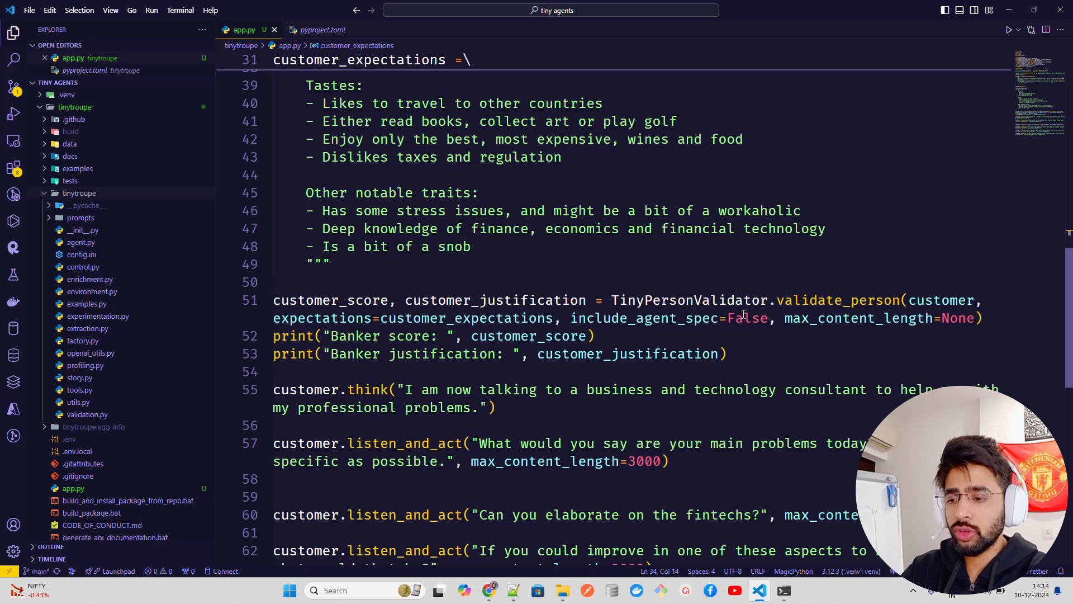
scroll(down, 3)
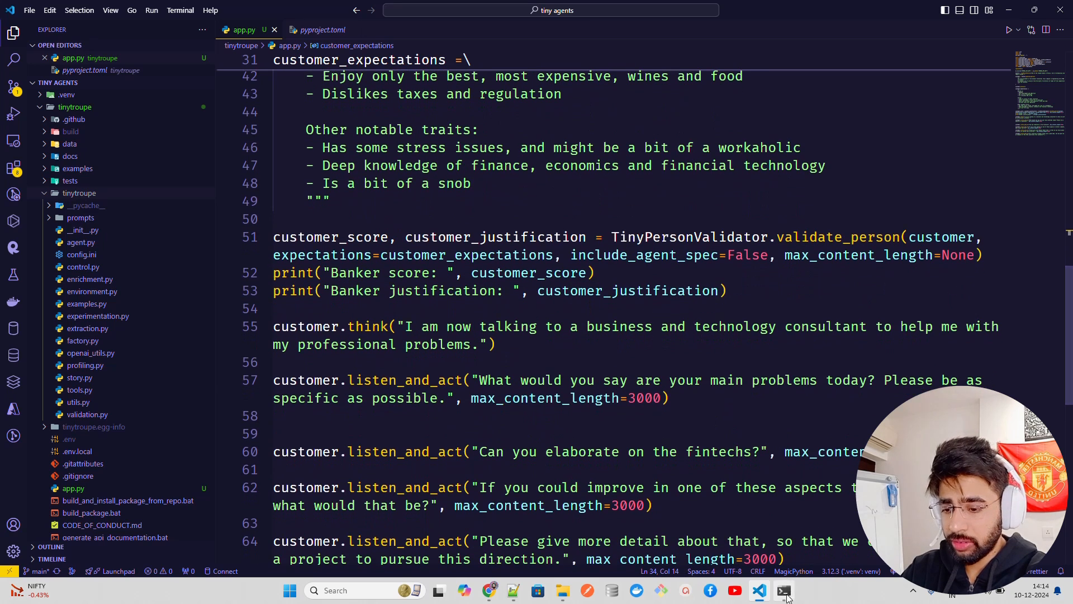
click(783, 590)
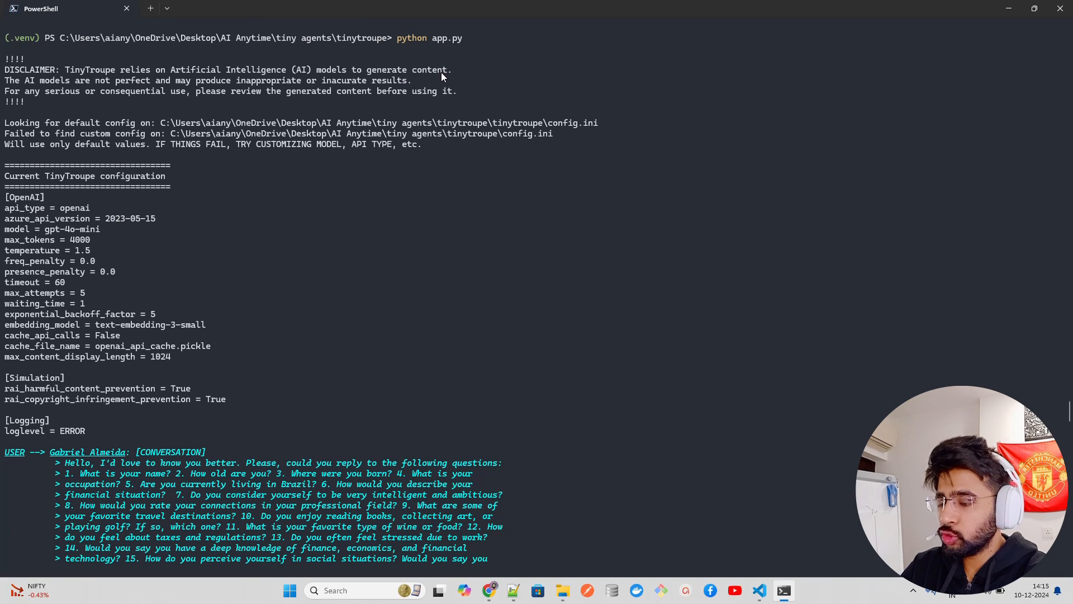
mouse_move(168, 91)
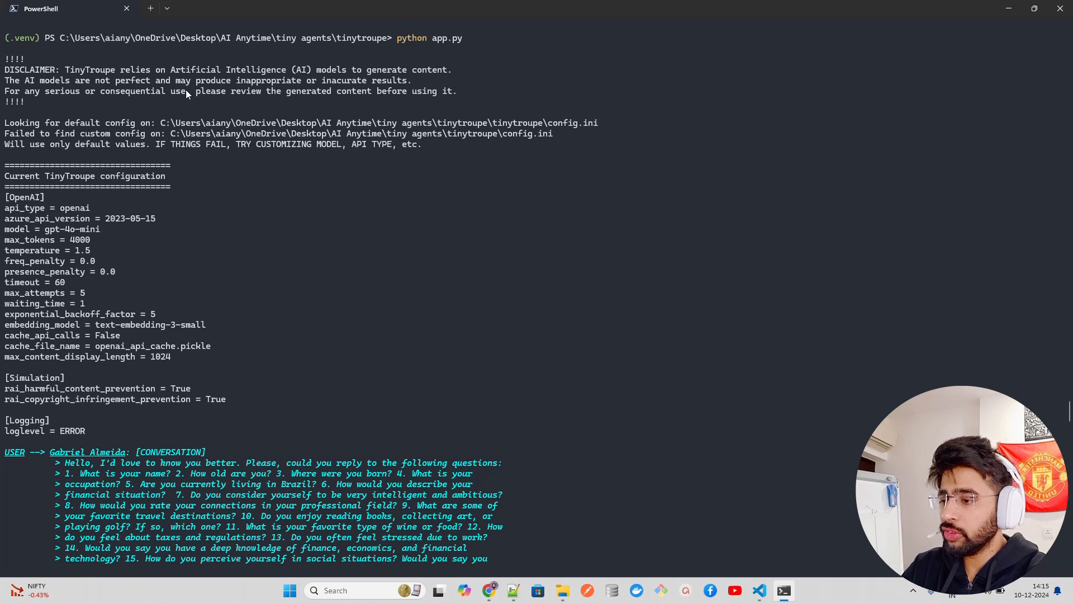
mouse_move(483, 102)
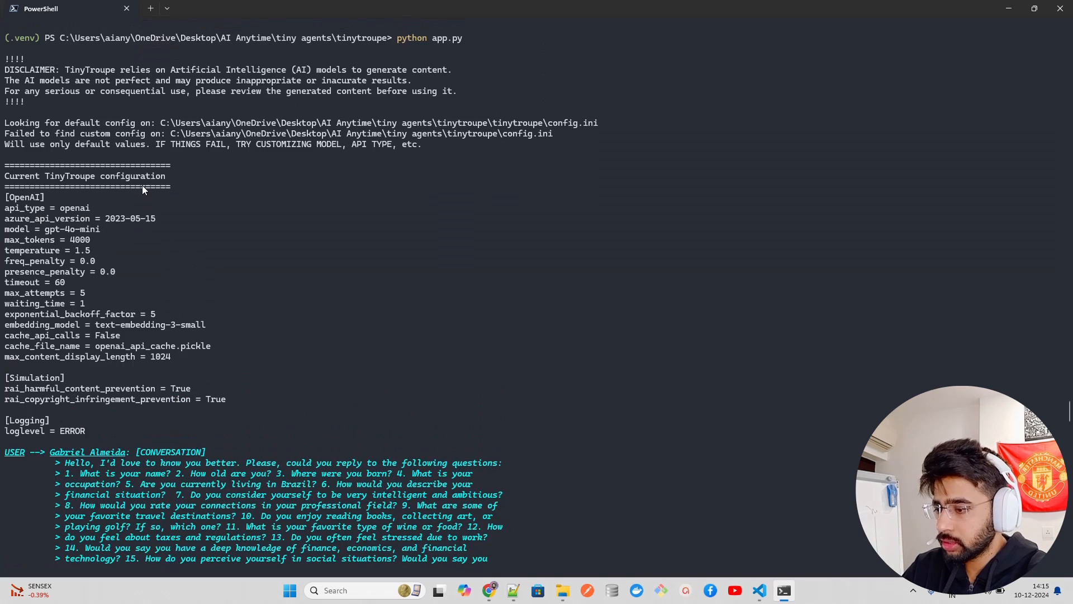
scroll(down, 3)
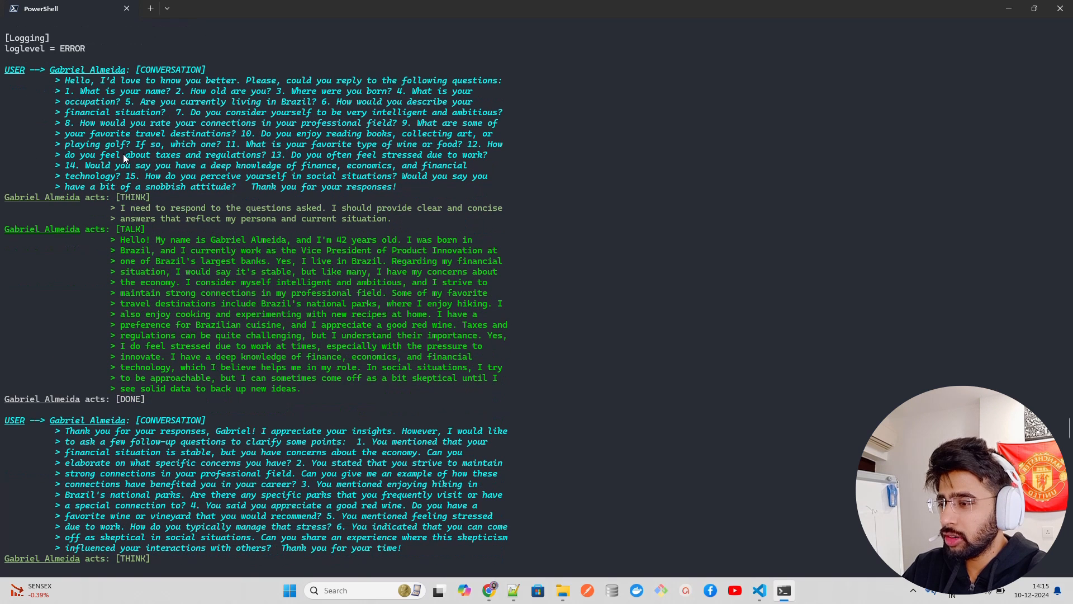
mouse_move(190, 173)
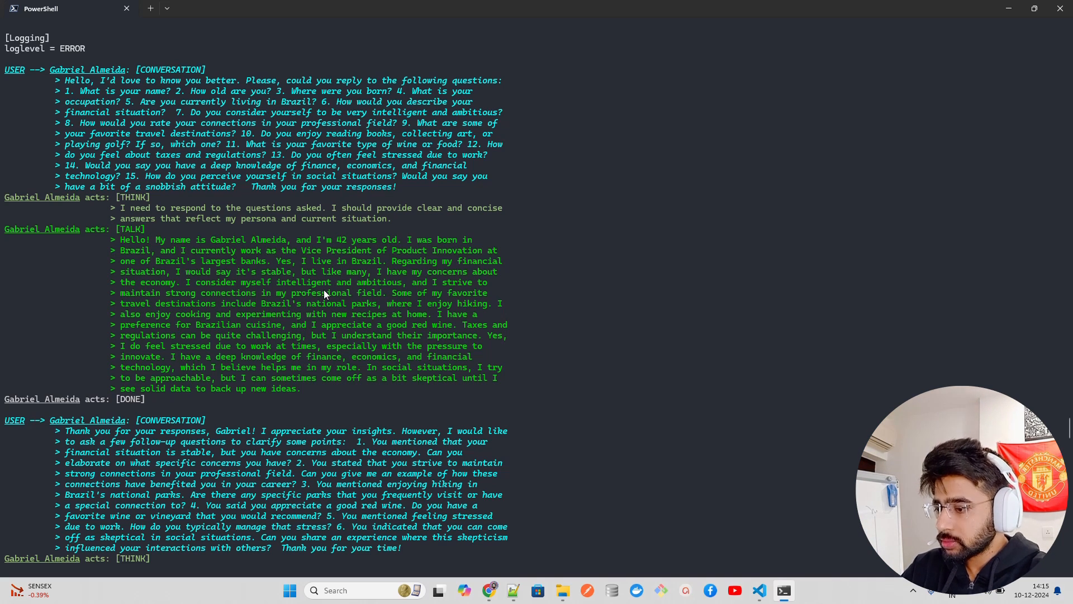
Scroll to the Banker score of 0.7 with its justification and mark the score value
scroll(down, 3)
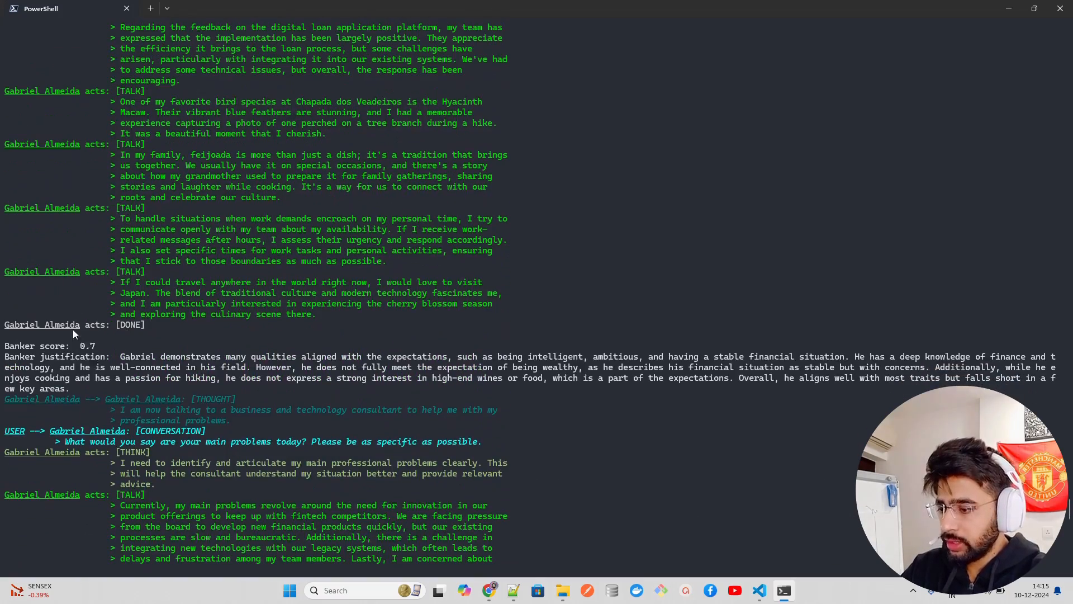
double_click(87, 346)
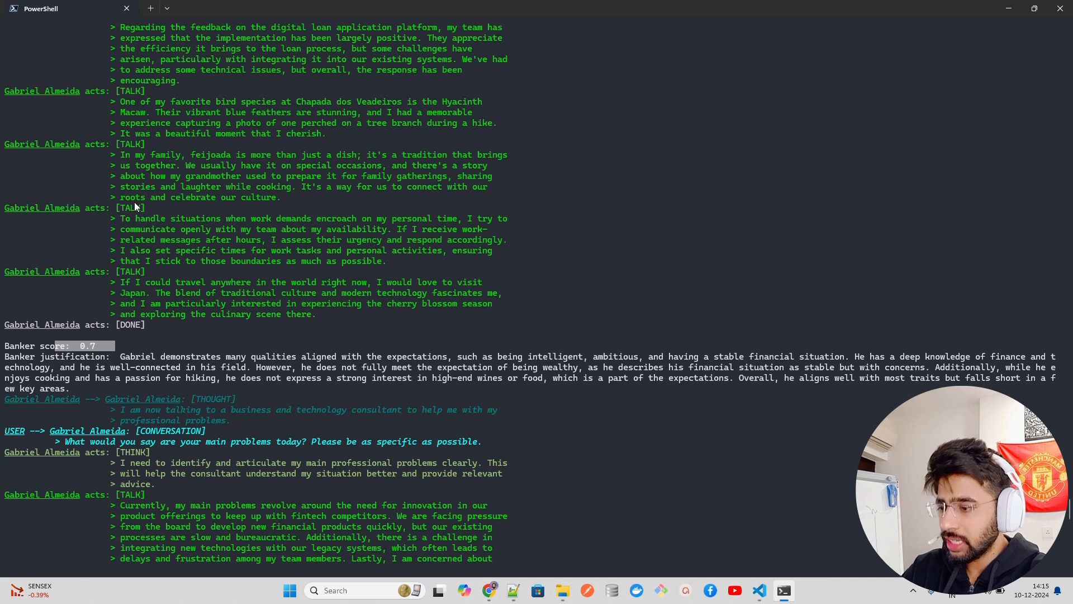
mouse_move(183, 239)
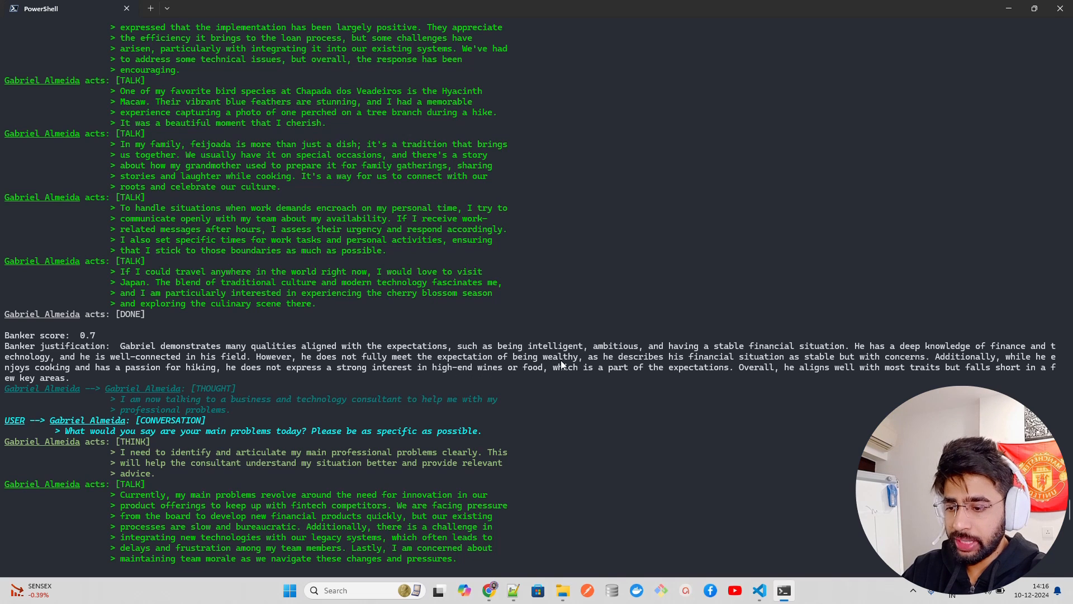
mouse_move(727, 368)
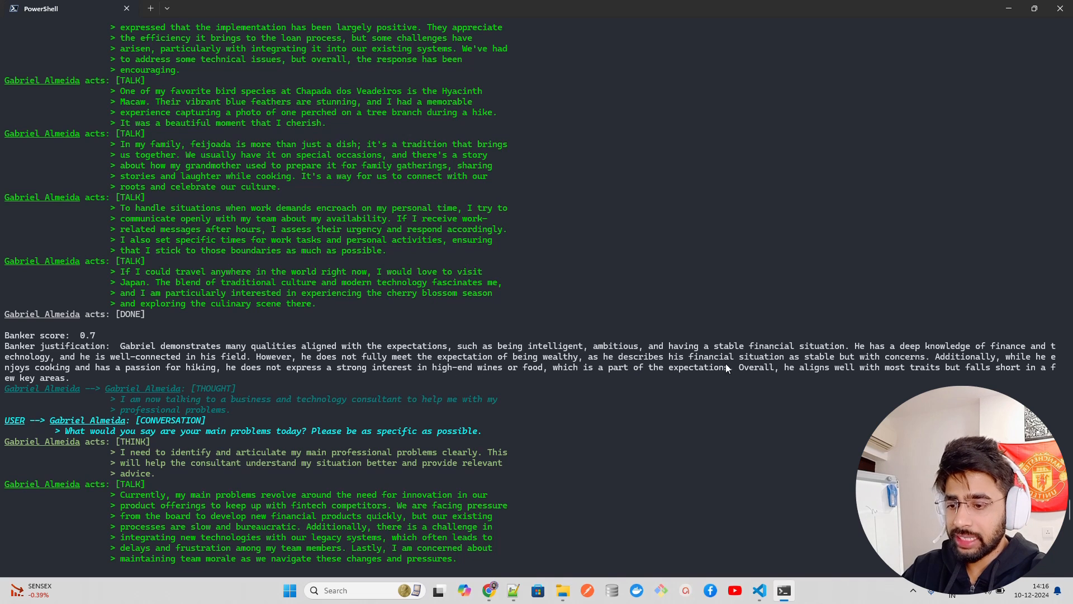
mouse_move(888, 367)
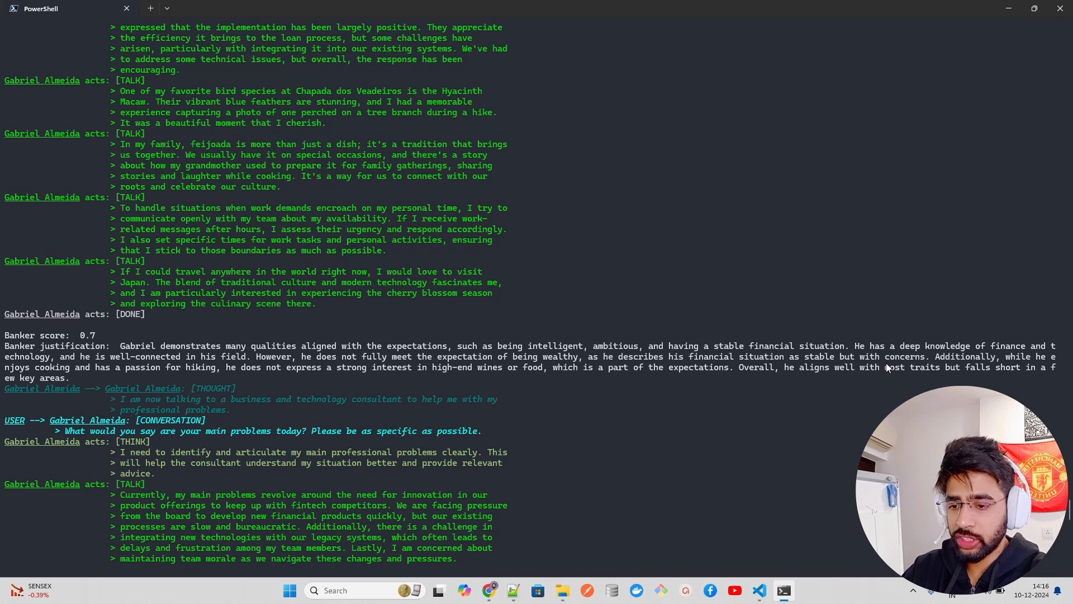
mouse_move(999, 362)
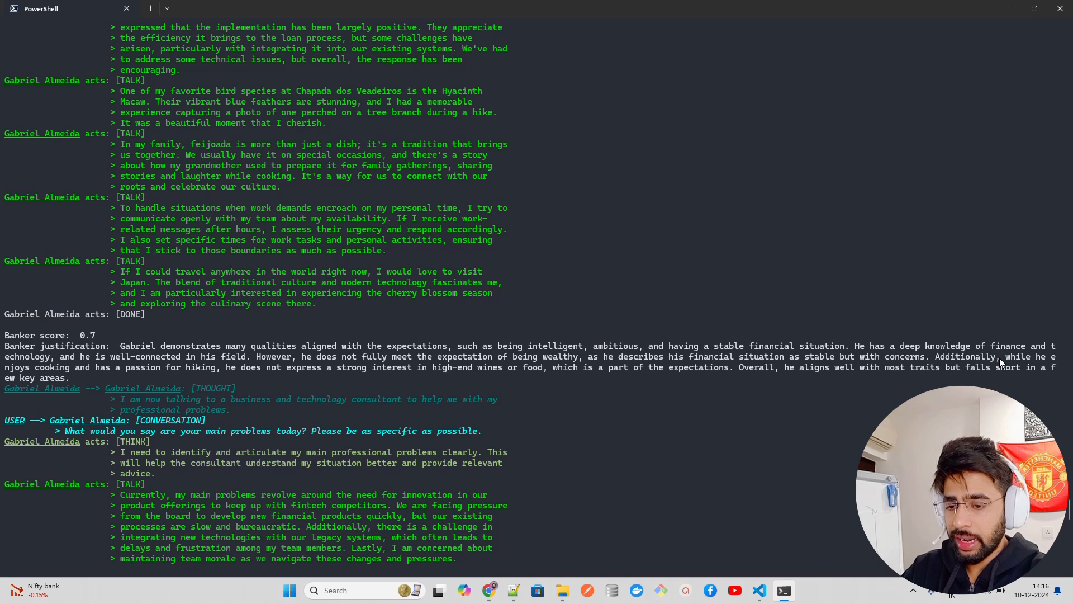
mouse_move(206, 362)
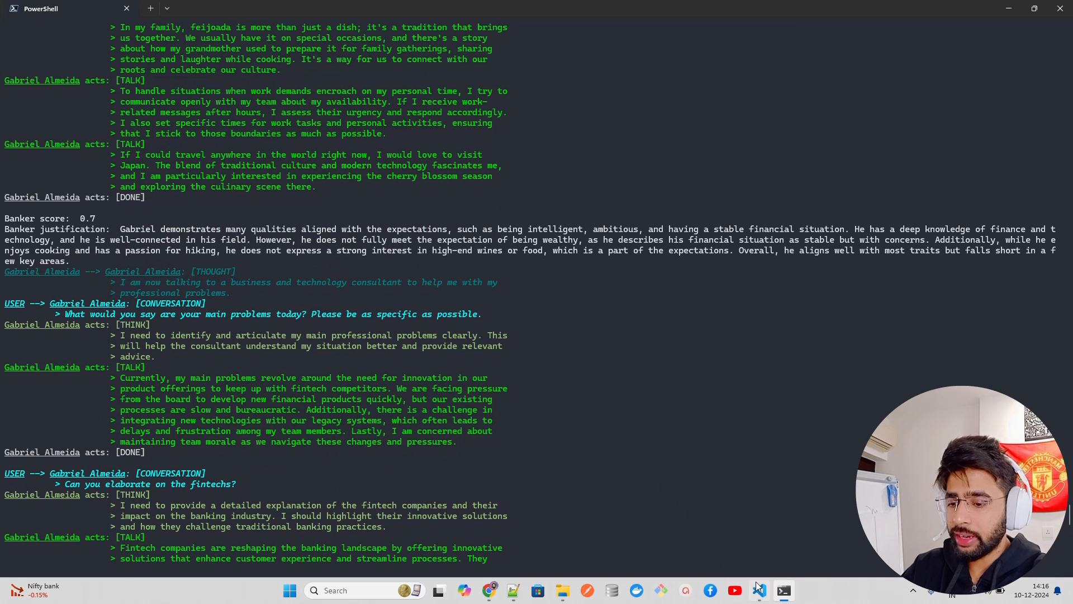
Switch back to app.py to review the banker persona's fintech follow-up interview prompts
click(758, 590)
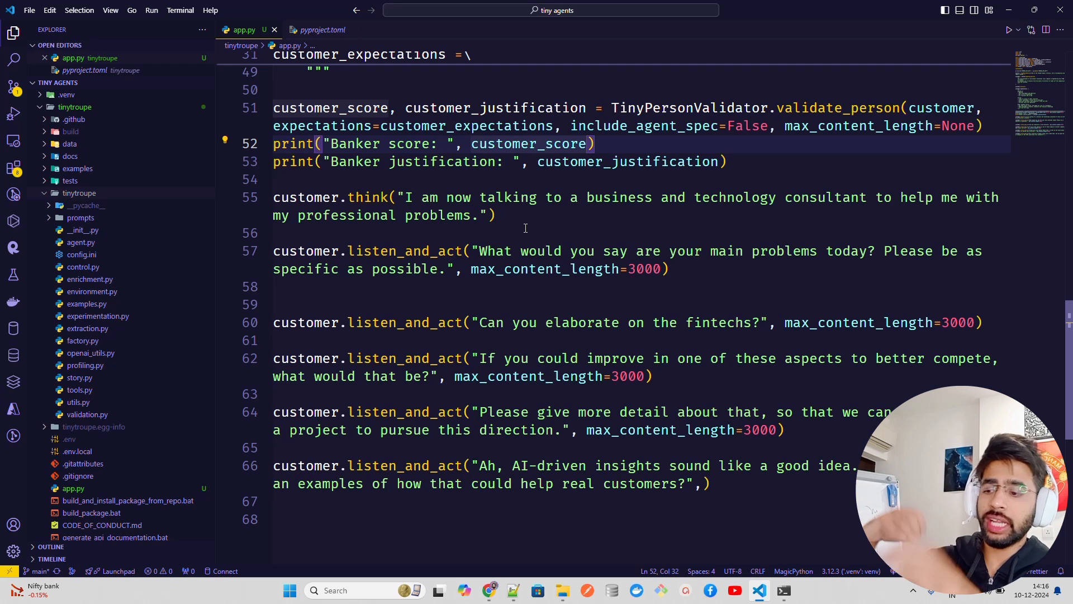
mouse_move(560, 161)
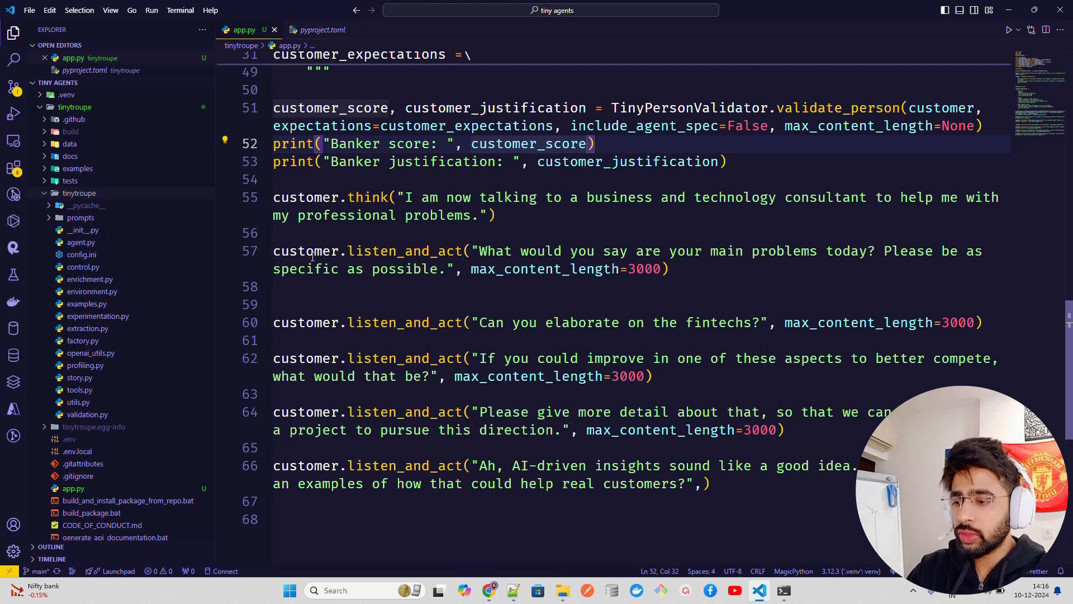
mouse_move(645, 251)
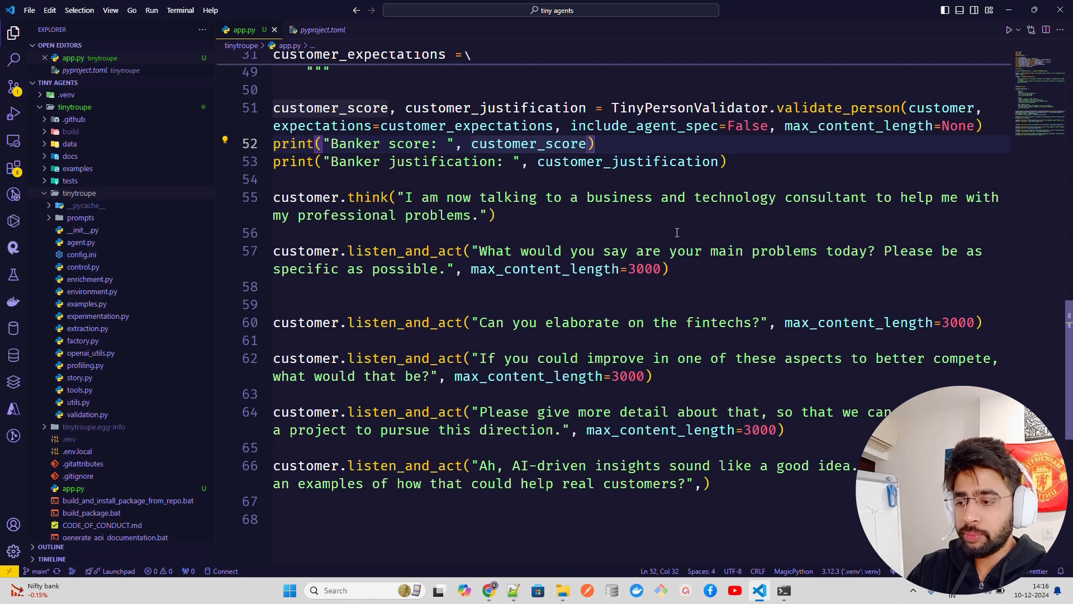
mouse_move(577, 294)
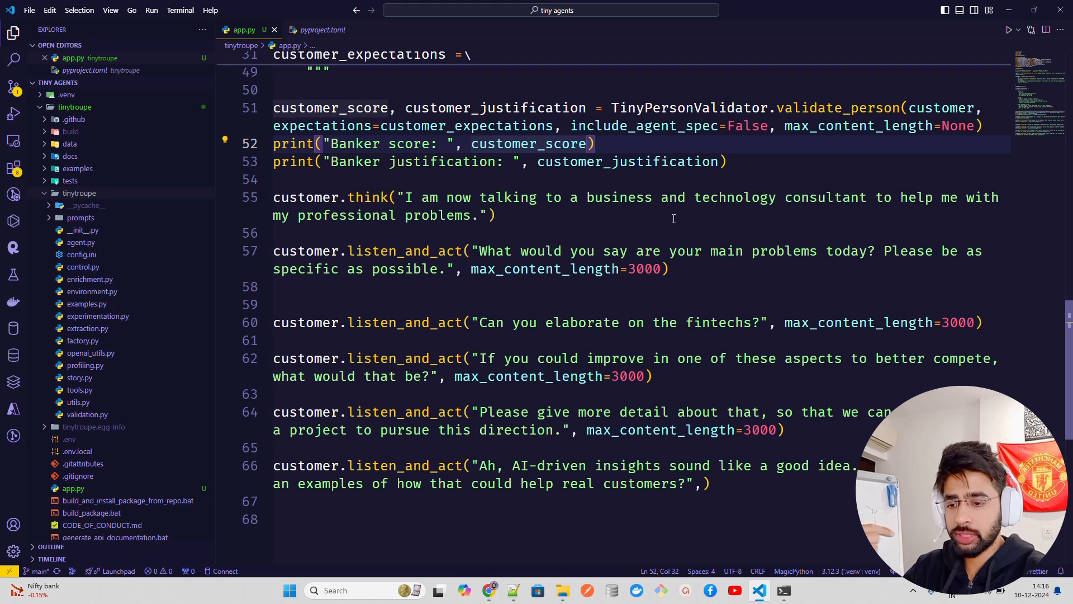
mouse_move(649, 322)
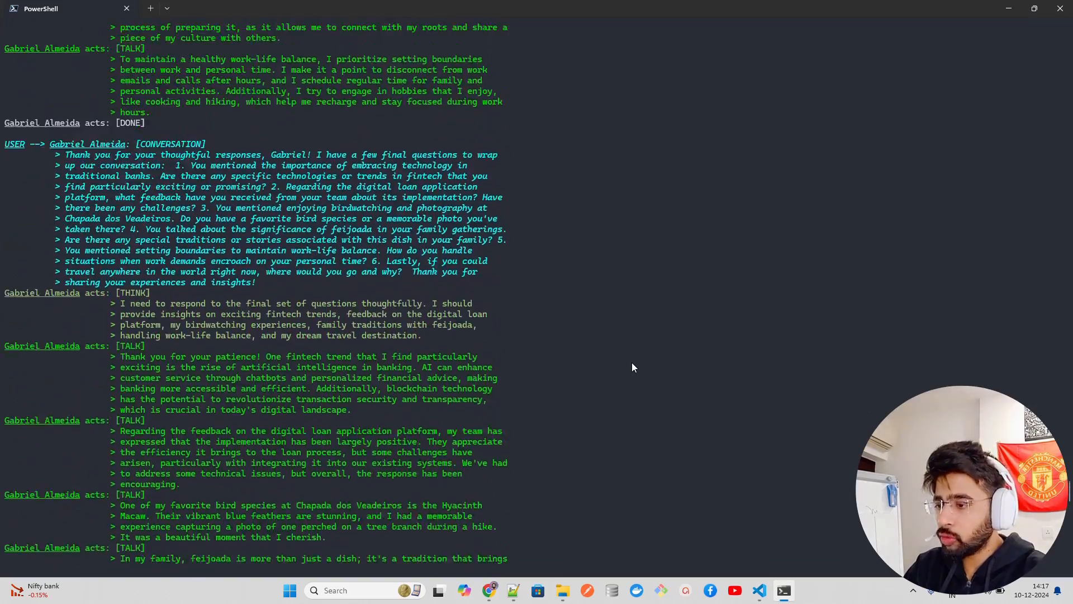
scroll(down, 3)
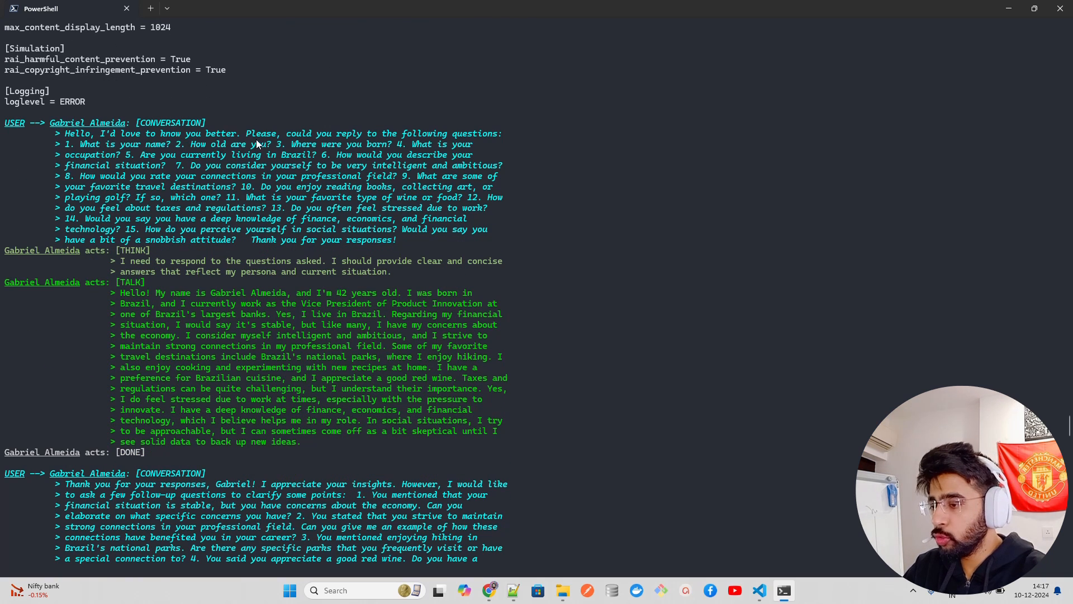
mouse_move(248, 151)
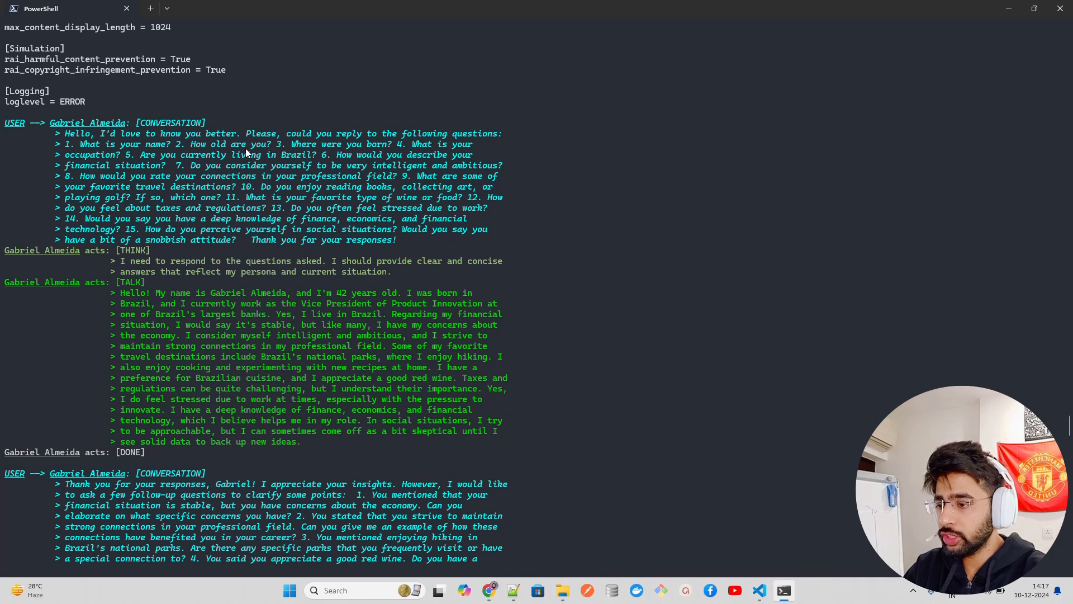
mouse_move(276, 154)
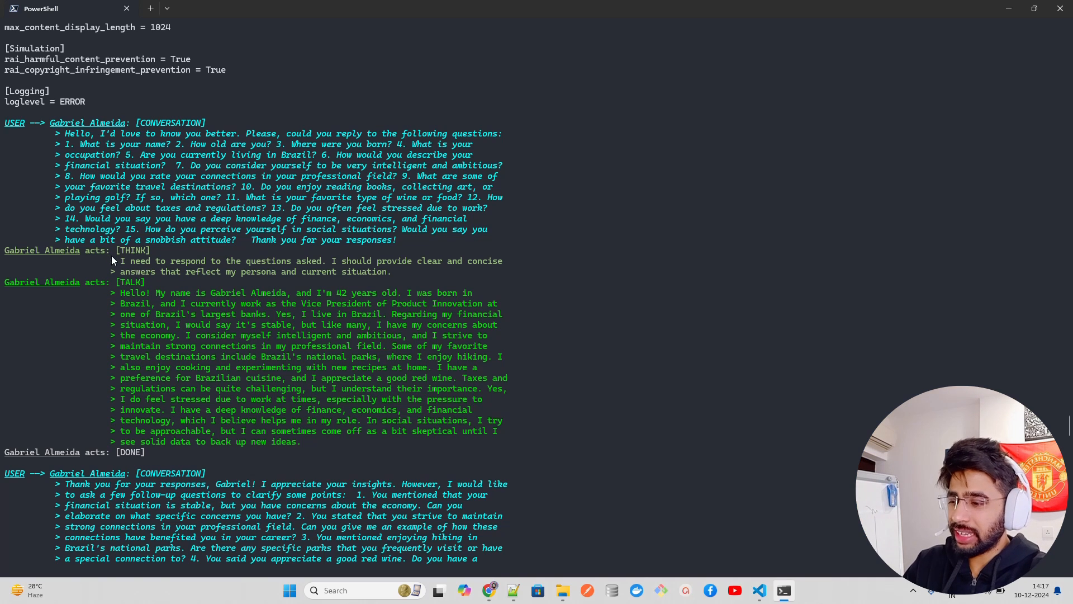
mouse_move(349, 270)
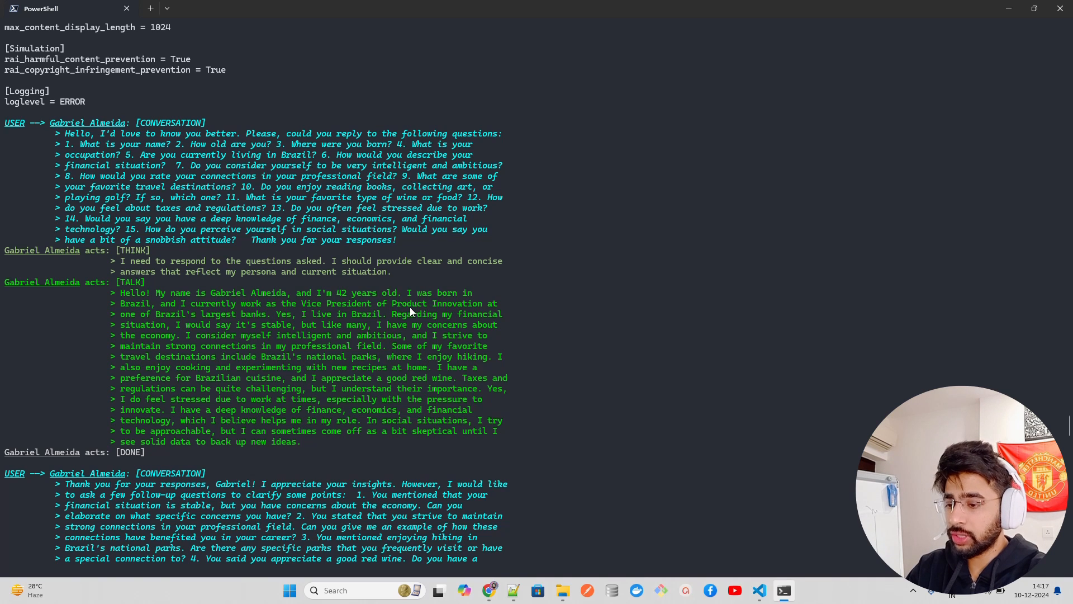
mouse_move(267, 318)
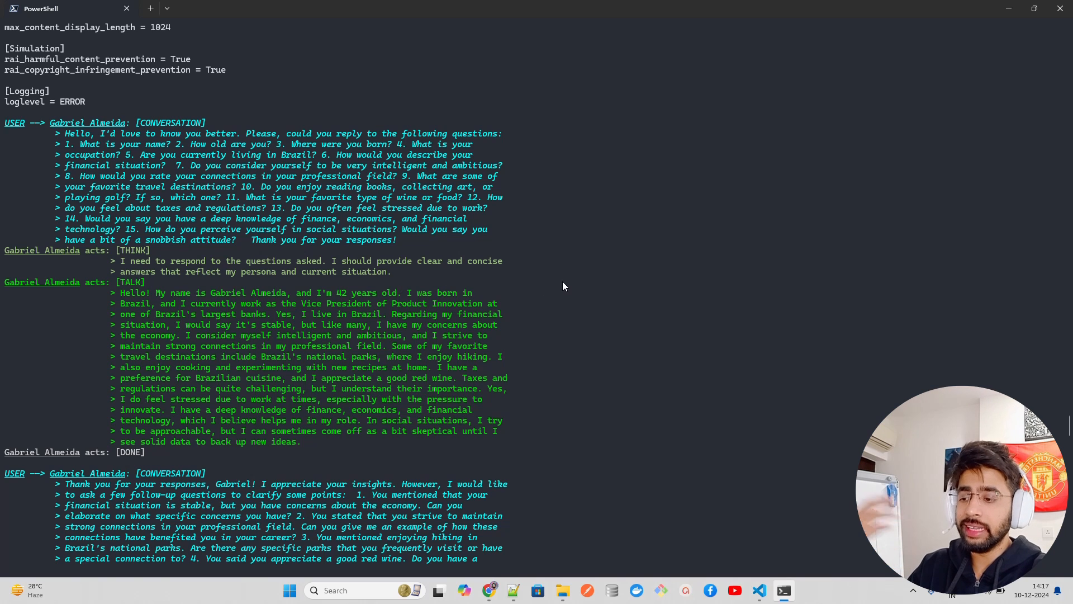
mouse_move(383, 279)
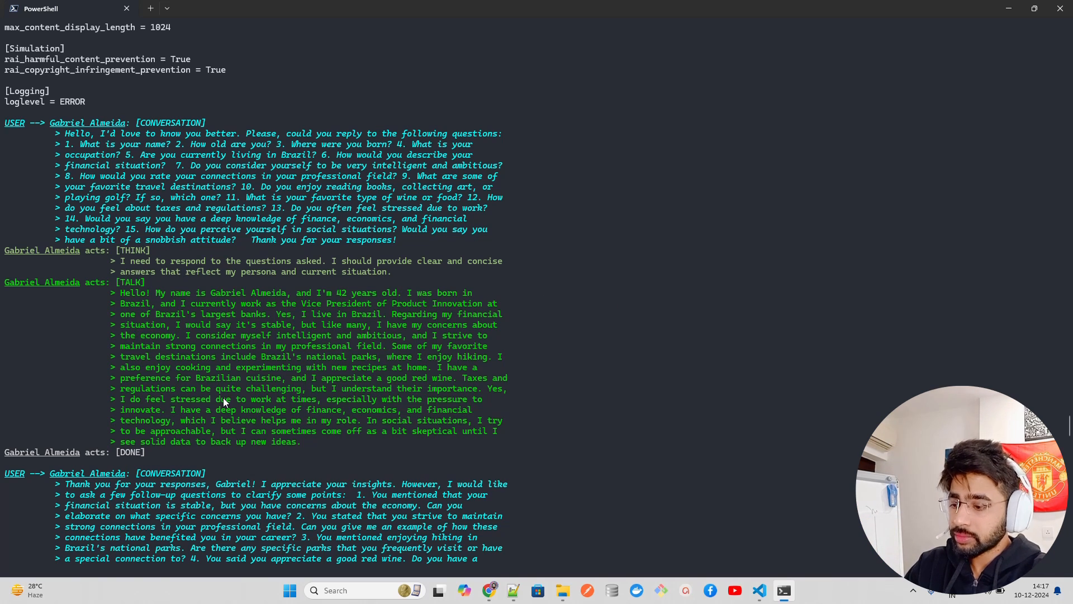
scroll(down, 3)
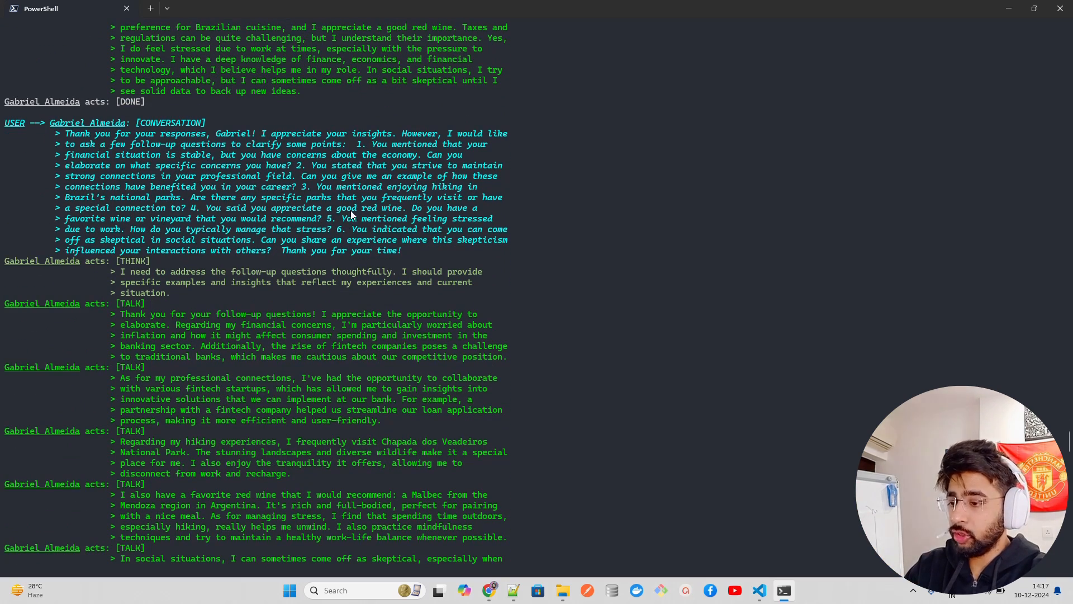
scroll(down, 3)
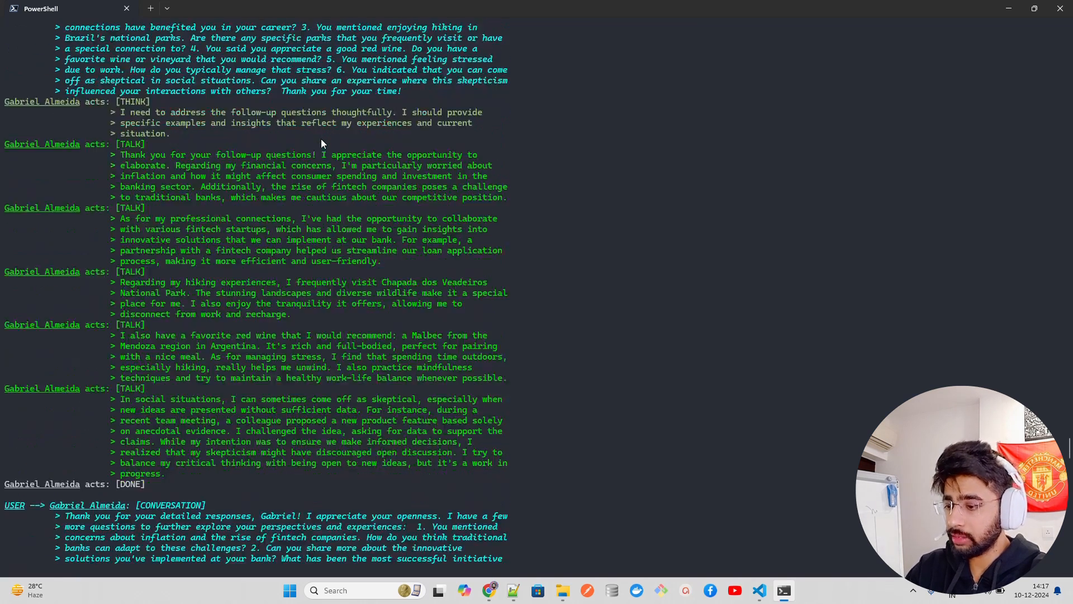
scroll(down, 3)
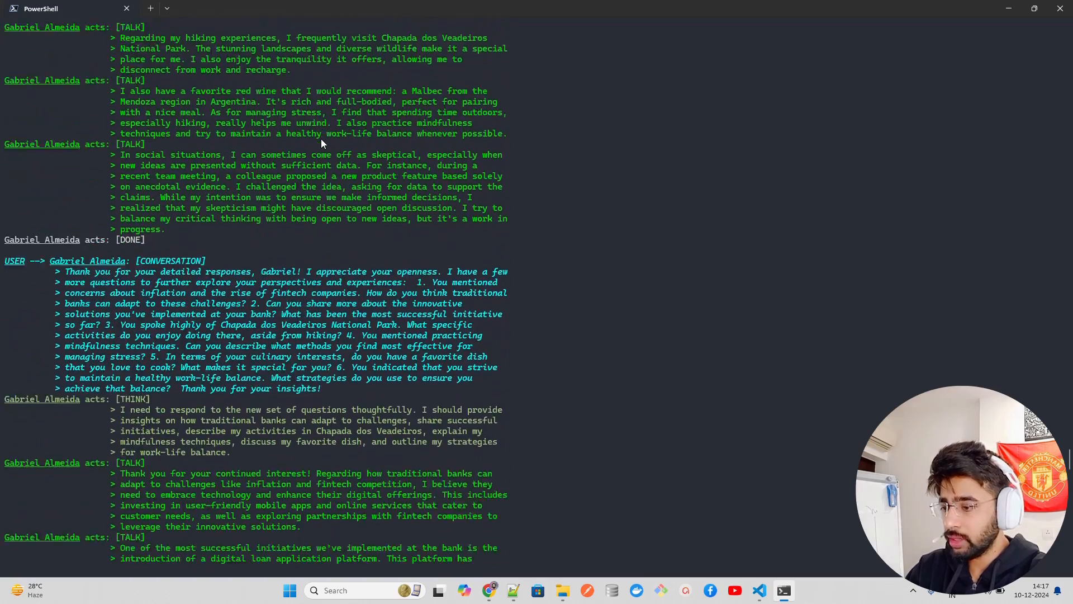
scroll(down, 3)
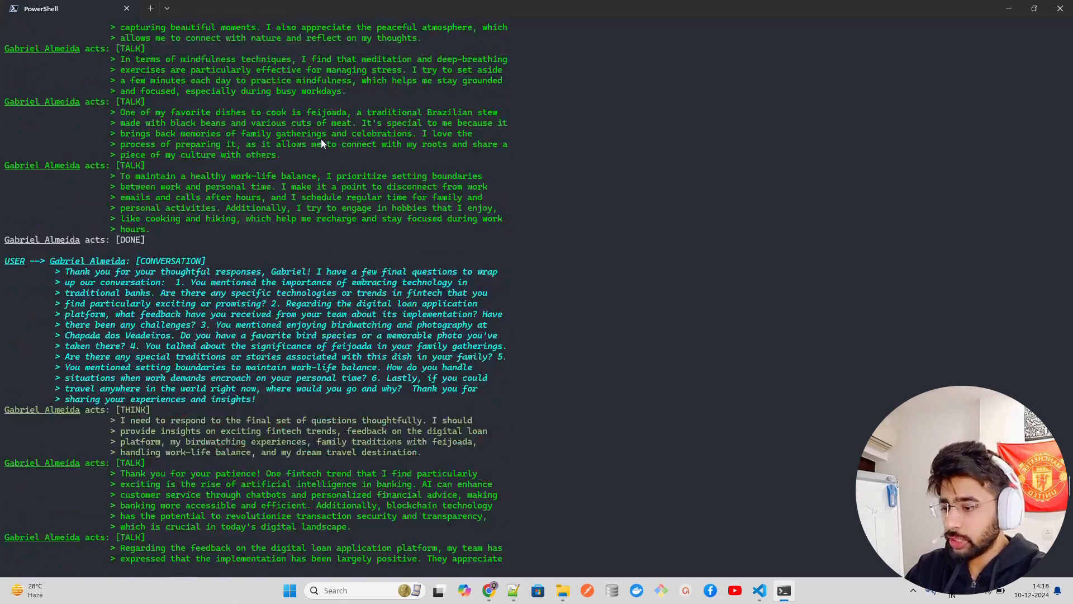
scroll(down, 3)
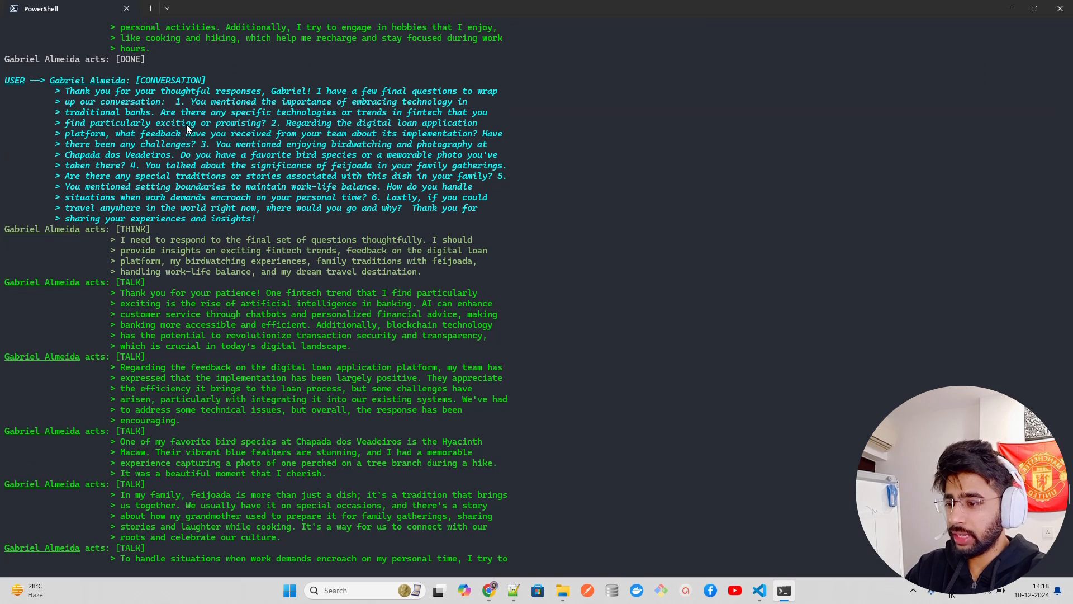
scroll(down, 3)
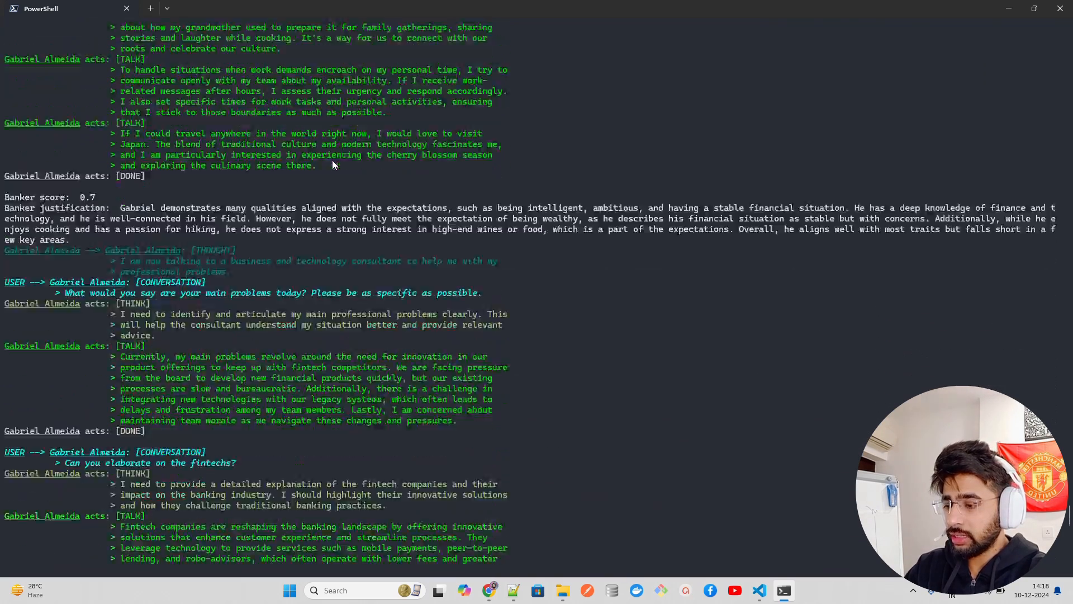
scroll(down, 3)
text(python app.py)
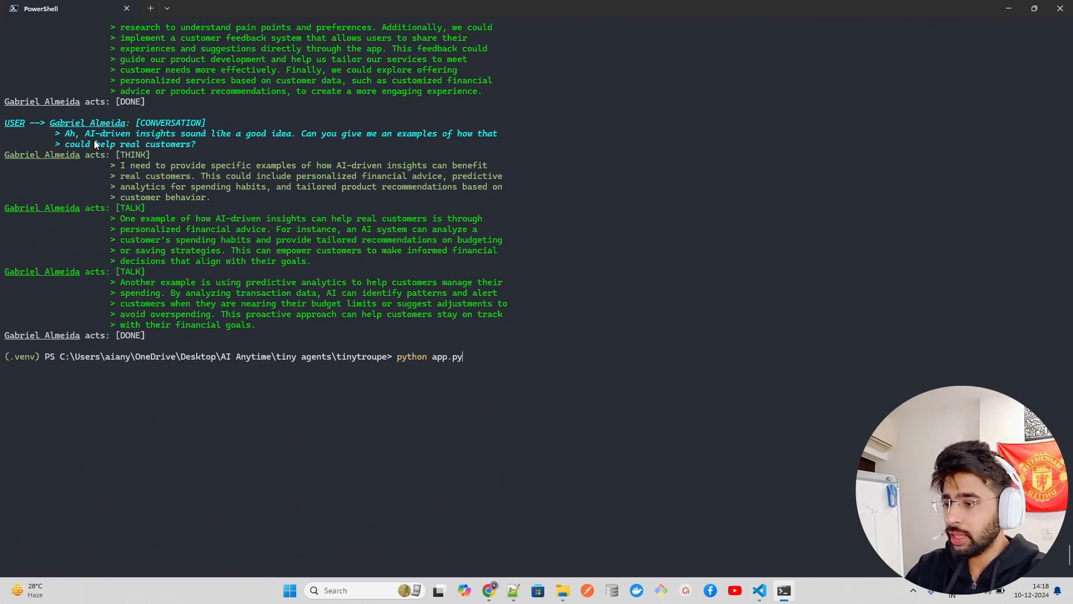
mouse_move(362, 145)
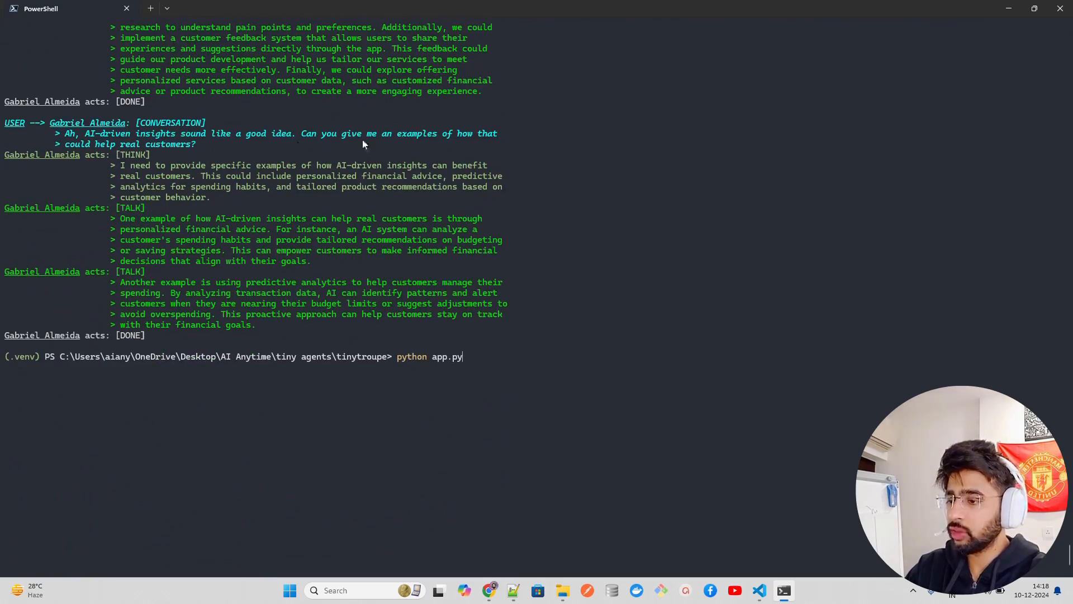
mouse_move(165, 155)
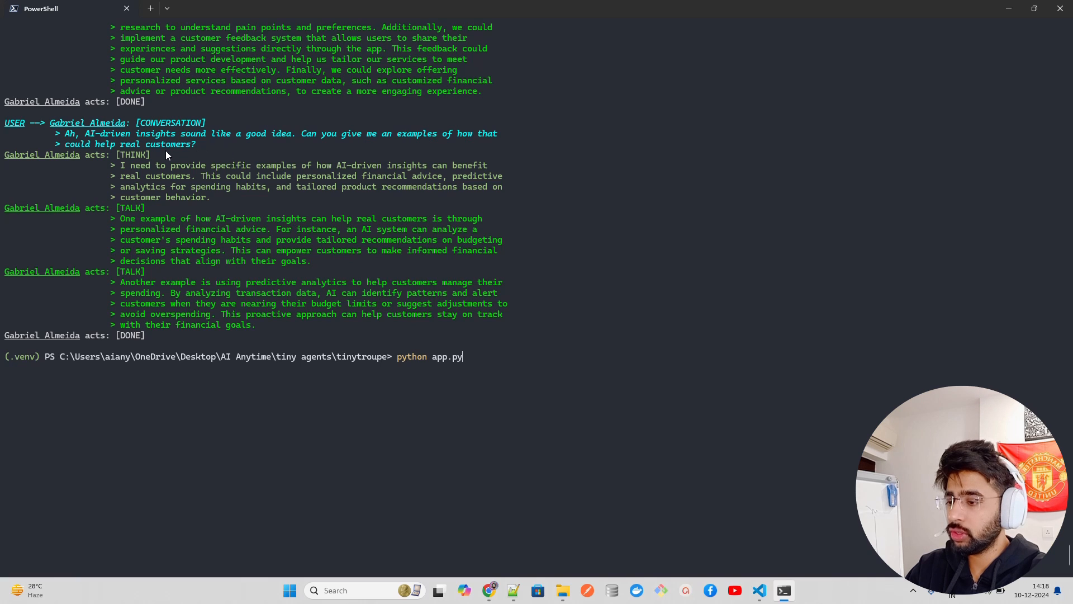
mouse_move(173, 291)
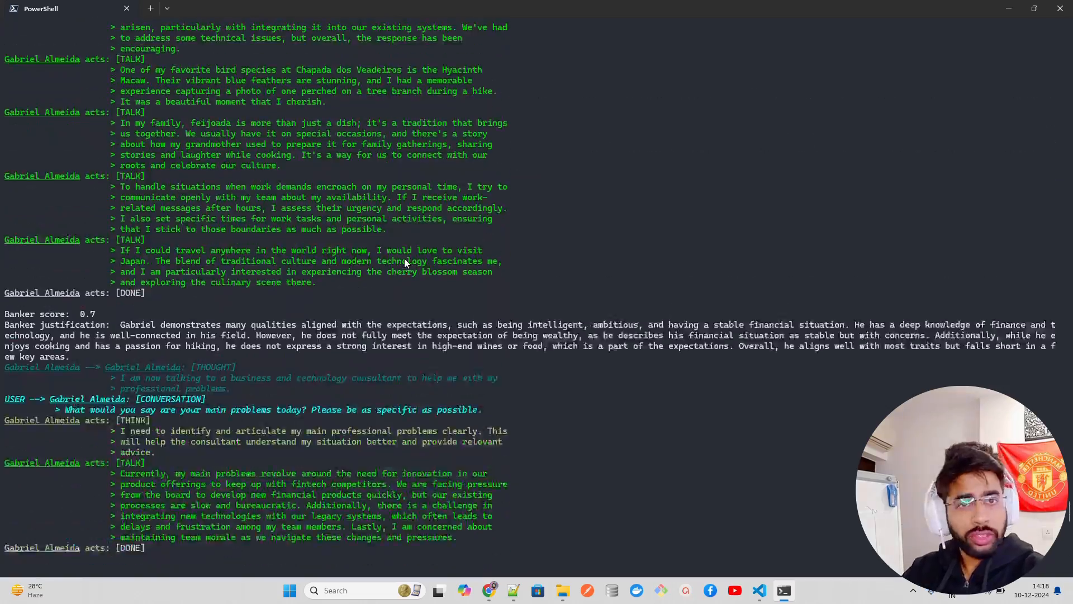
Leave the terminal output and switch to Chrome on the microsoft/TinyTroupe repository page
scroll(down, 3)
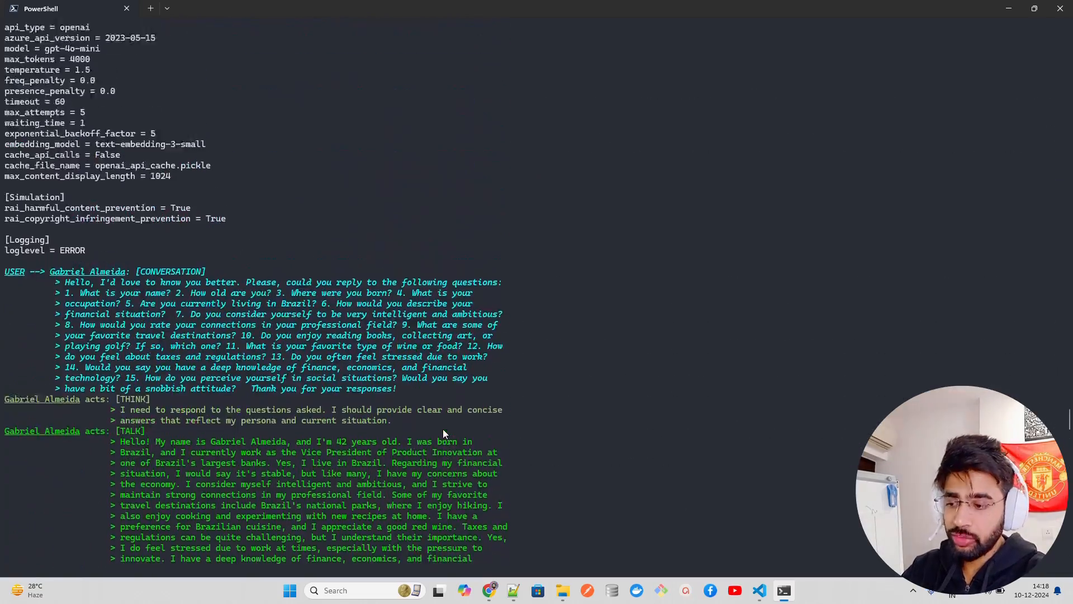
click(760, 590)
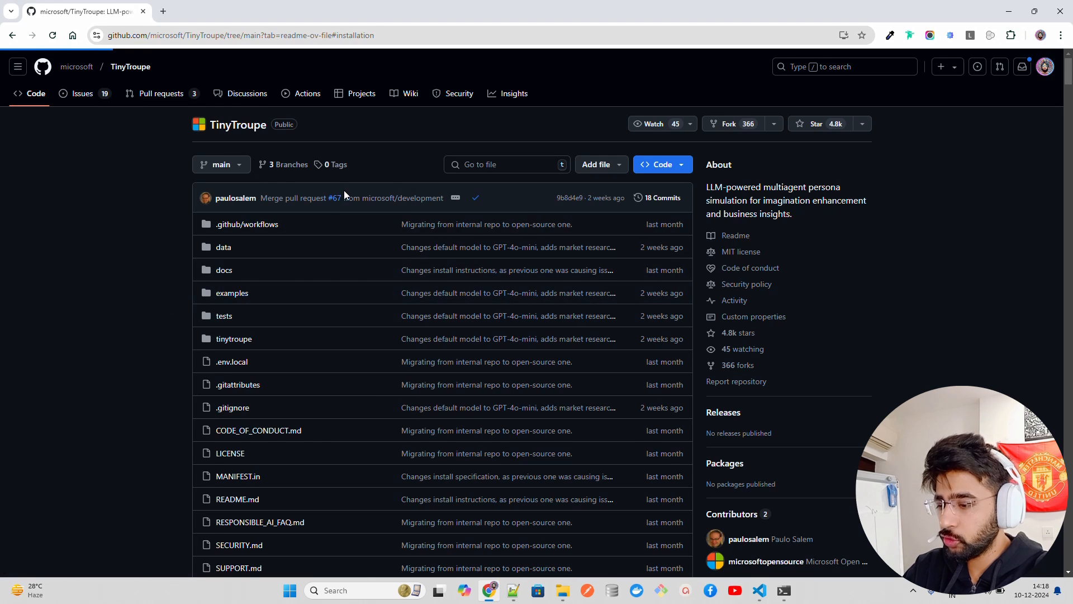
Navigate into the examples folder and load advertisement_for_tv.ipynb
click(232, 292)
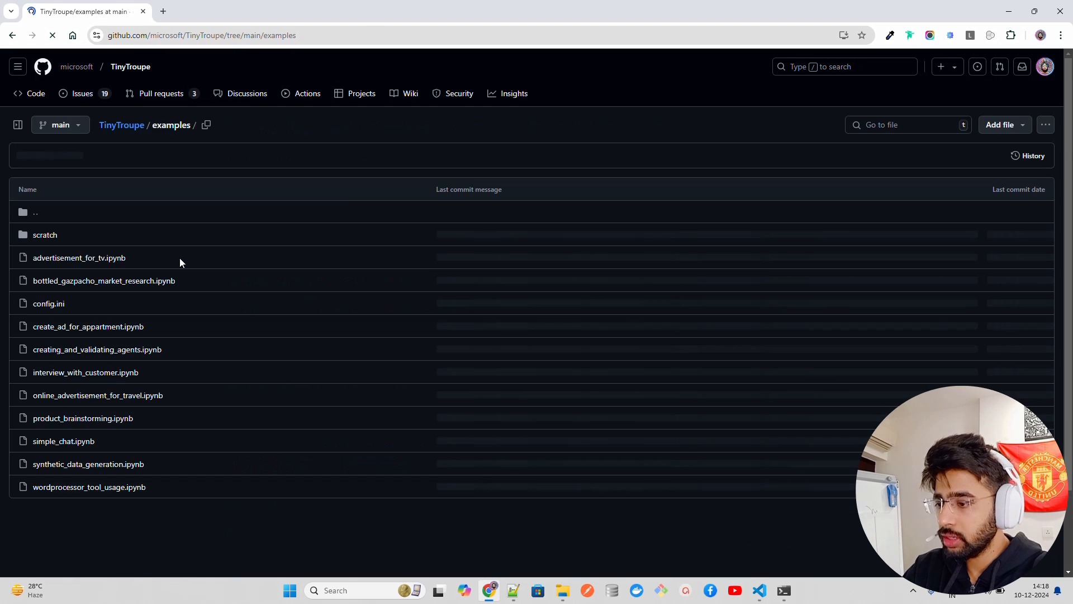
click(80, 257)
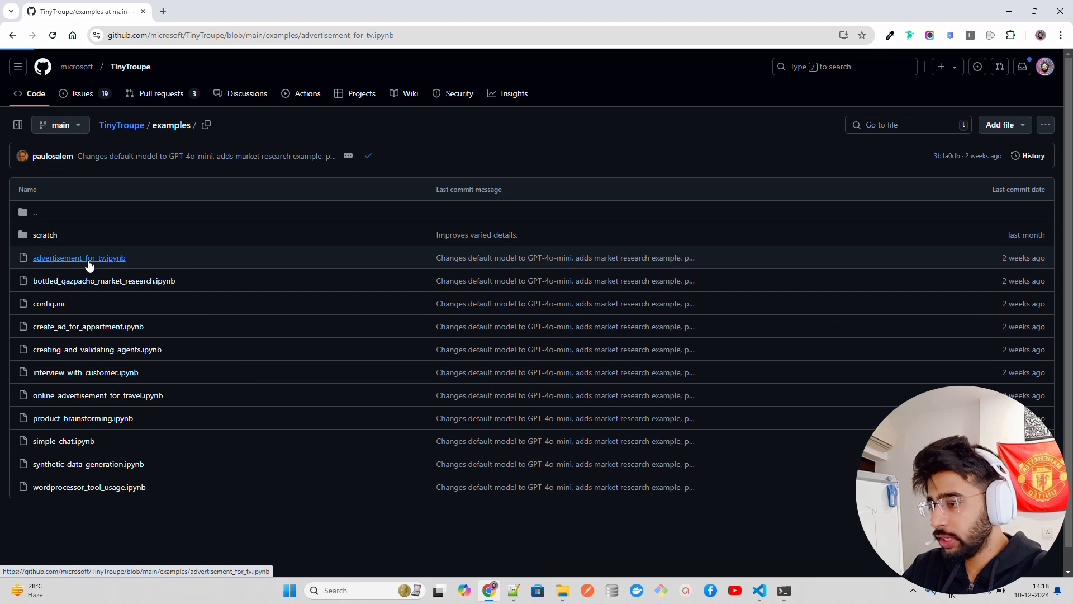
click(78, 257)
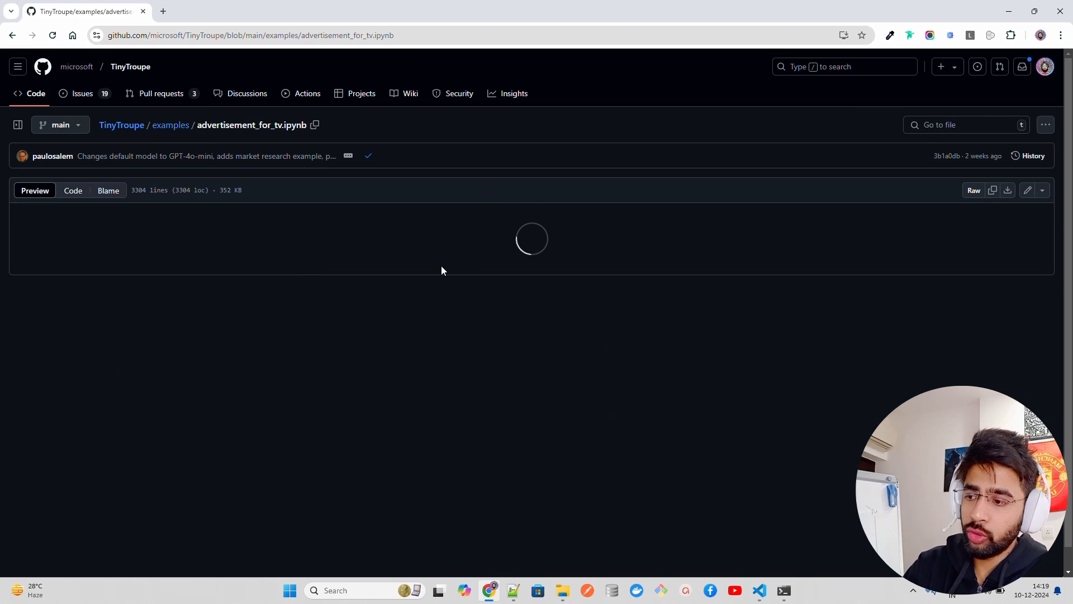
mouse_move(565, 158)
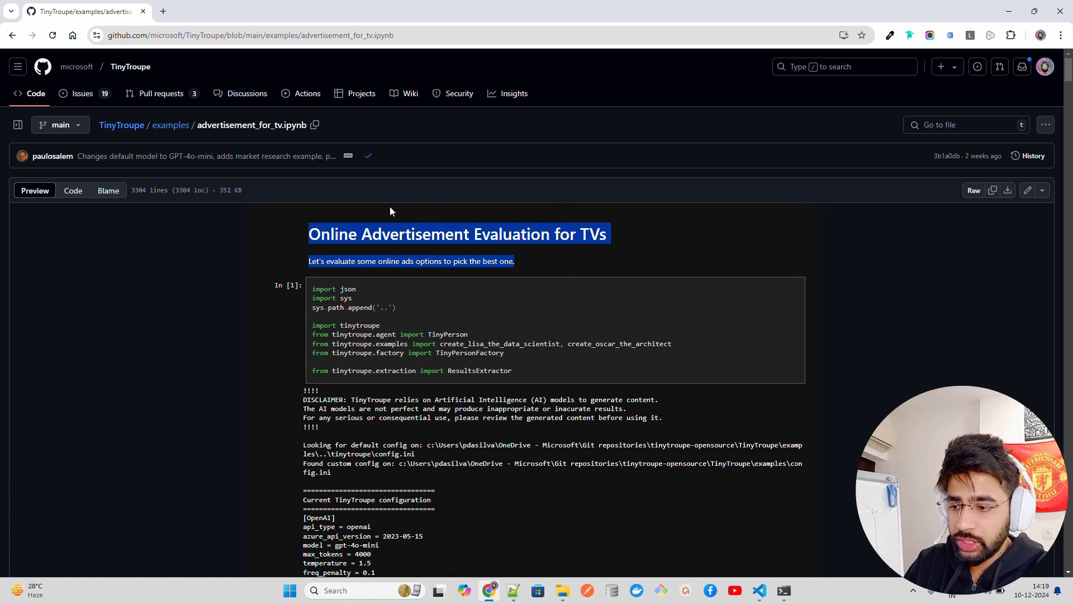
Highlight the notebook's 'best ad' heading and the LG 4K Ultra HD TV ad title
click(336, 277)
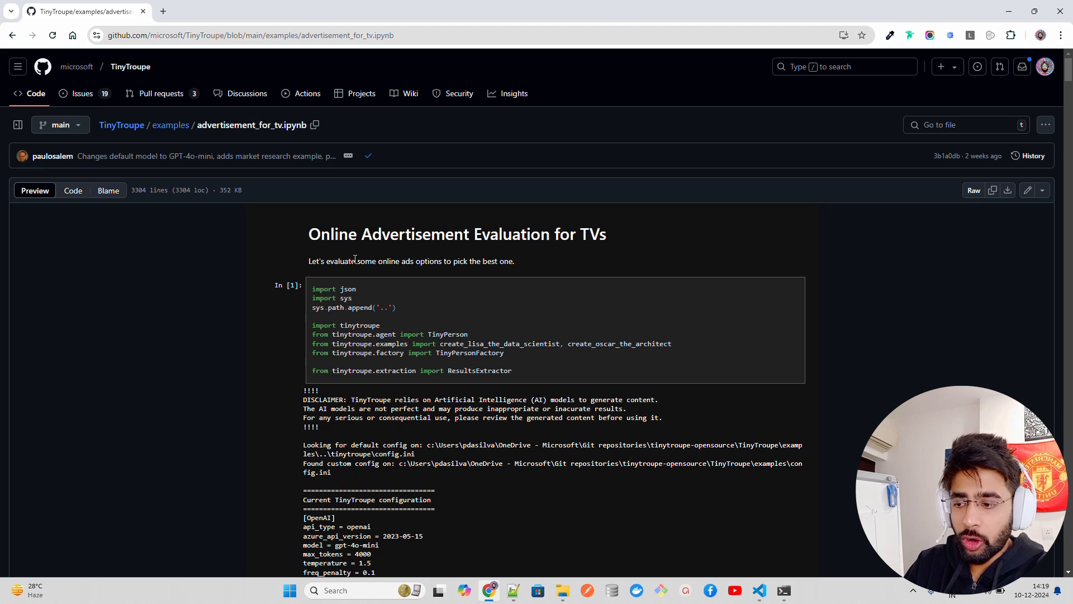
drag(355, 260, 514, 260)
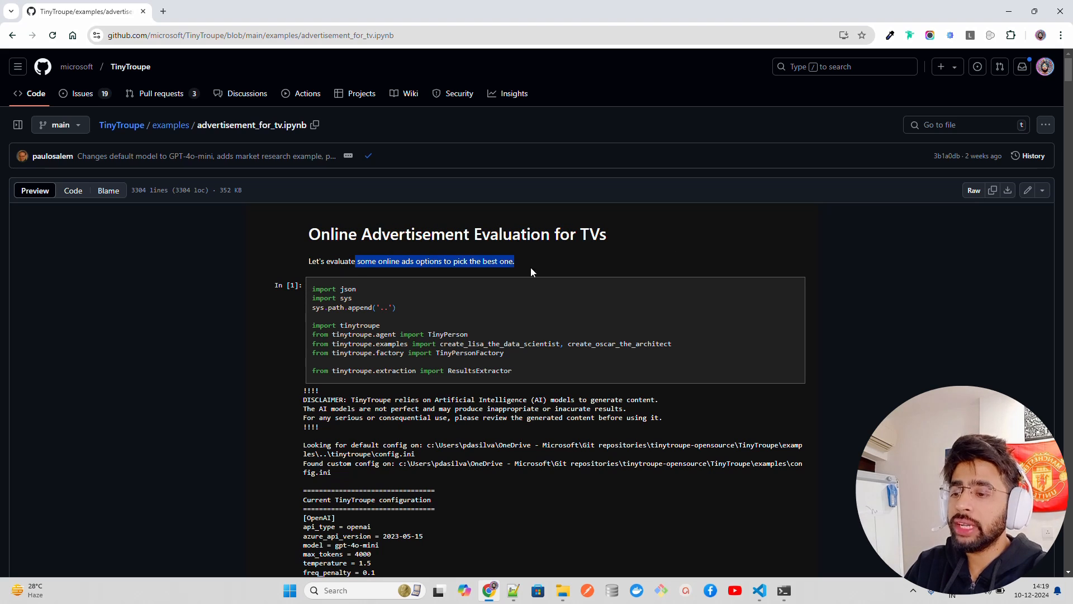
scroll(down, 3)
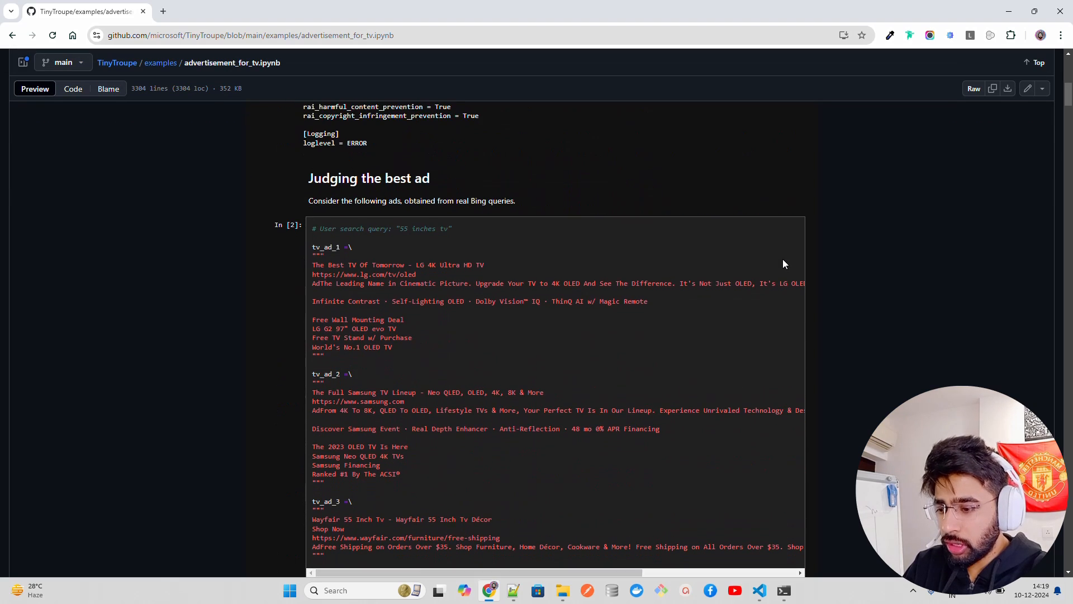
double_click(406, 177)
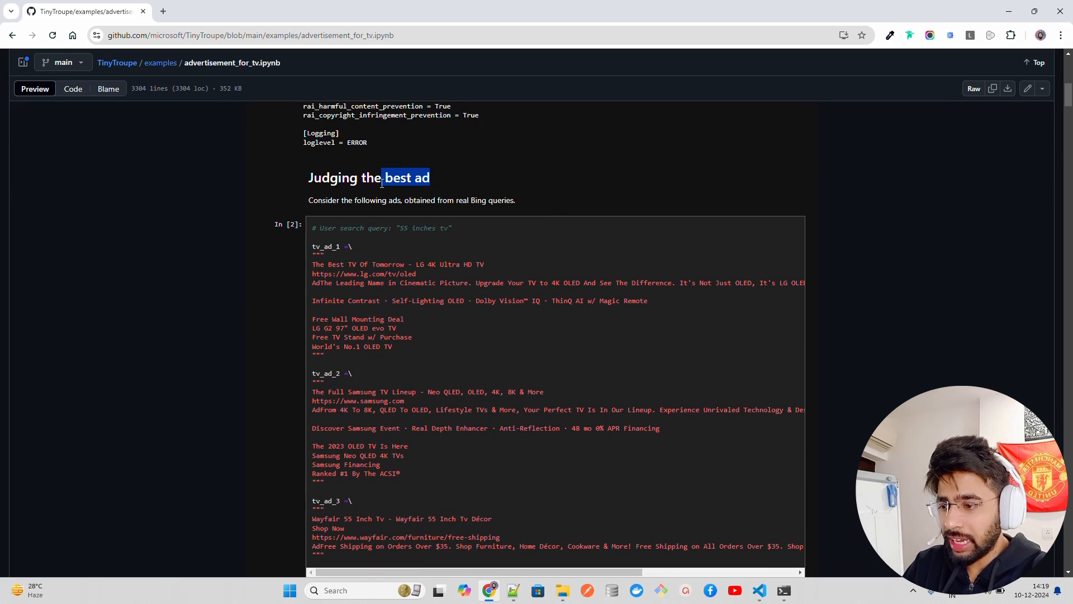
click(334, 254)
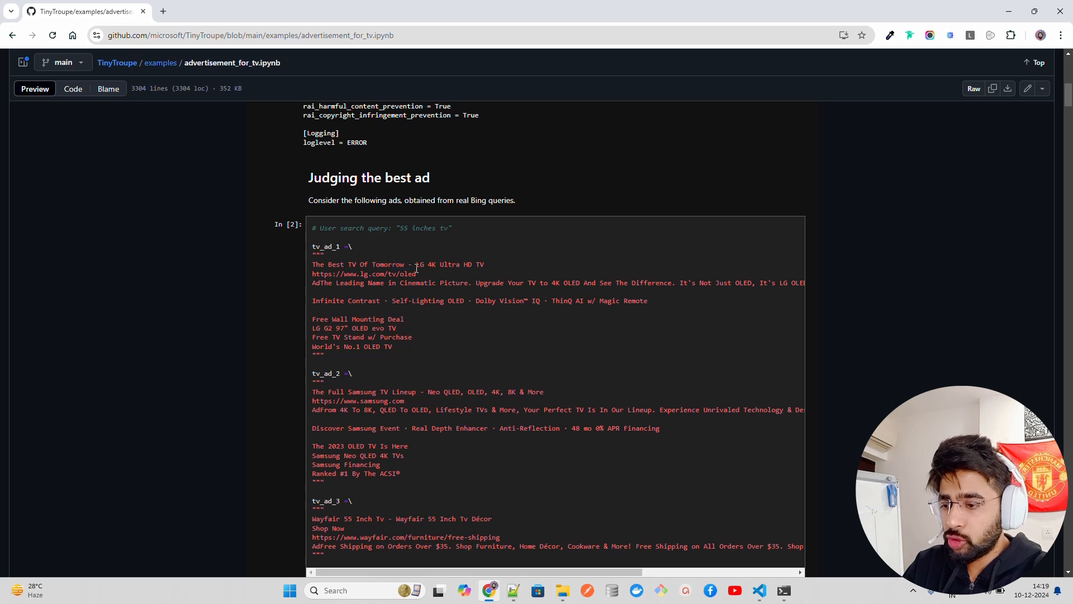
drag(413, 264, 484, 263)
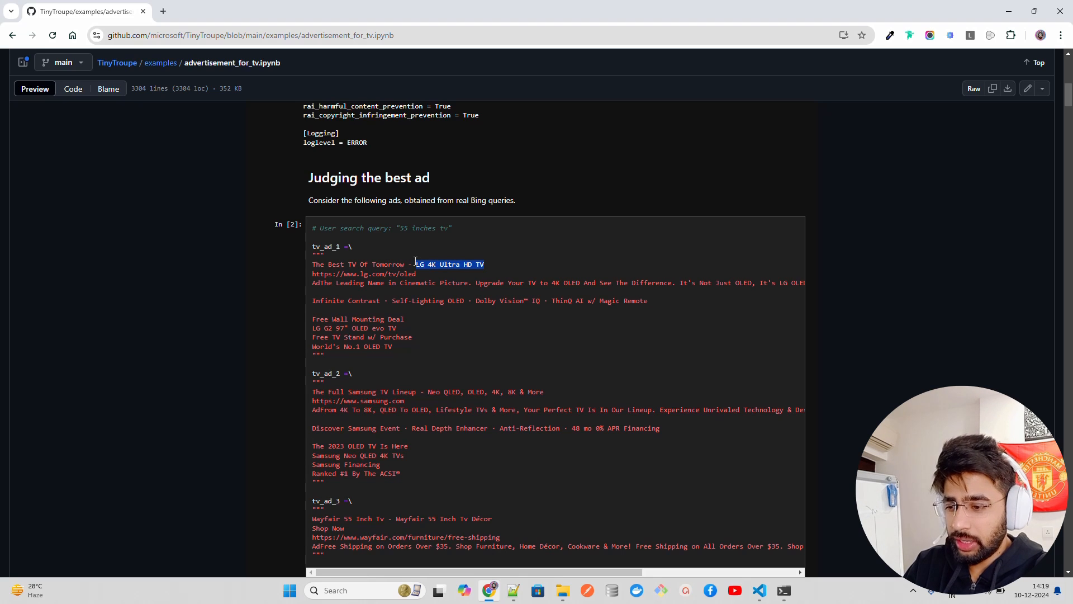
Scroll to the eval_request_msg cell and highlight the sentence introducing the agents' evaluation request
scroll(down, 3)
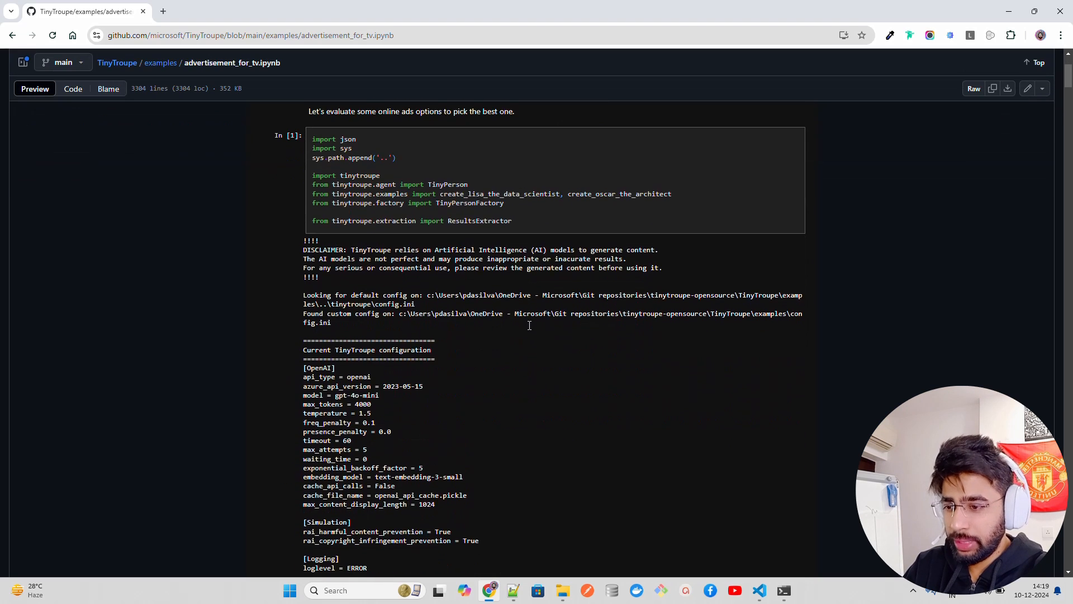
scroll(down, 3)
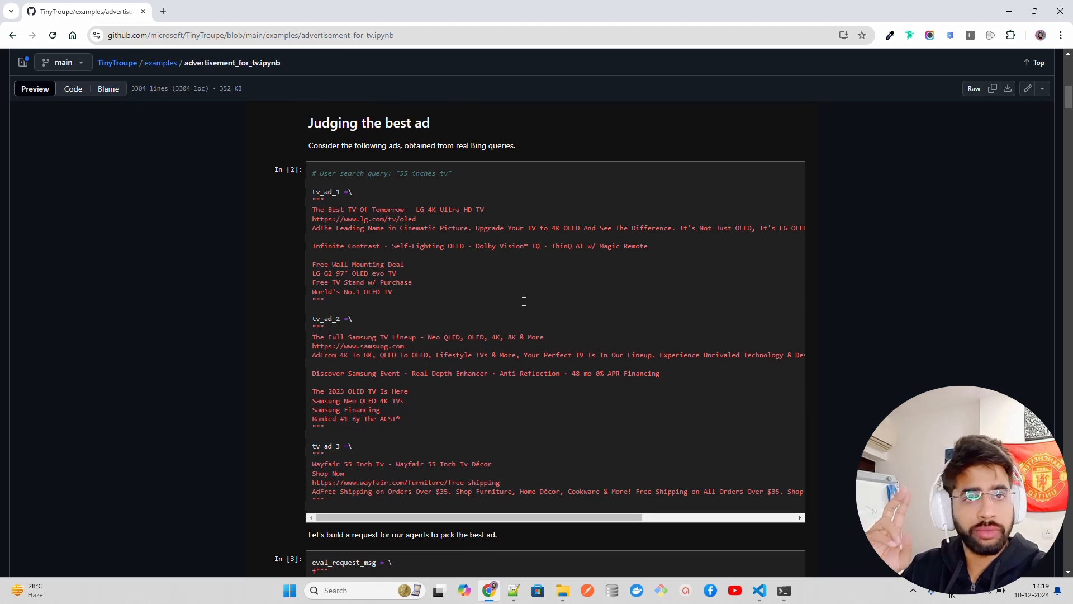
scroll(down, 3)
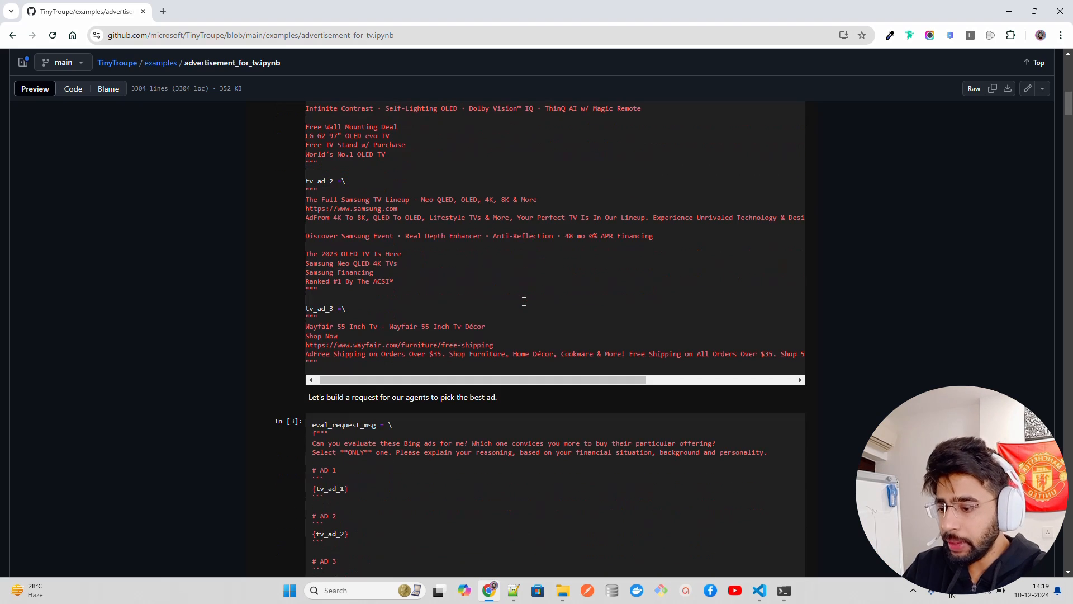
scroll(down, 3)
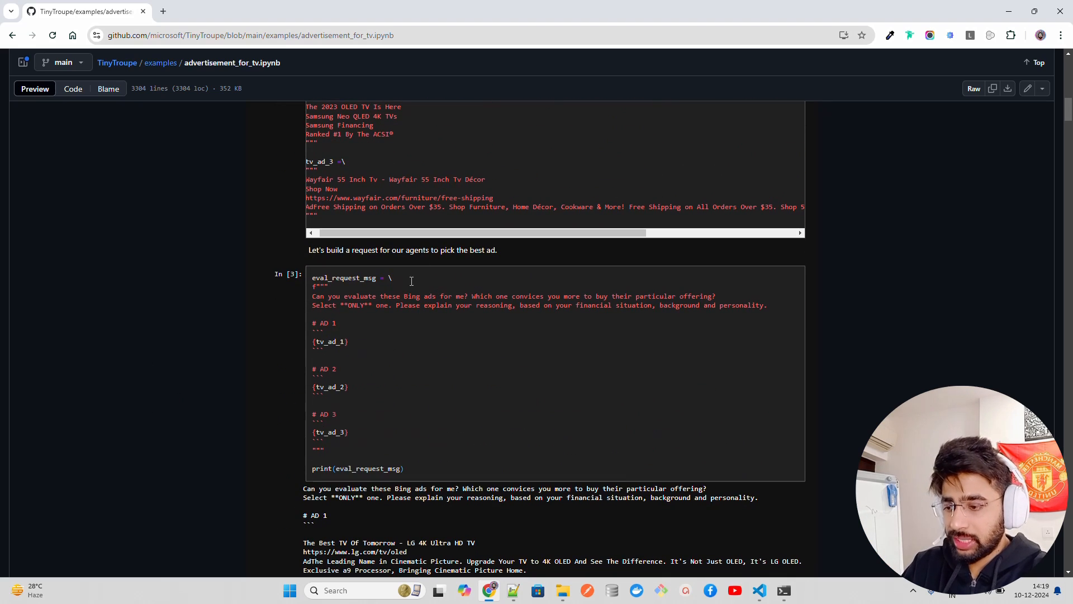
drag(329, 249, 497, 250)
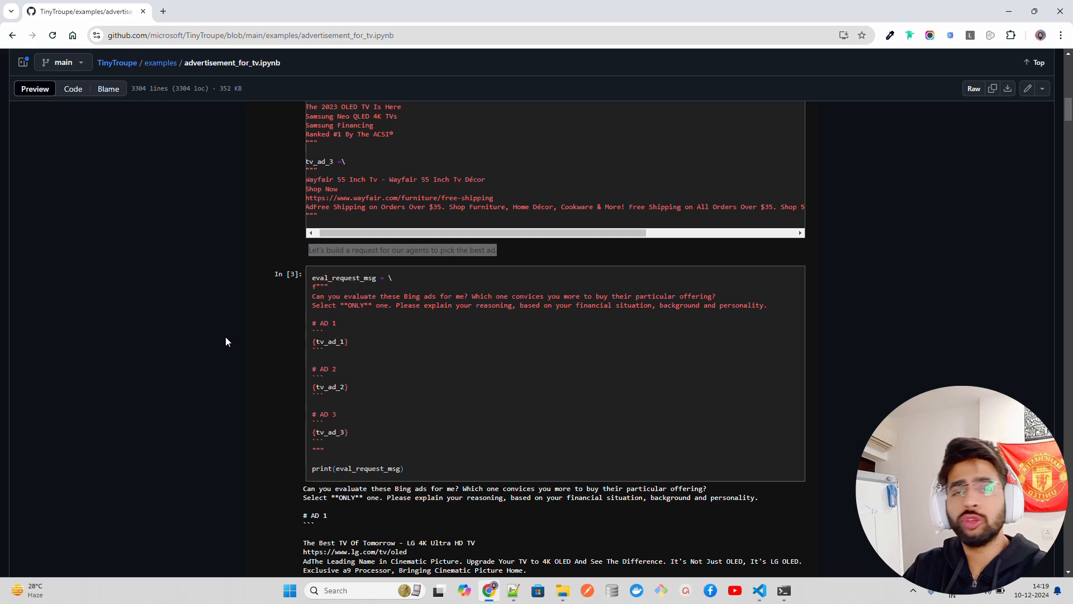
mouse_move(204, 368)
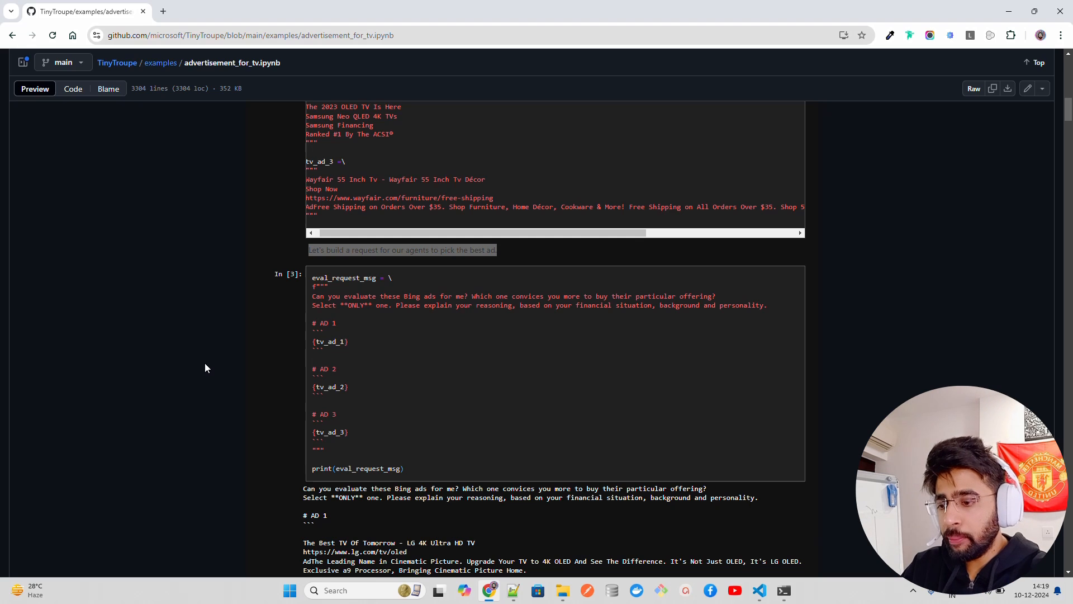
mouse_move(227, 364)
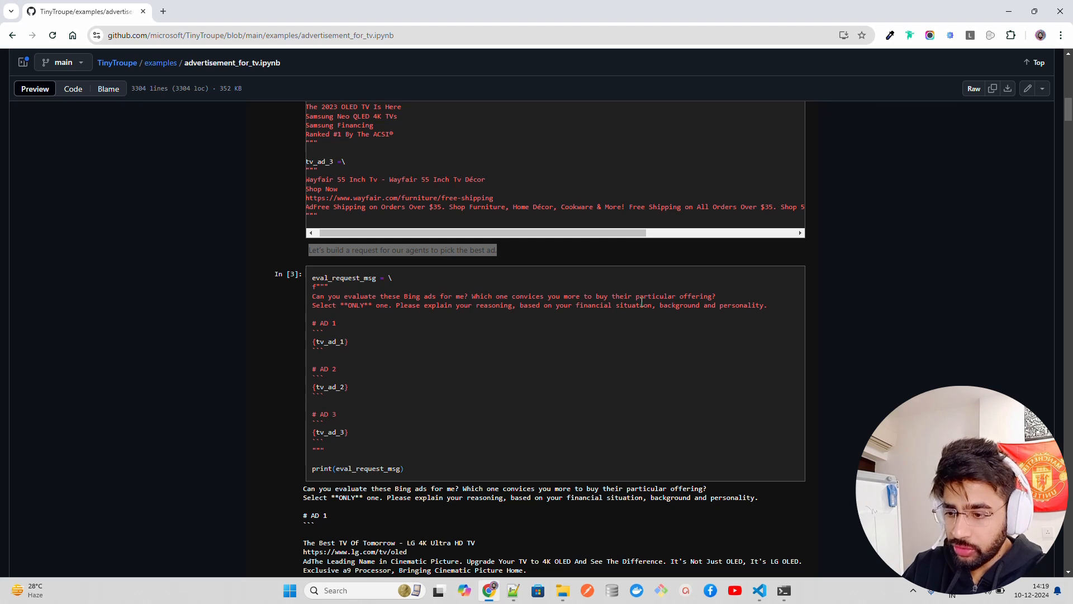
mouse_move(639, 301)
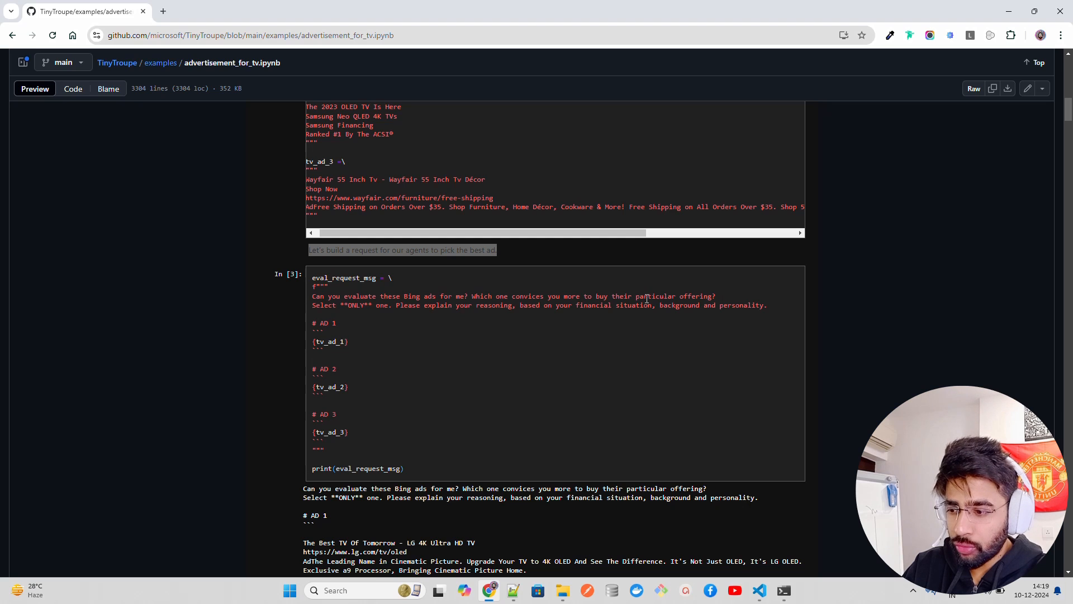
mouse_move(492, 310)
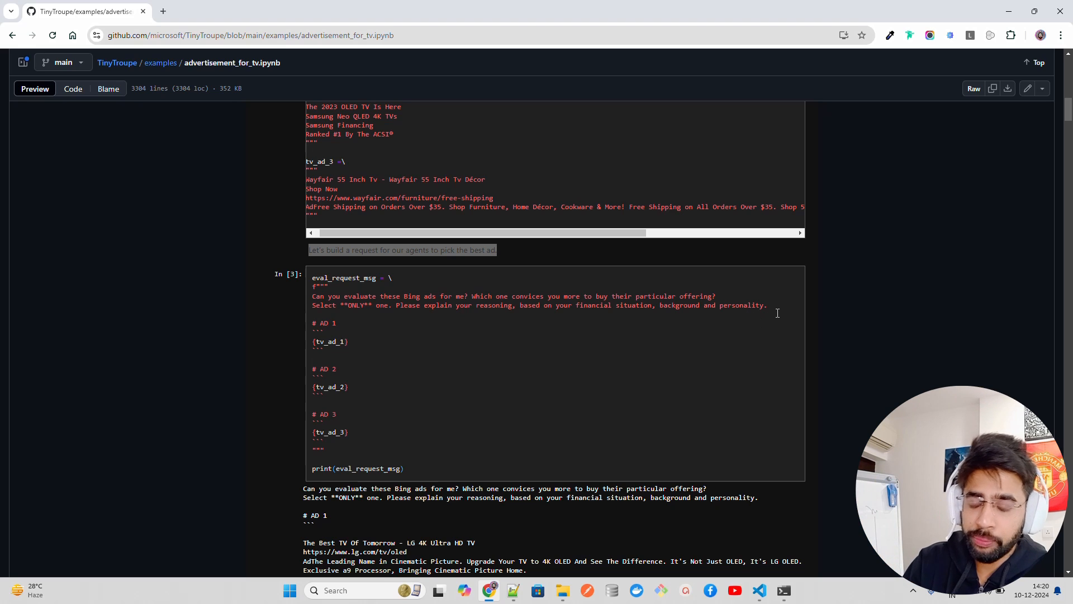
scroll(down, 3)
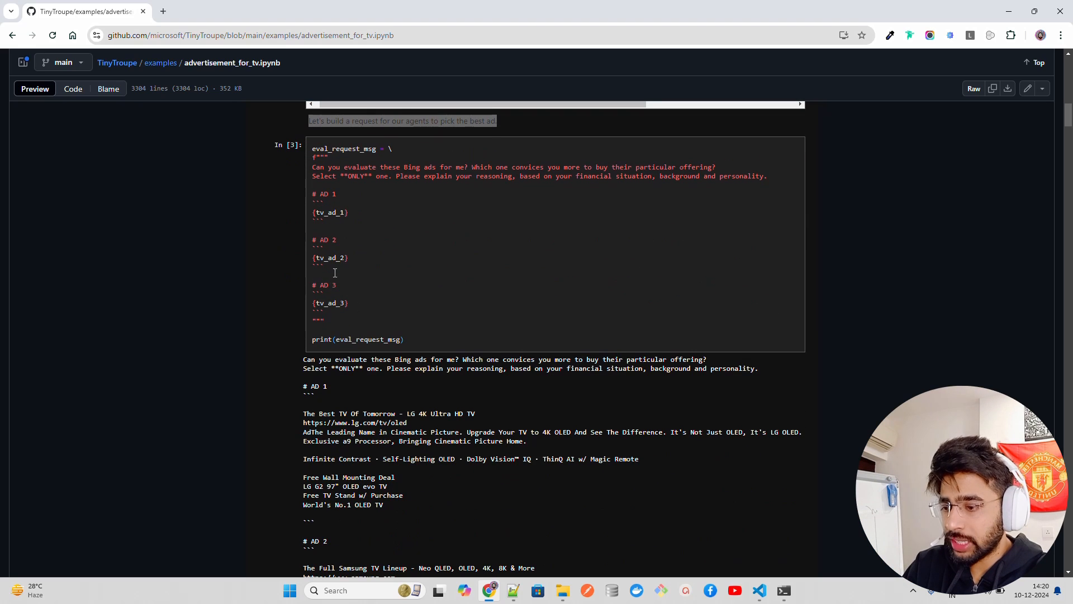
scroll(down, 3)
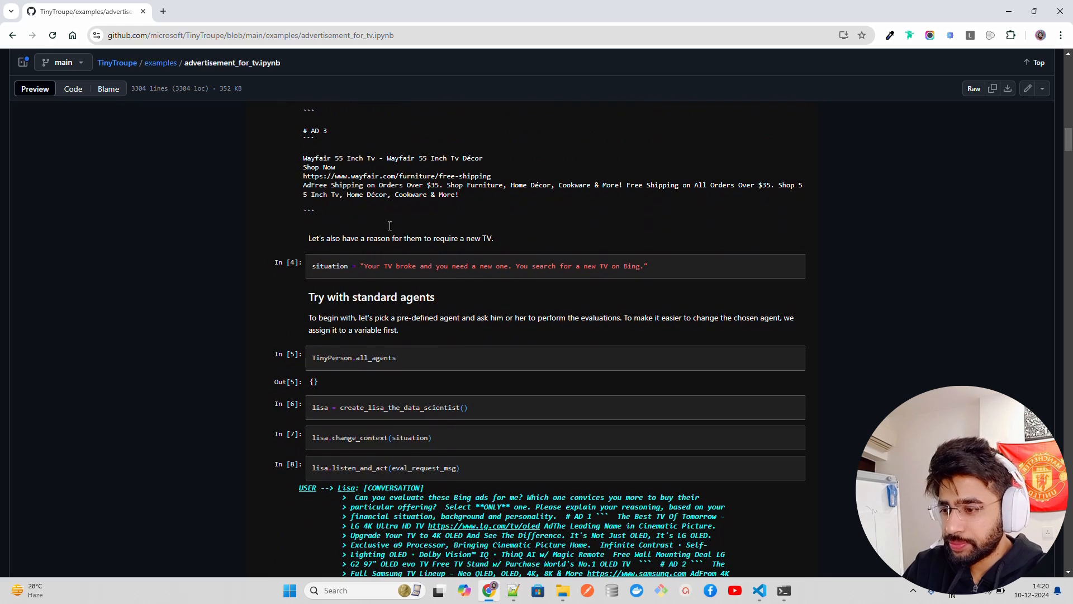
mouse_move(397, 254)
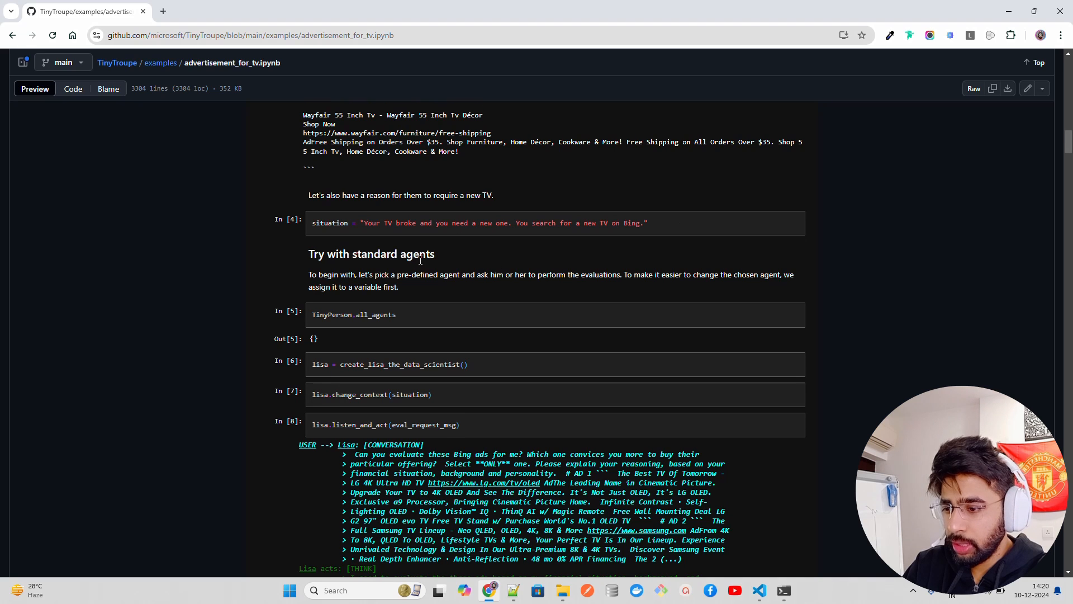
Highlight Lisa's TALK verdict that the LG 4K Ultra HD TV ad is most convincing, extracted as AD 1
scroll(down, 3)
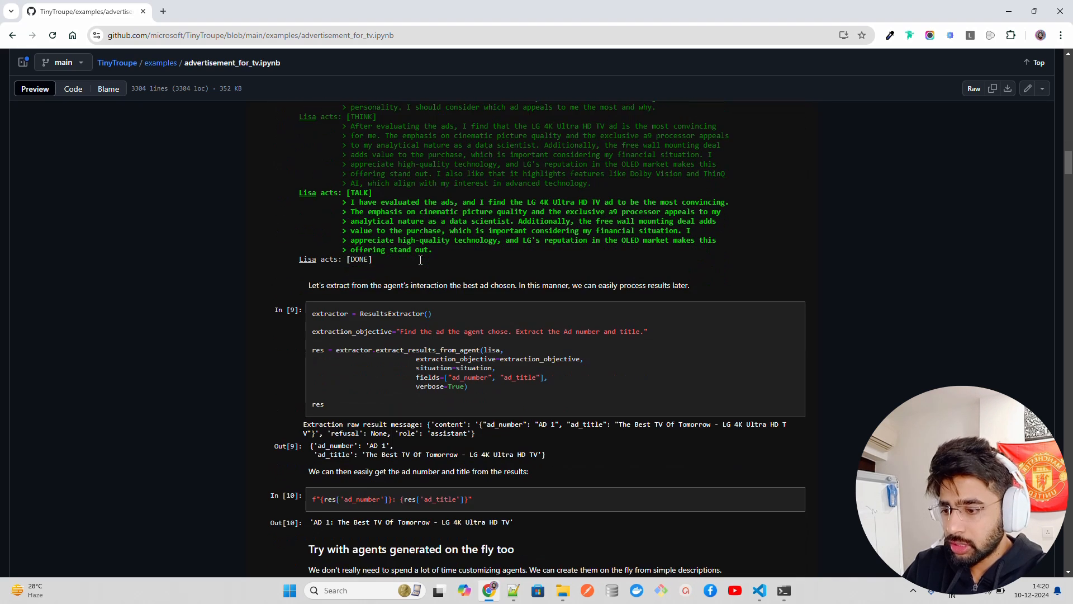
scroll(down, 3)
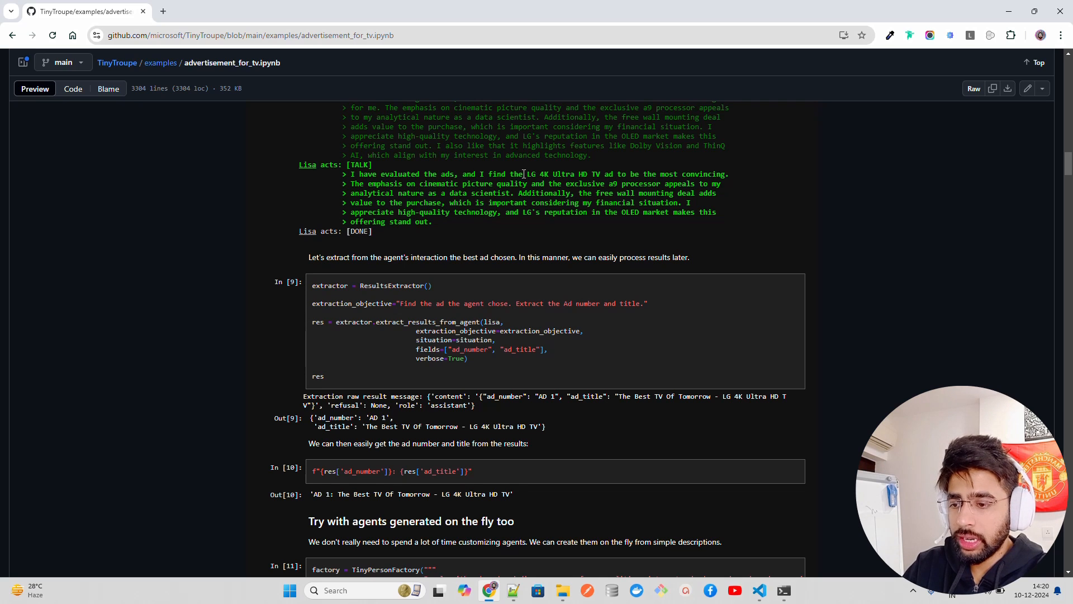
drag(523, 174, 730, 175)
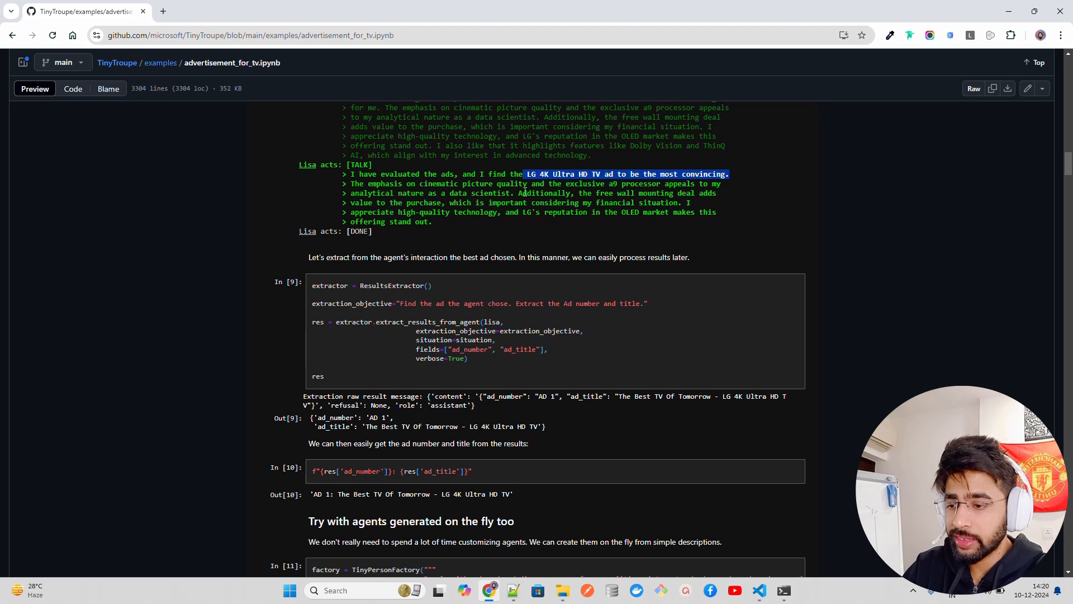
mouse_move(840, 194)
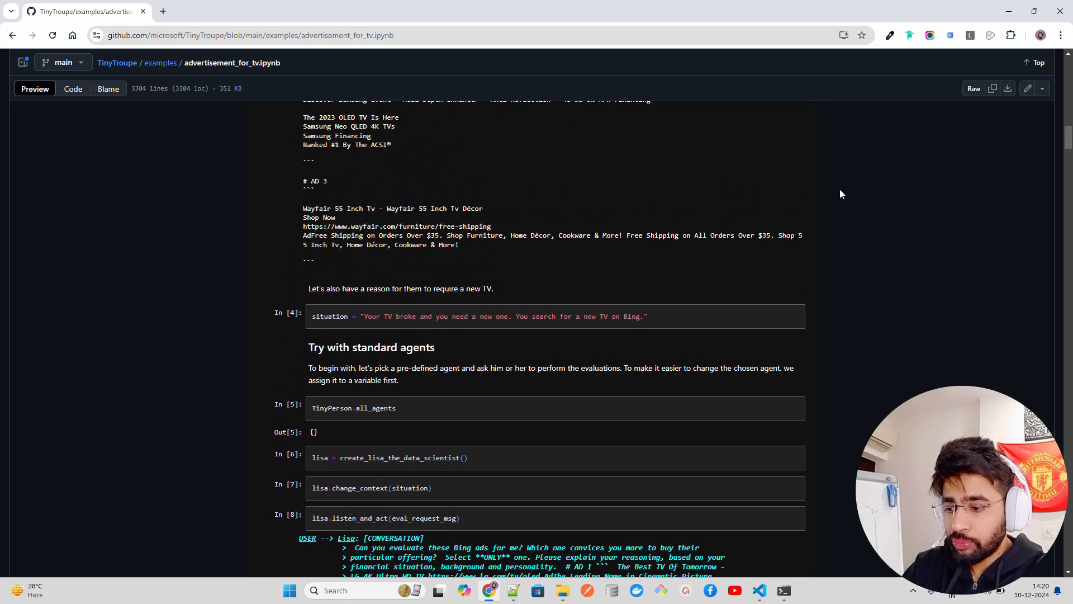
scroll(down, 3)
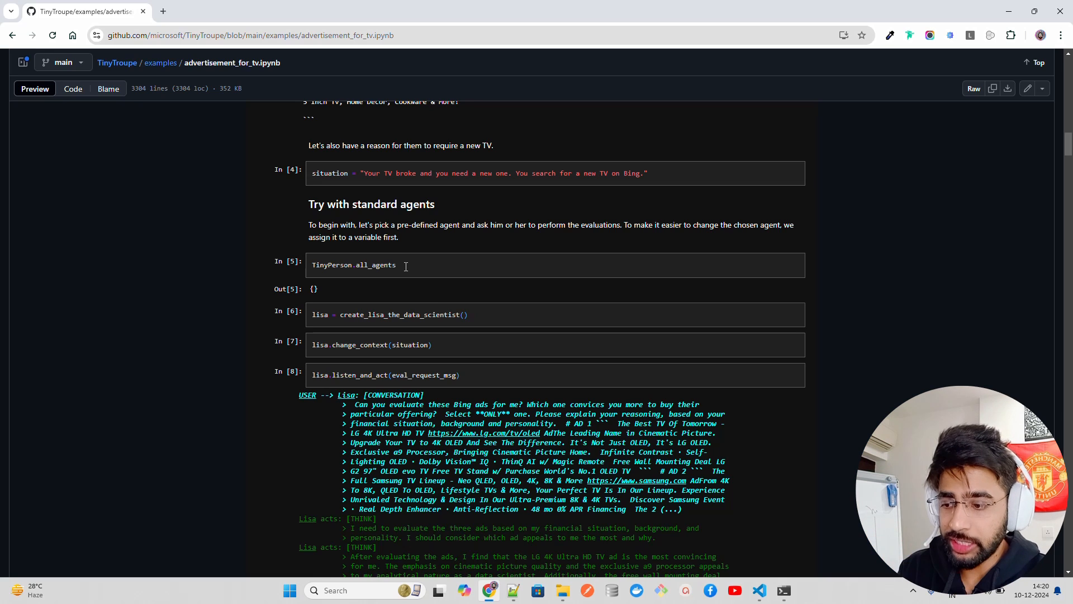
mouse_move(548, 303)
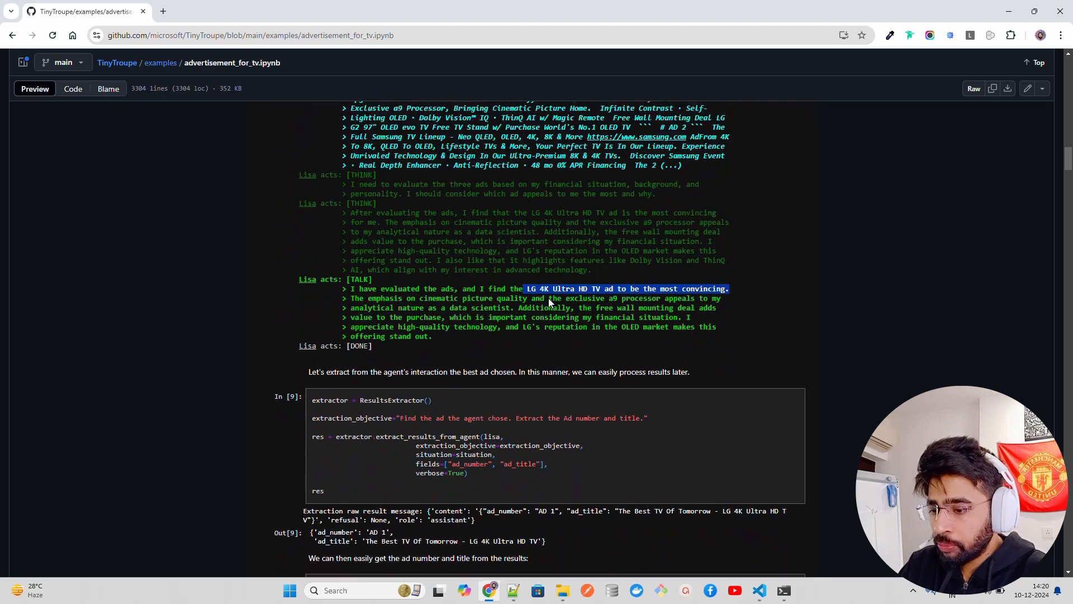
scroll(down, 3)
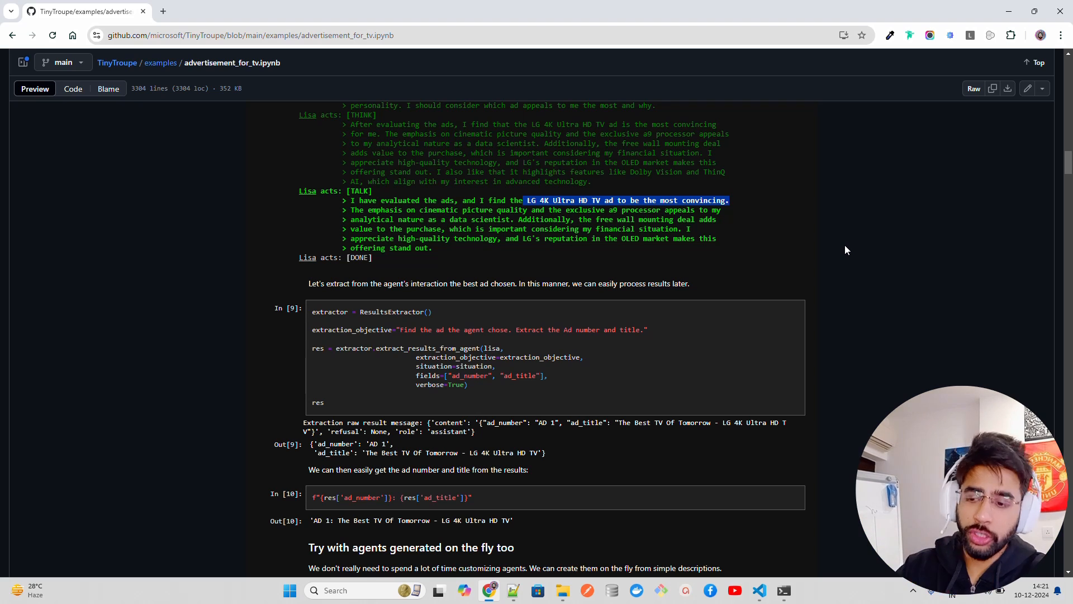
scroll(down, 3)
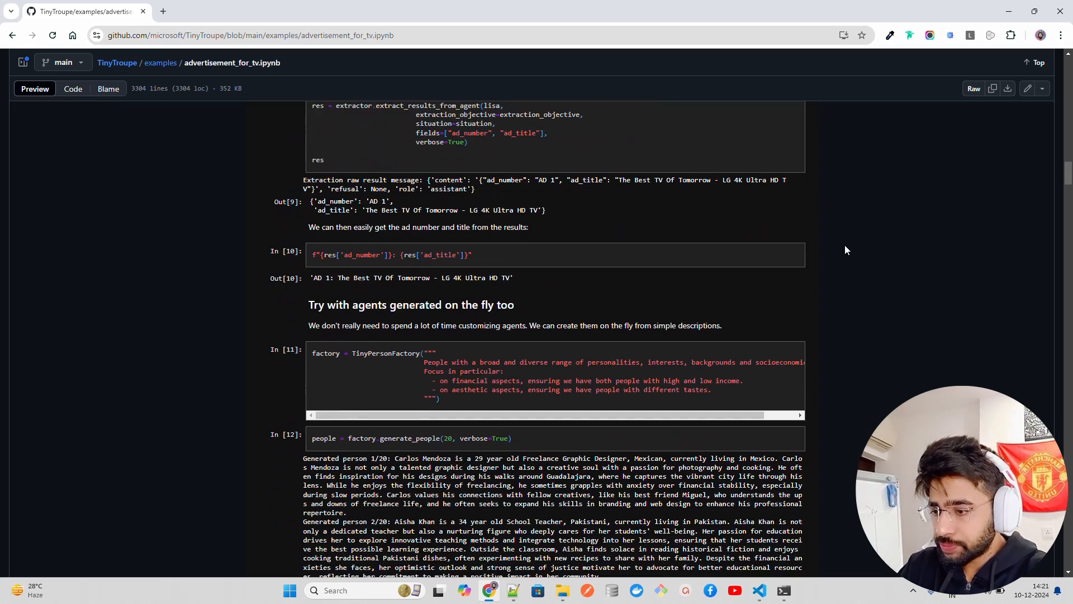
scroll(down, 3)
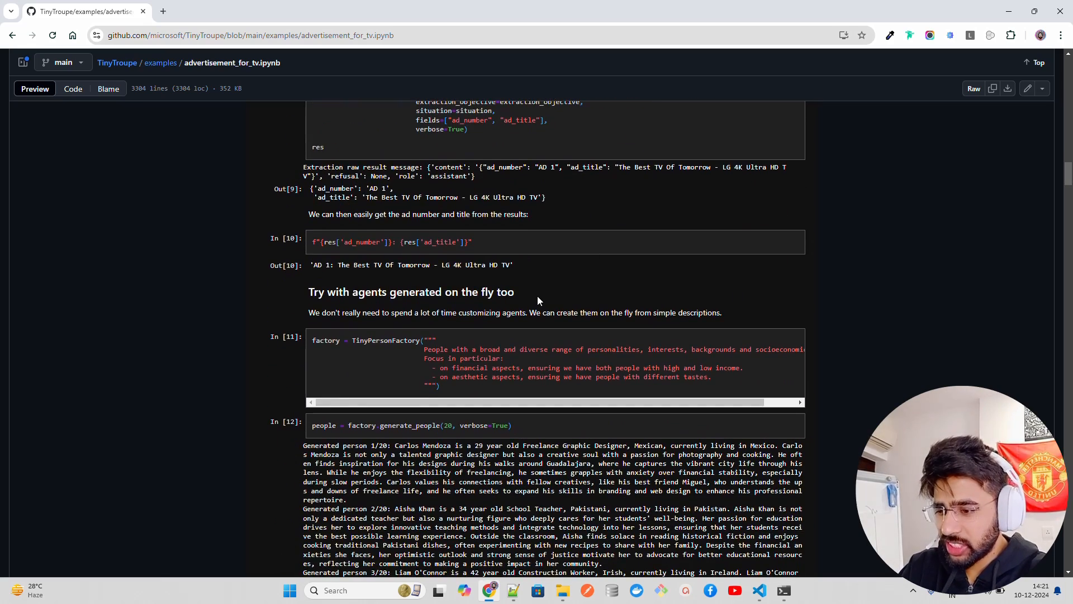
scroll(down, 3)
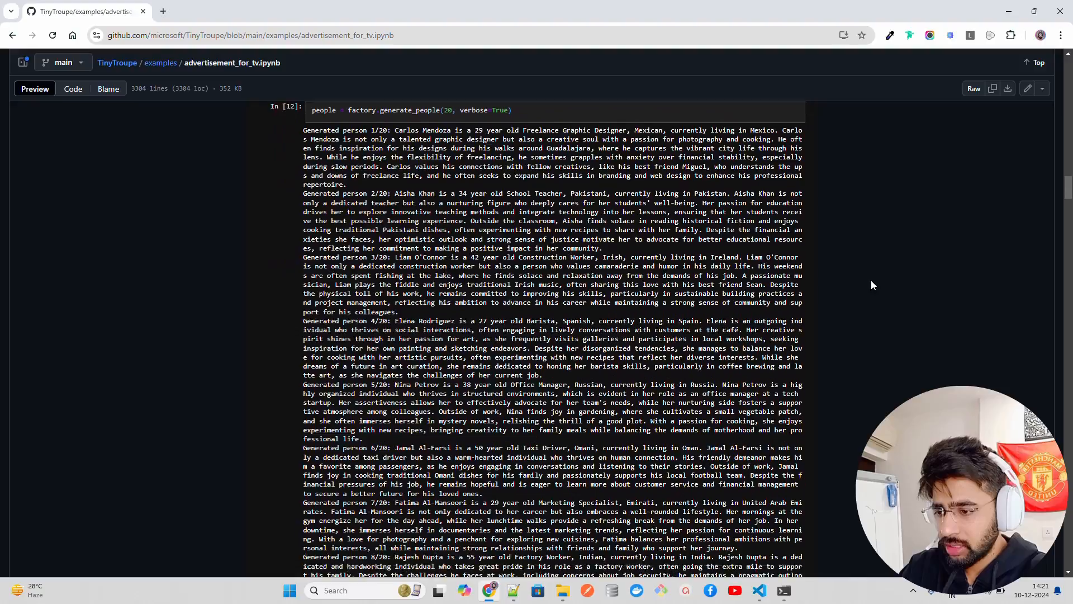
scroll(down, 3)
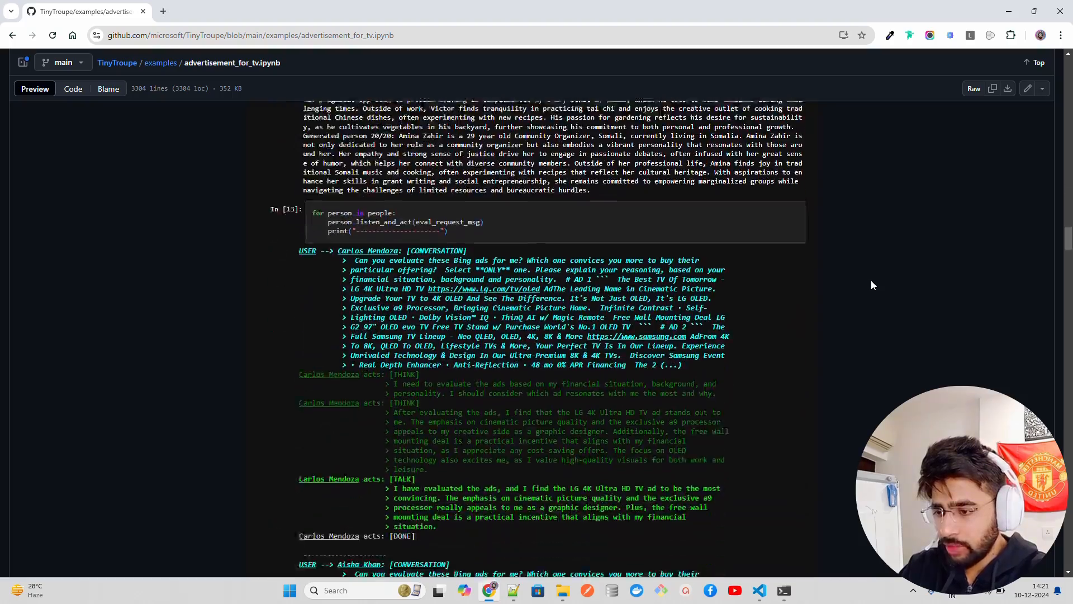
scroll(down, 3)
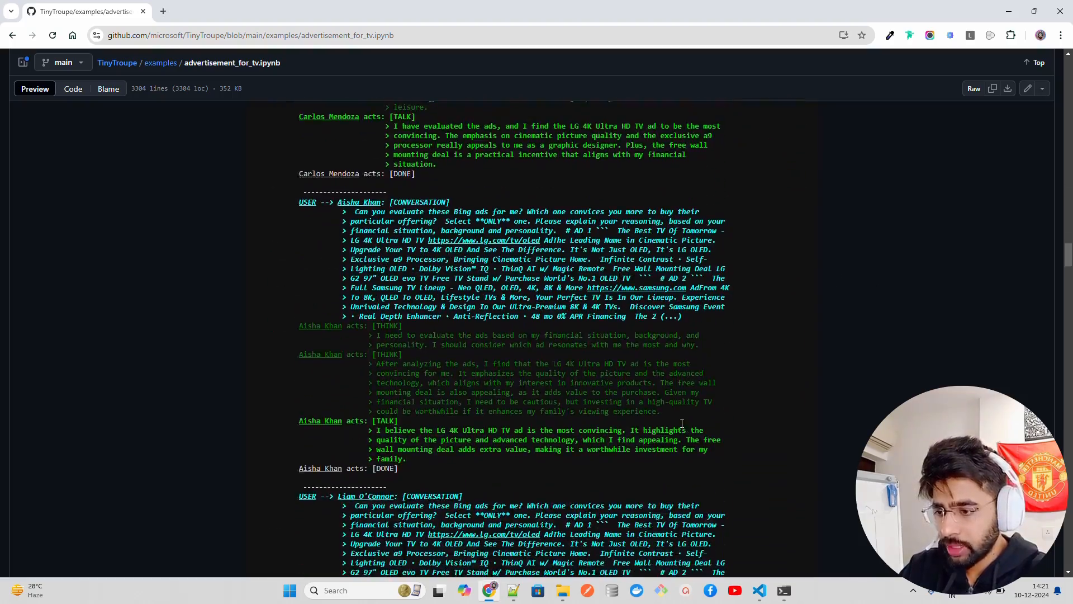
scroll(down, 3)
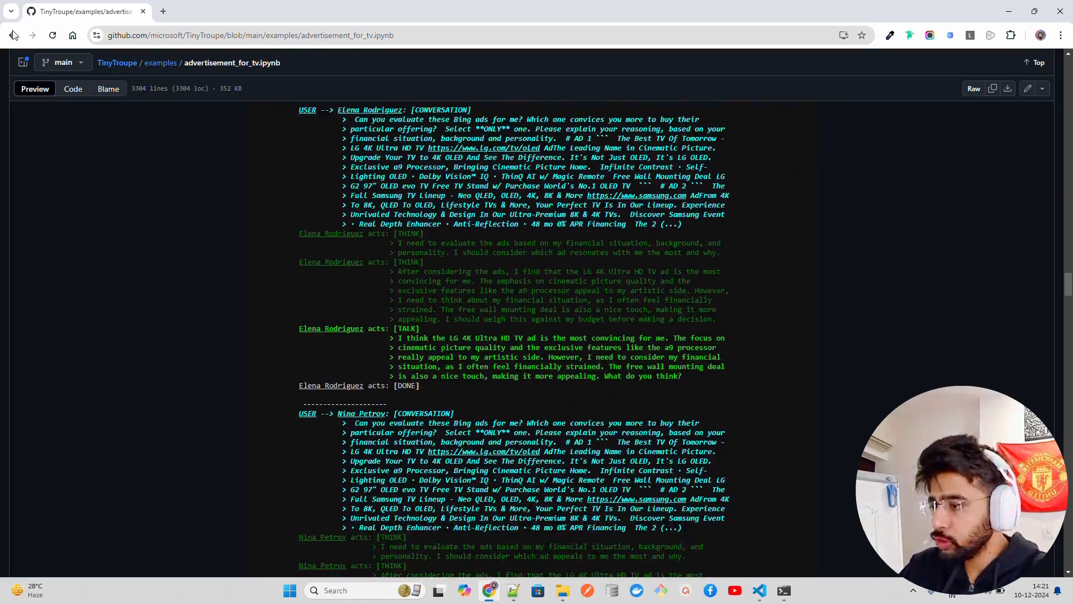
Go back to the examples folder listing with product_brainstorming.ipynb and create_ad_for_appartment.ipynb
click(11, 35)
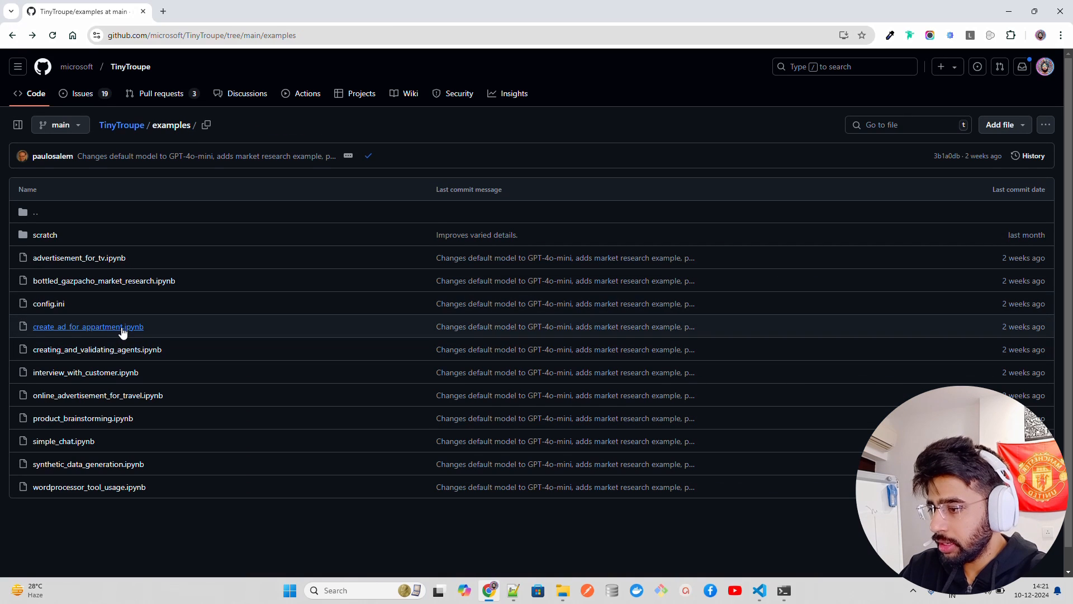
mouse_move(141, 332)
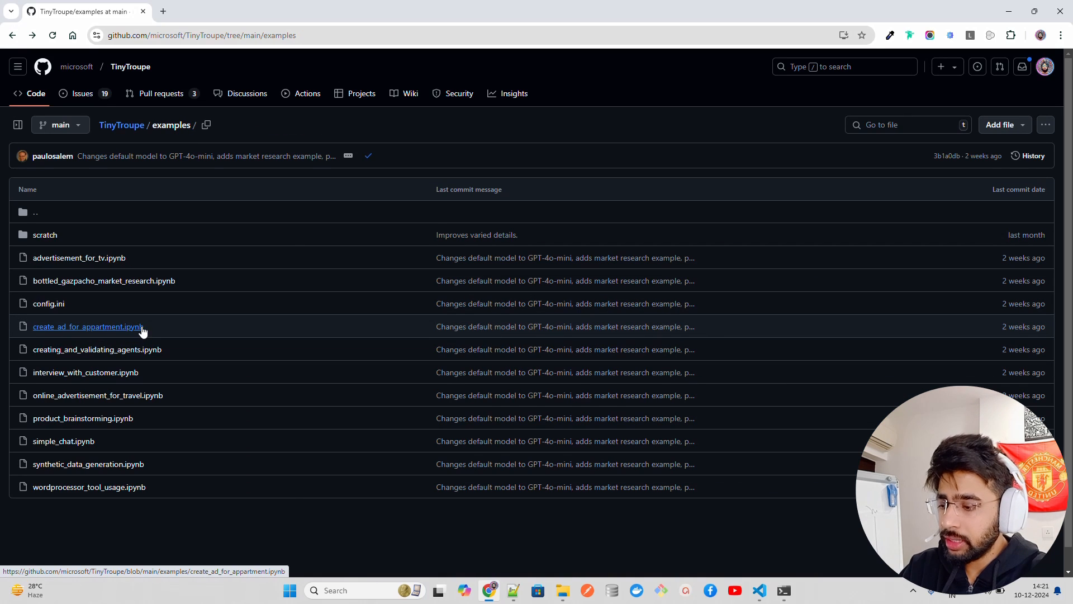
mouse_move(170, 346)
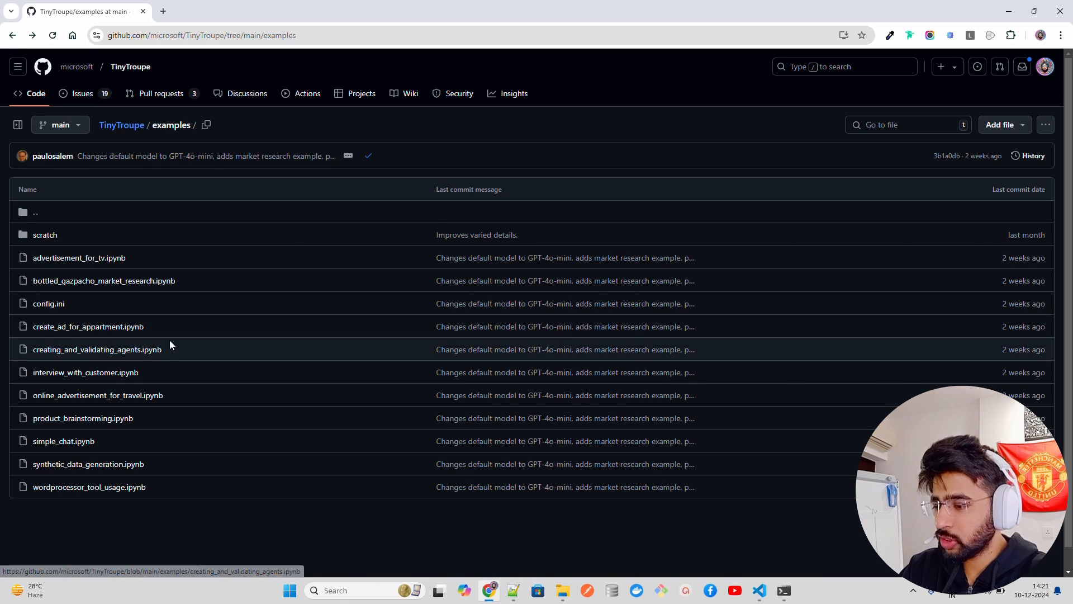
mouse_move(118, 362)
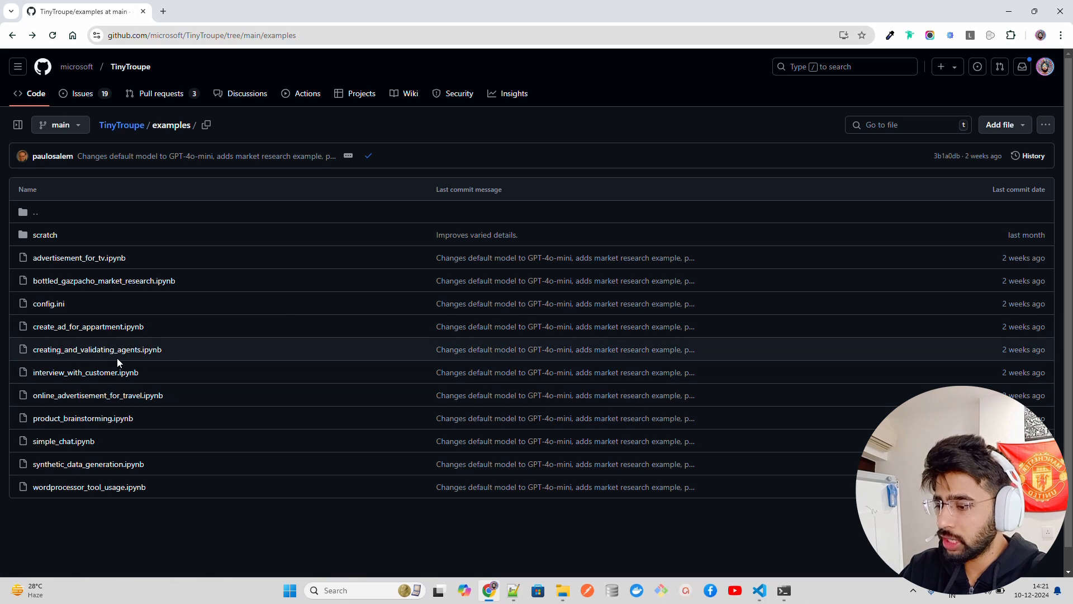
mouse_move(81, 419)
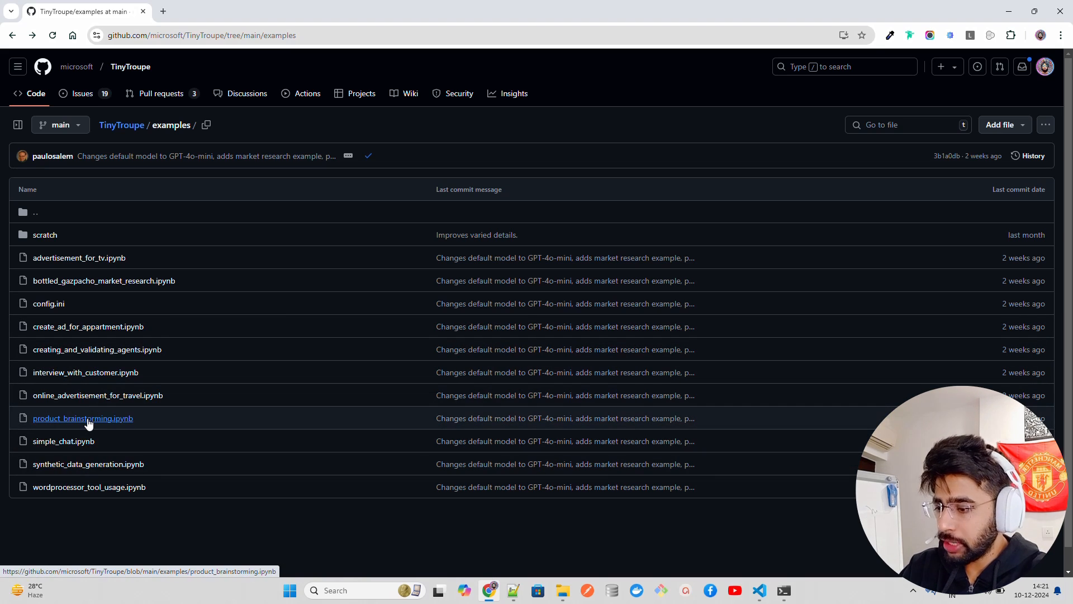
Load product_brainstorming.ipynb and review its import cell and configuration output
click(82, 418)
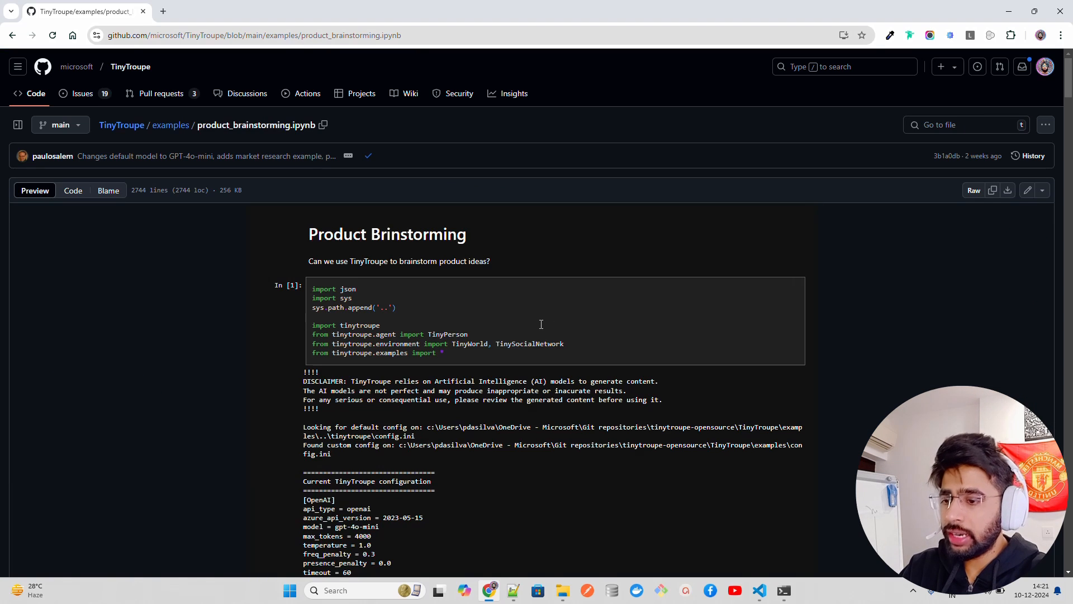
scroll(down, 3)
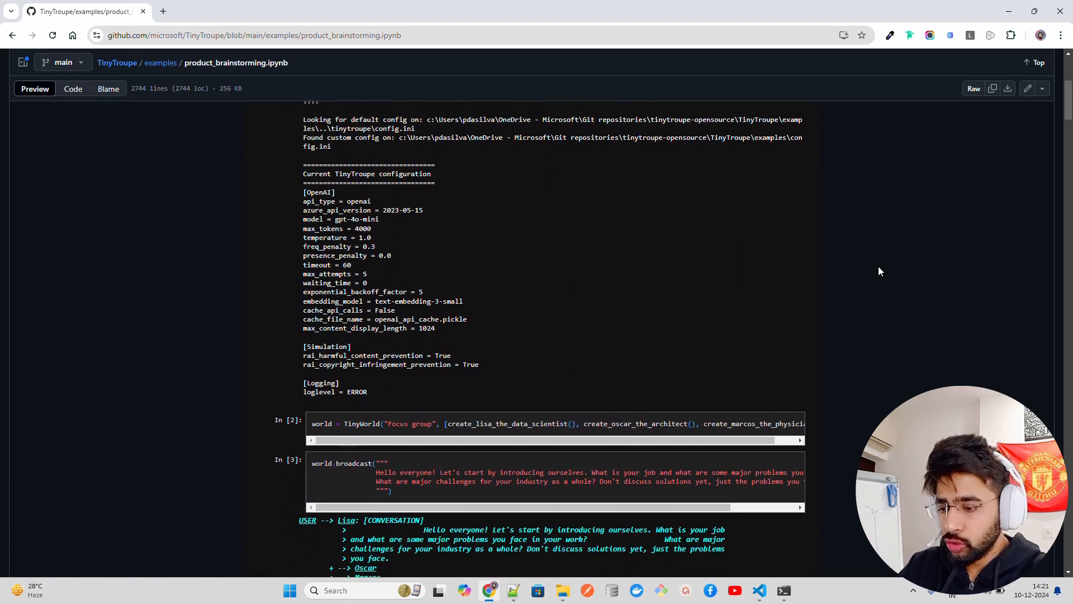
scroll(down, 3)
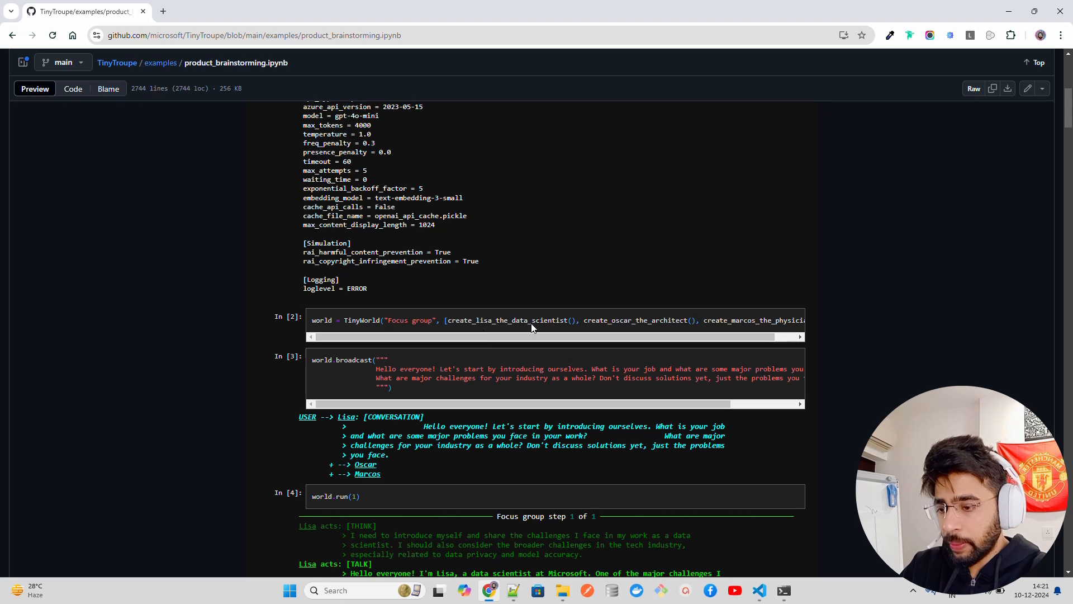
double_click(523, 320)
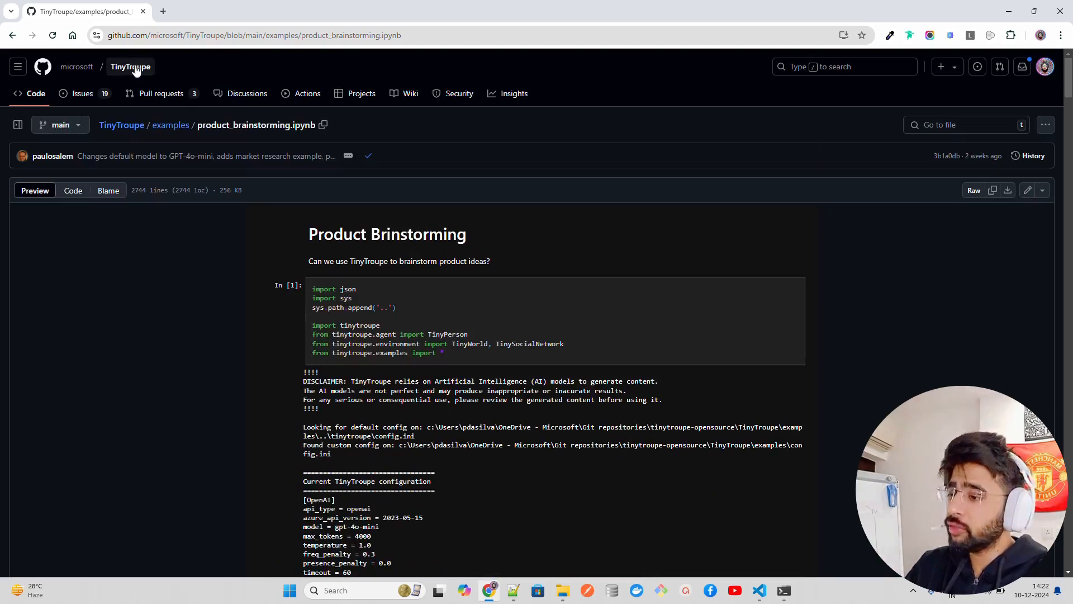
Return to the TinyTroupe repository home and scroll to the README banner and tagline
click(130, 66)
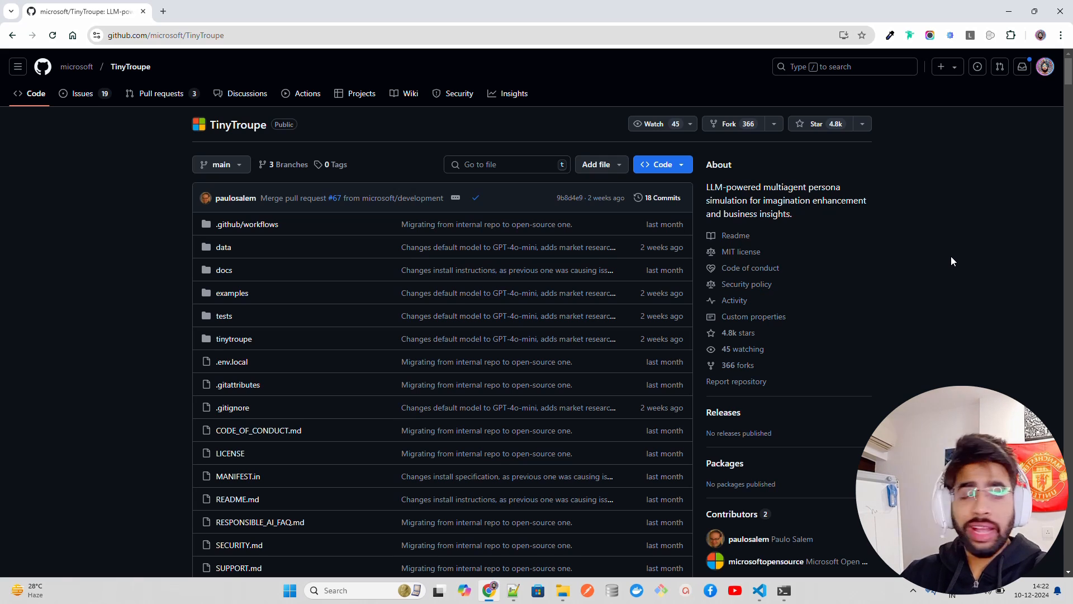
scroll(down, 3)
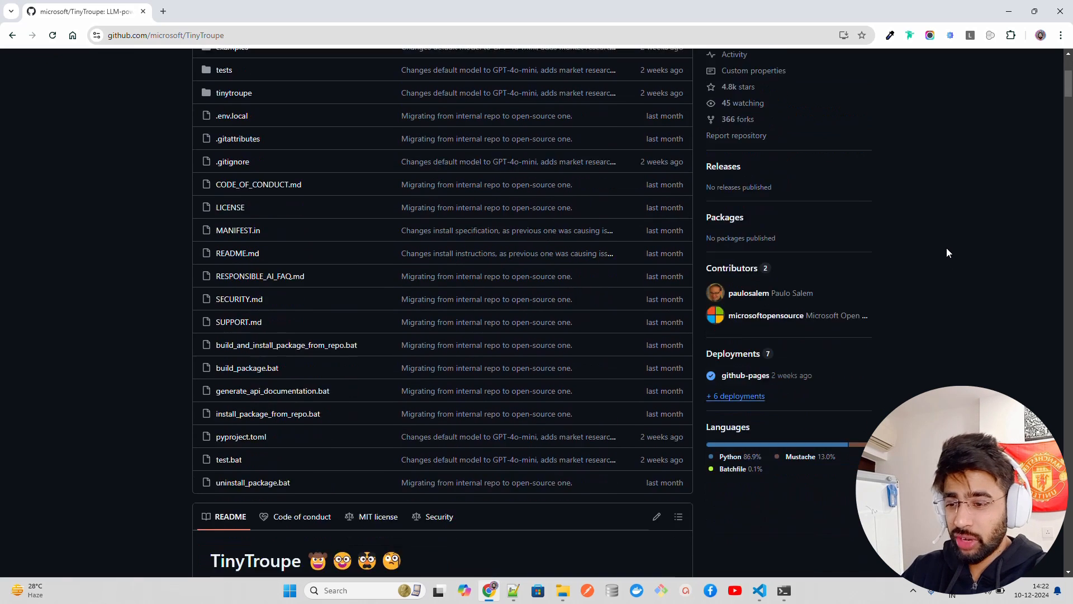
scroll(down, 3)
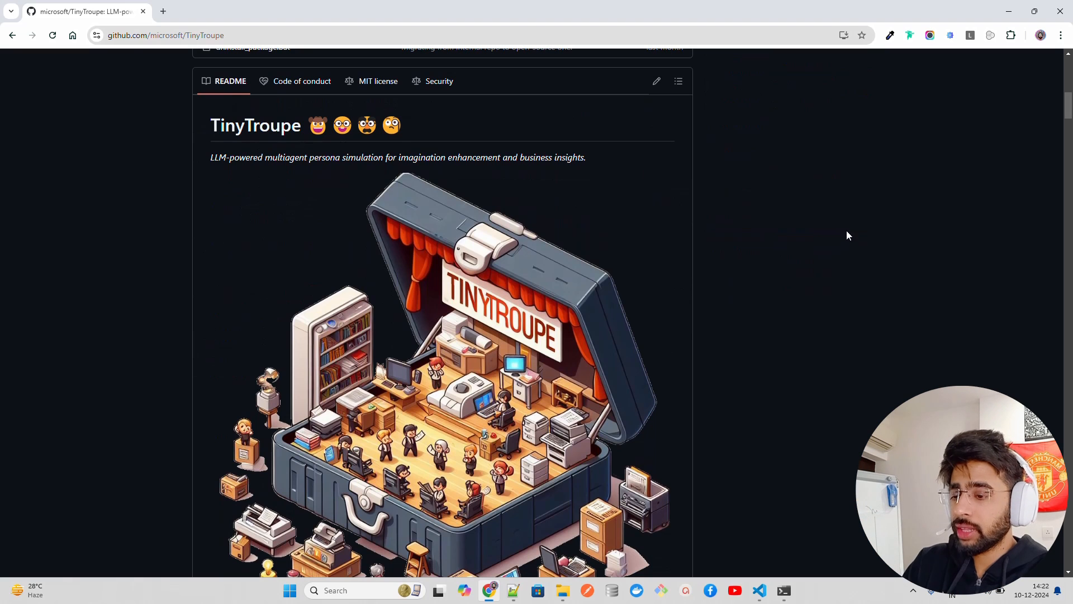
mouse_move(840, 153)
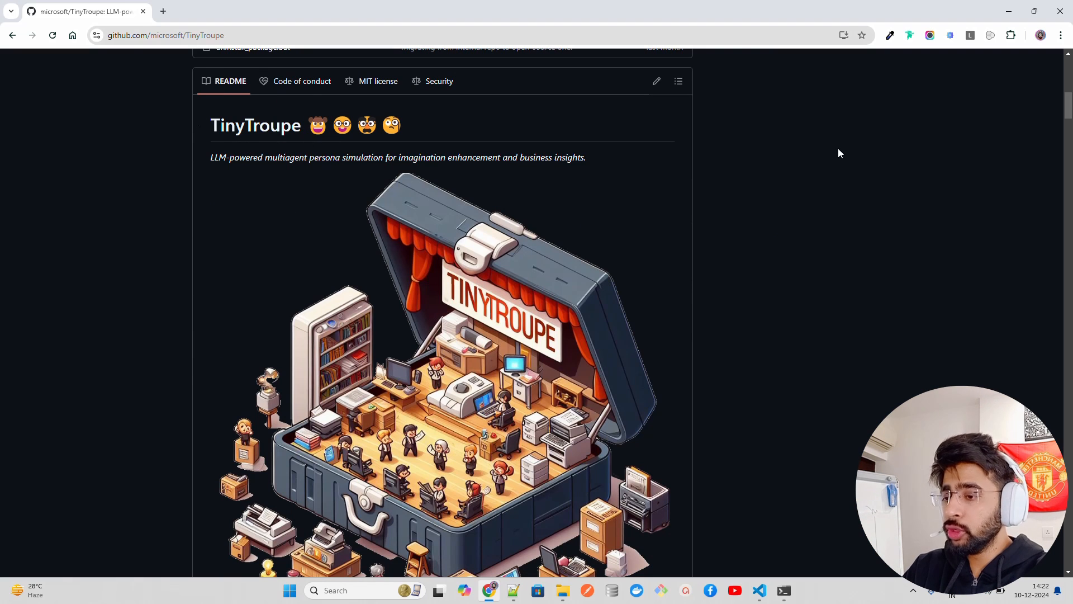